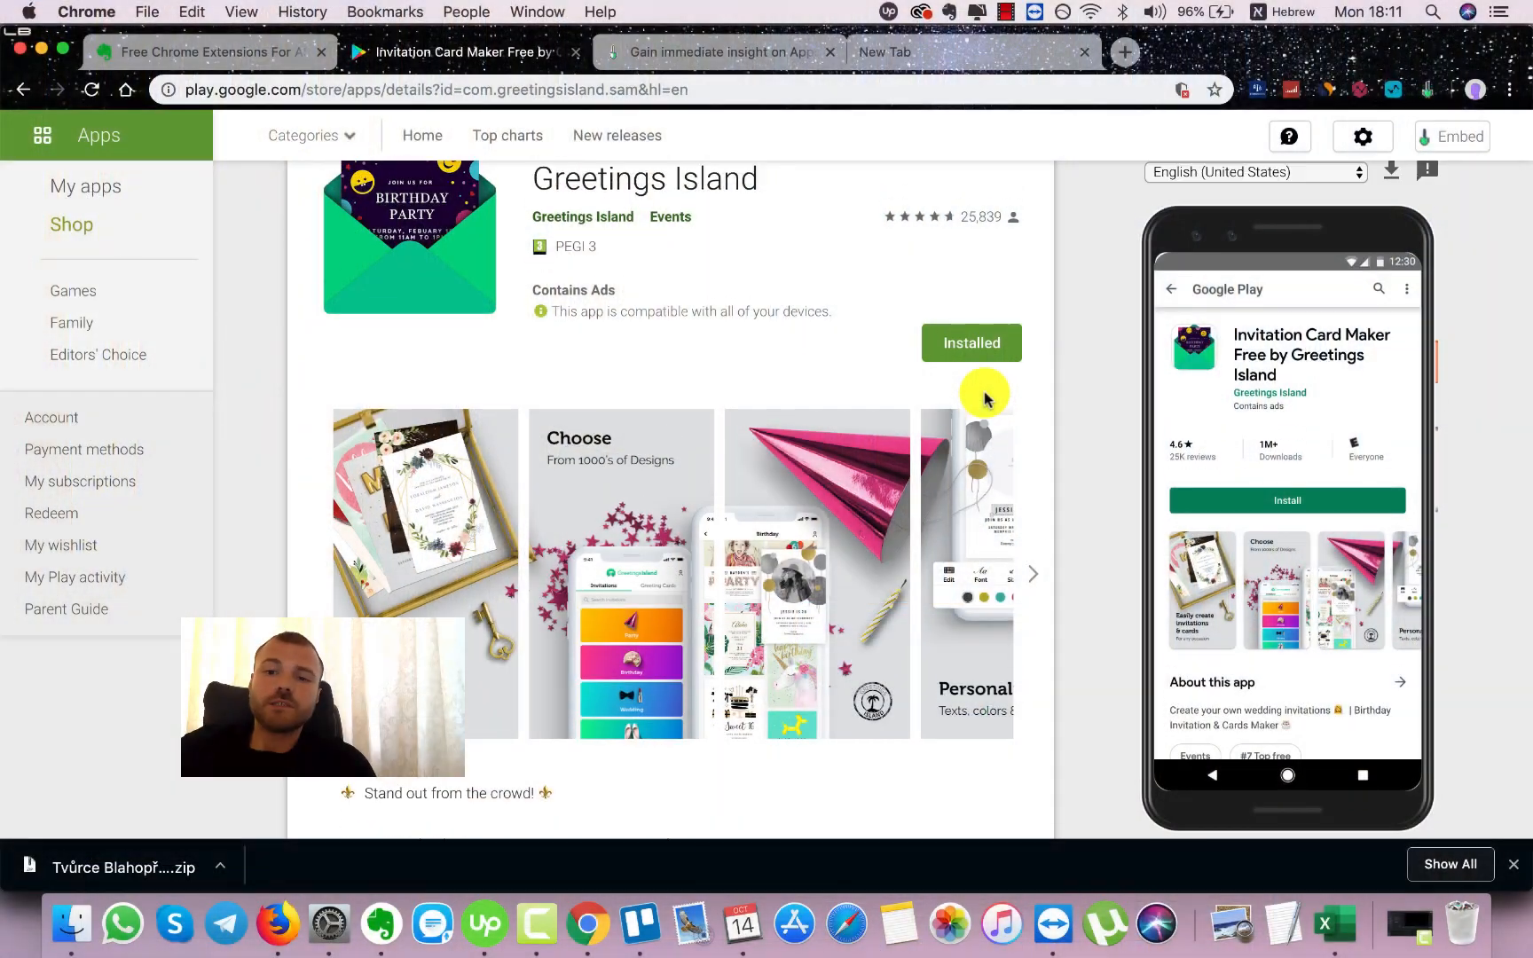
Step: Switch the Greetings Island listing language to French and dismiss Chrome's translate prompt
scroll("up", 3)
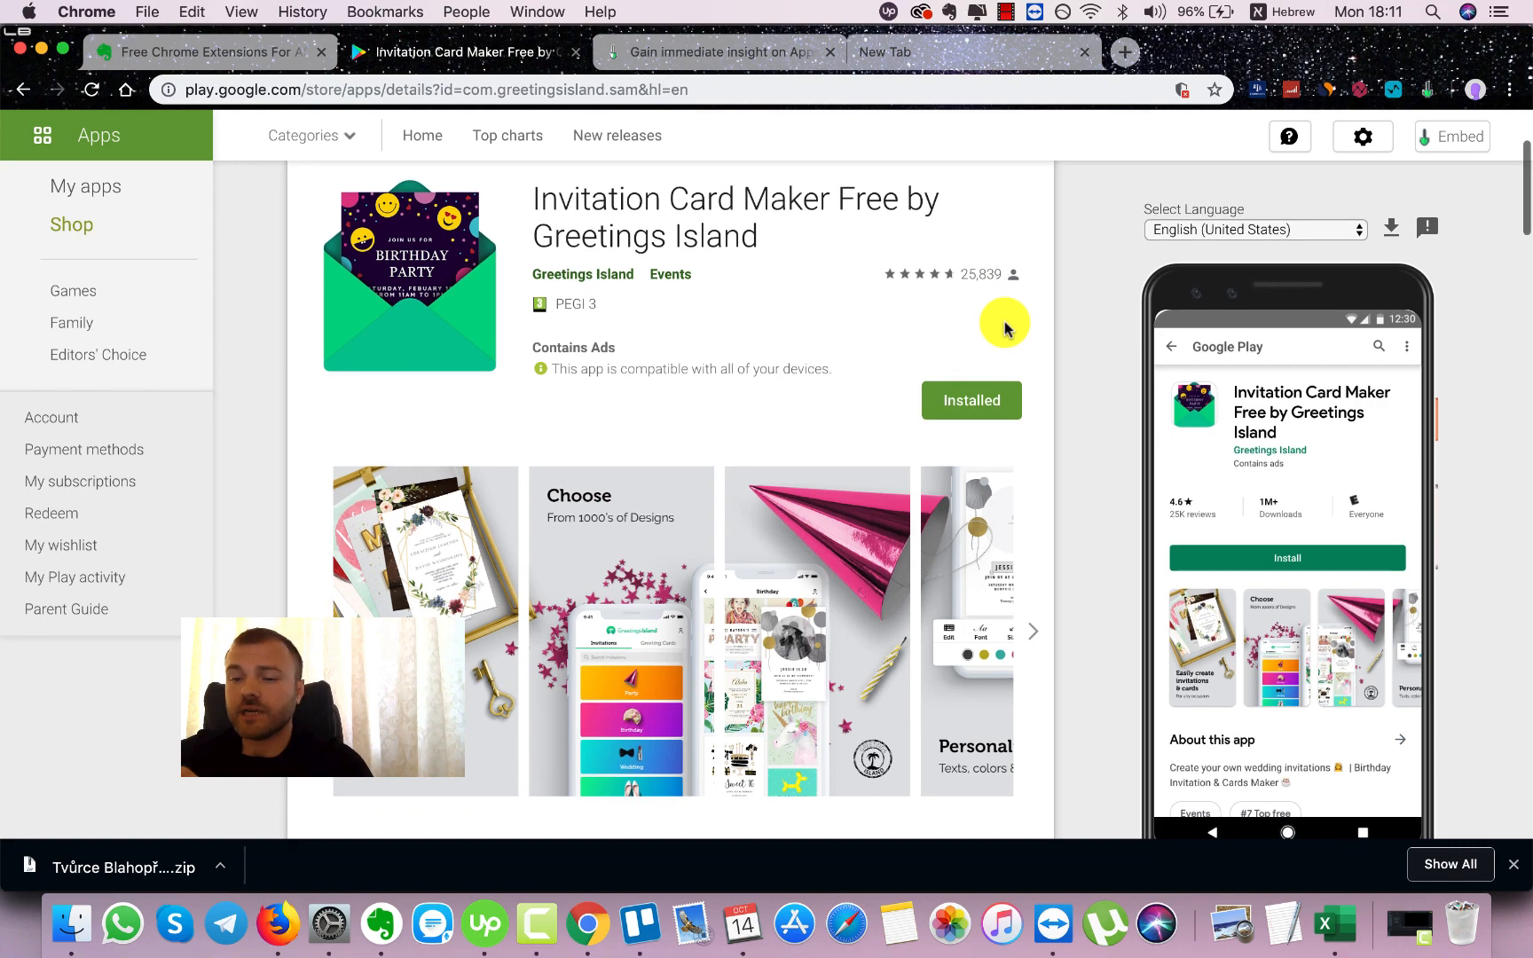
scroll("down", 3)
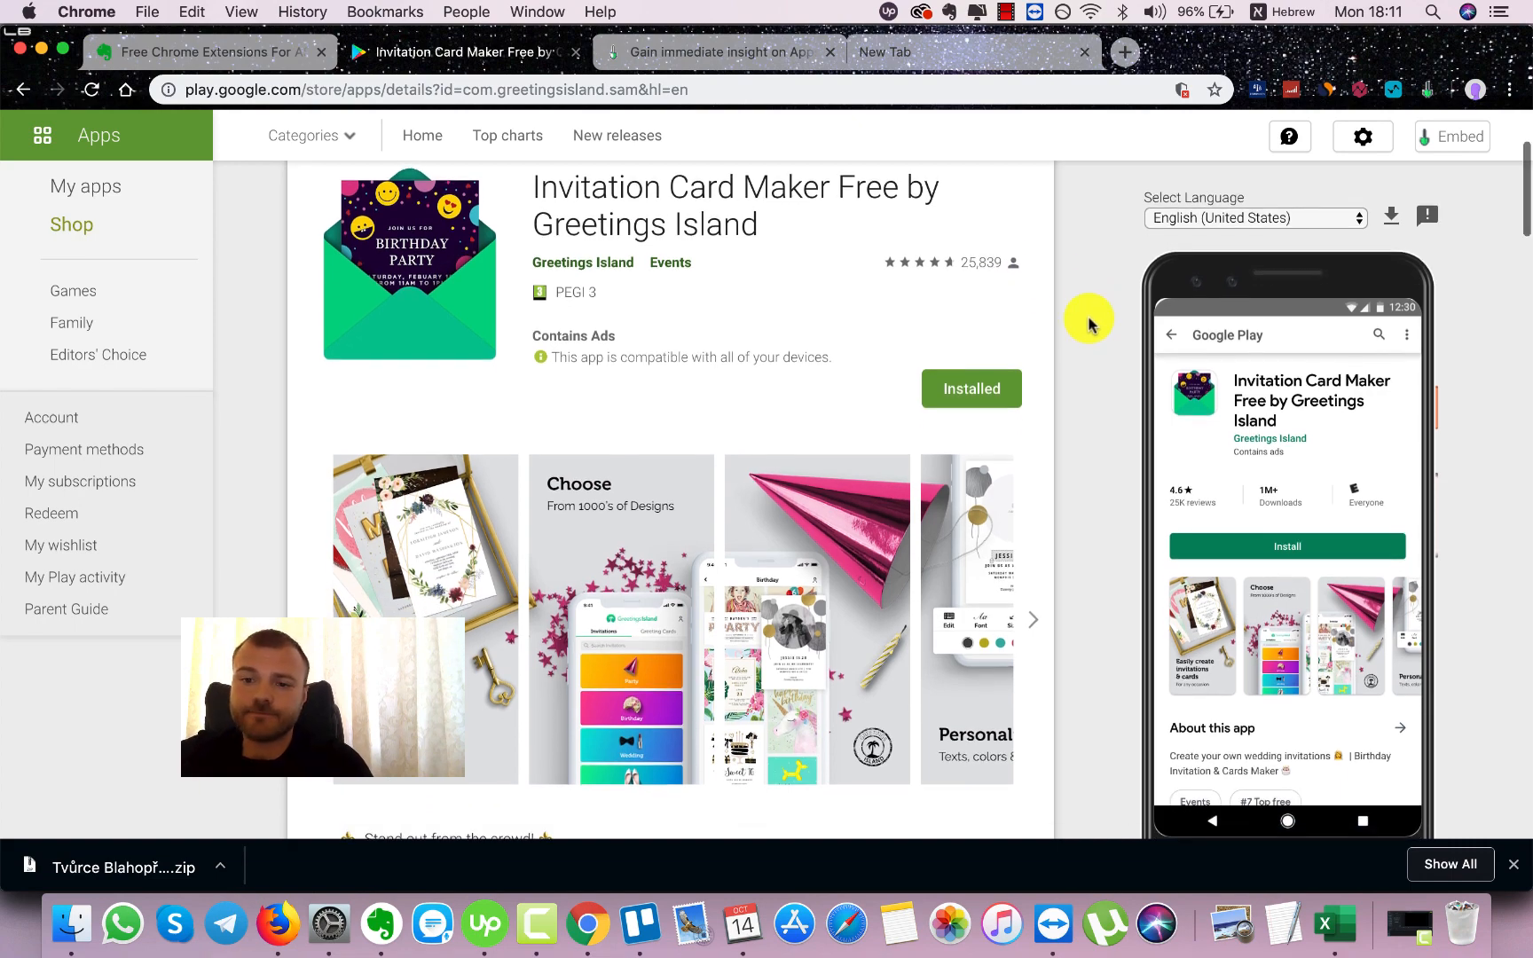
scroll("down", 3)
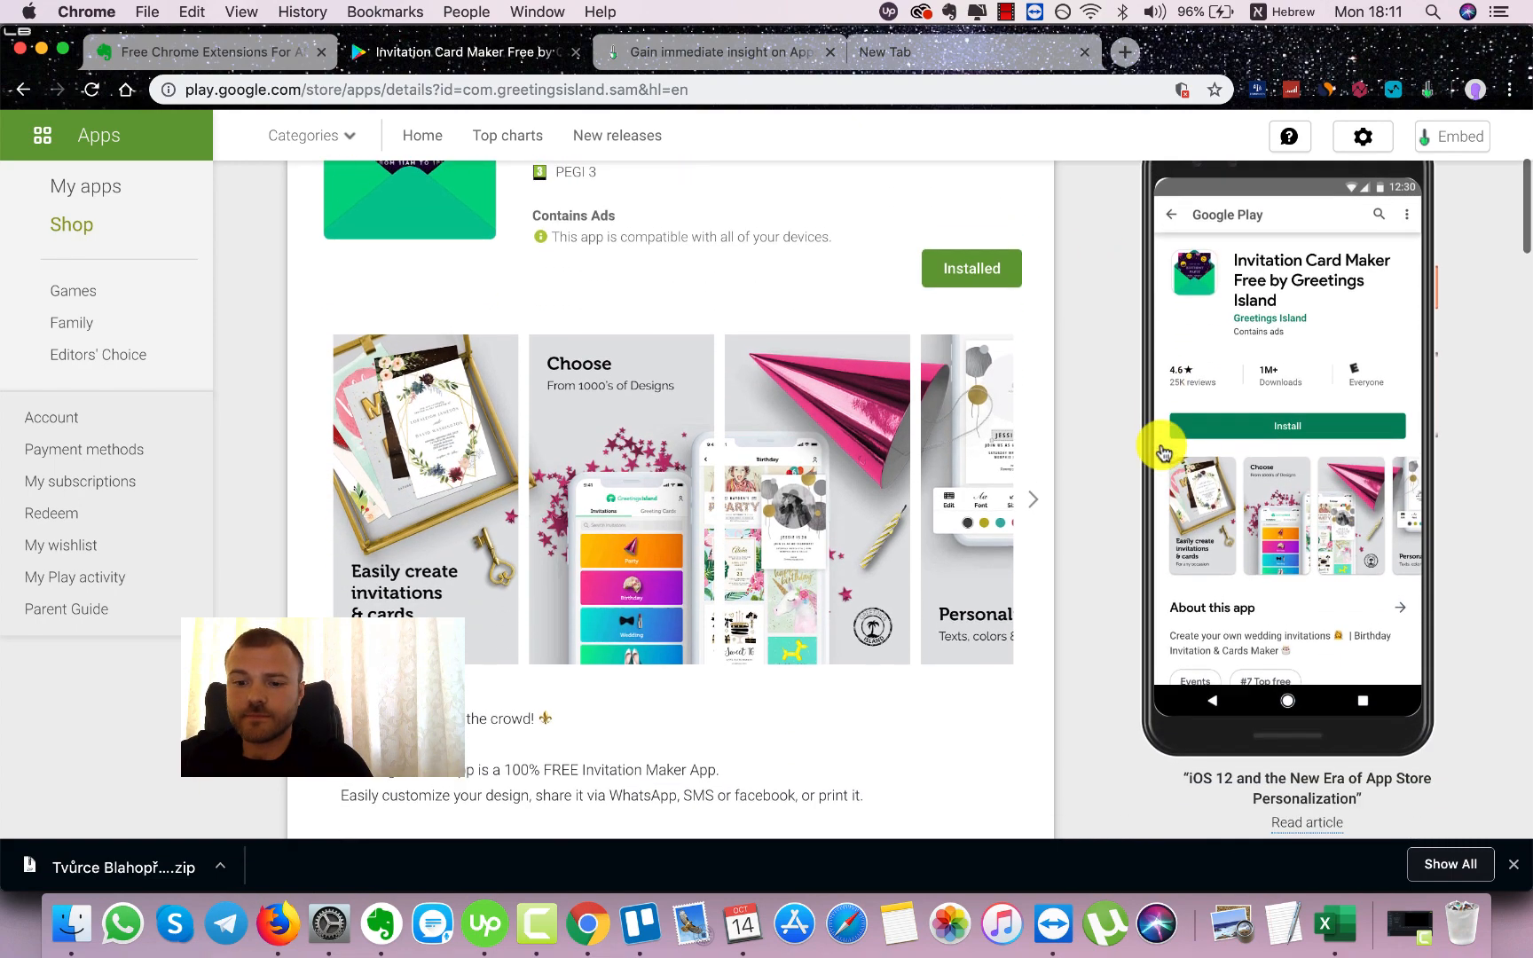
scroll("up", 3)
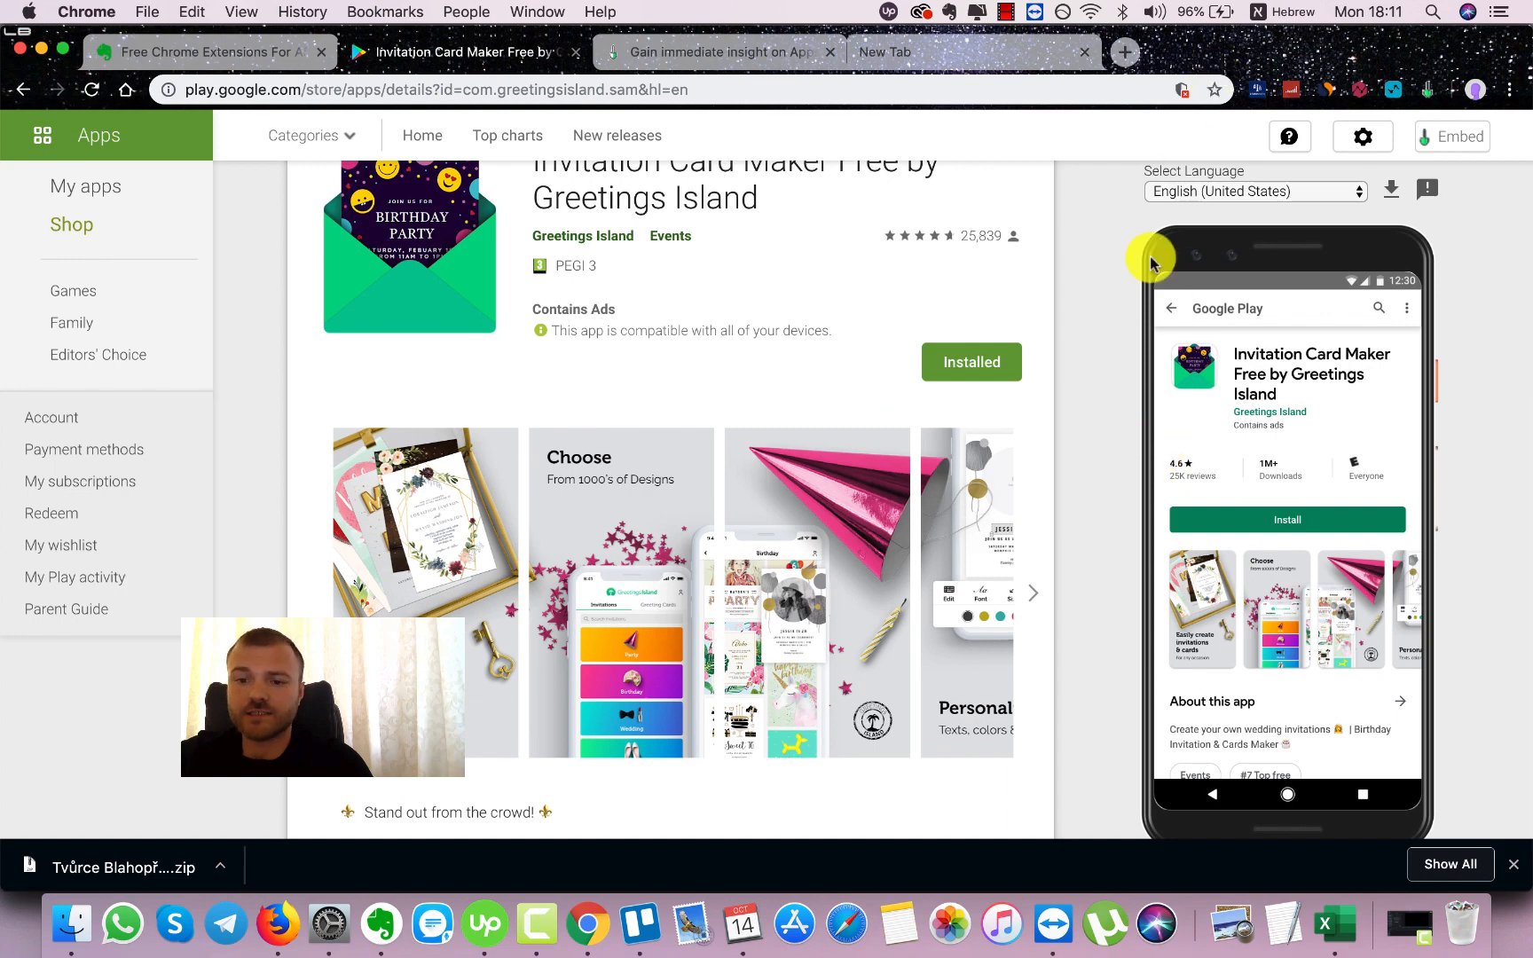
left_click(1256, 190)
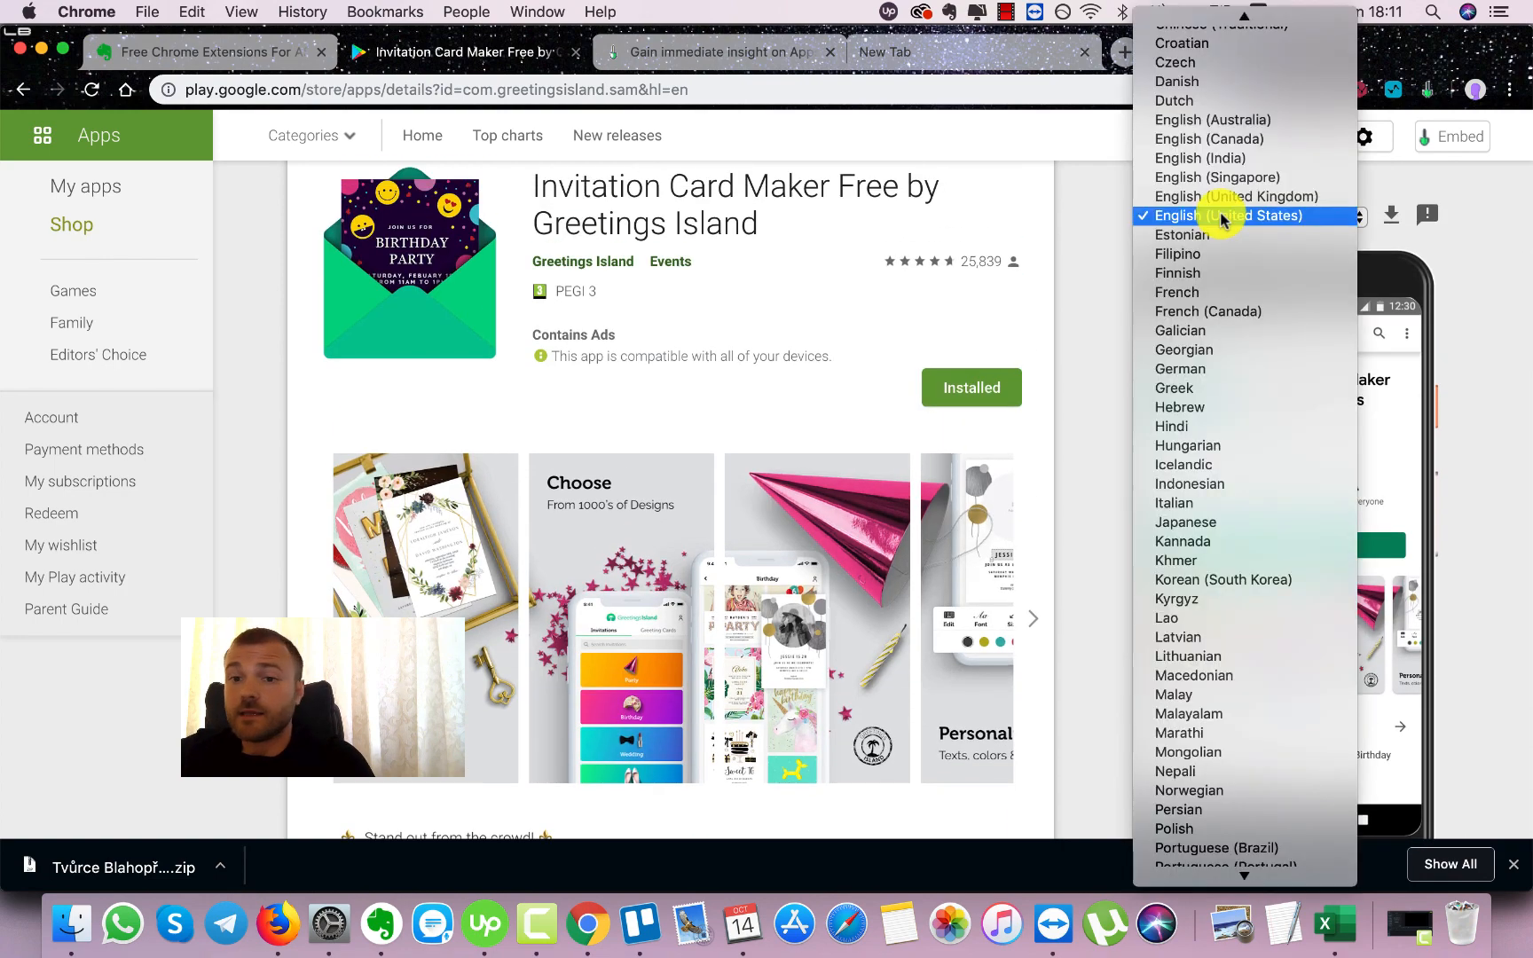
mouse_move(1189, 482)
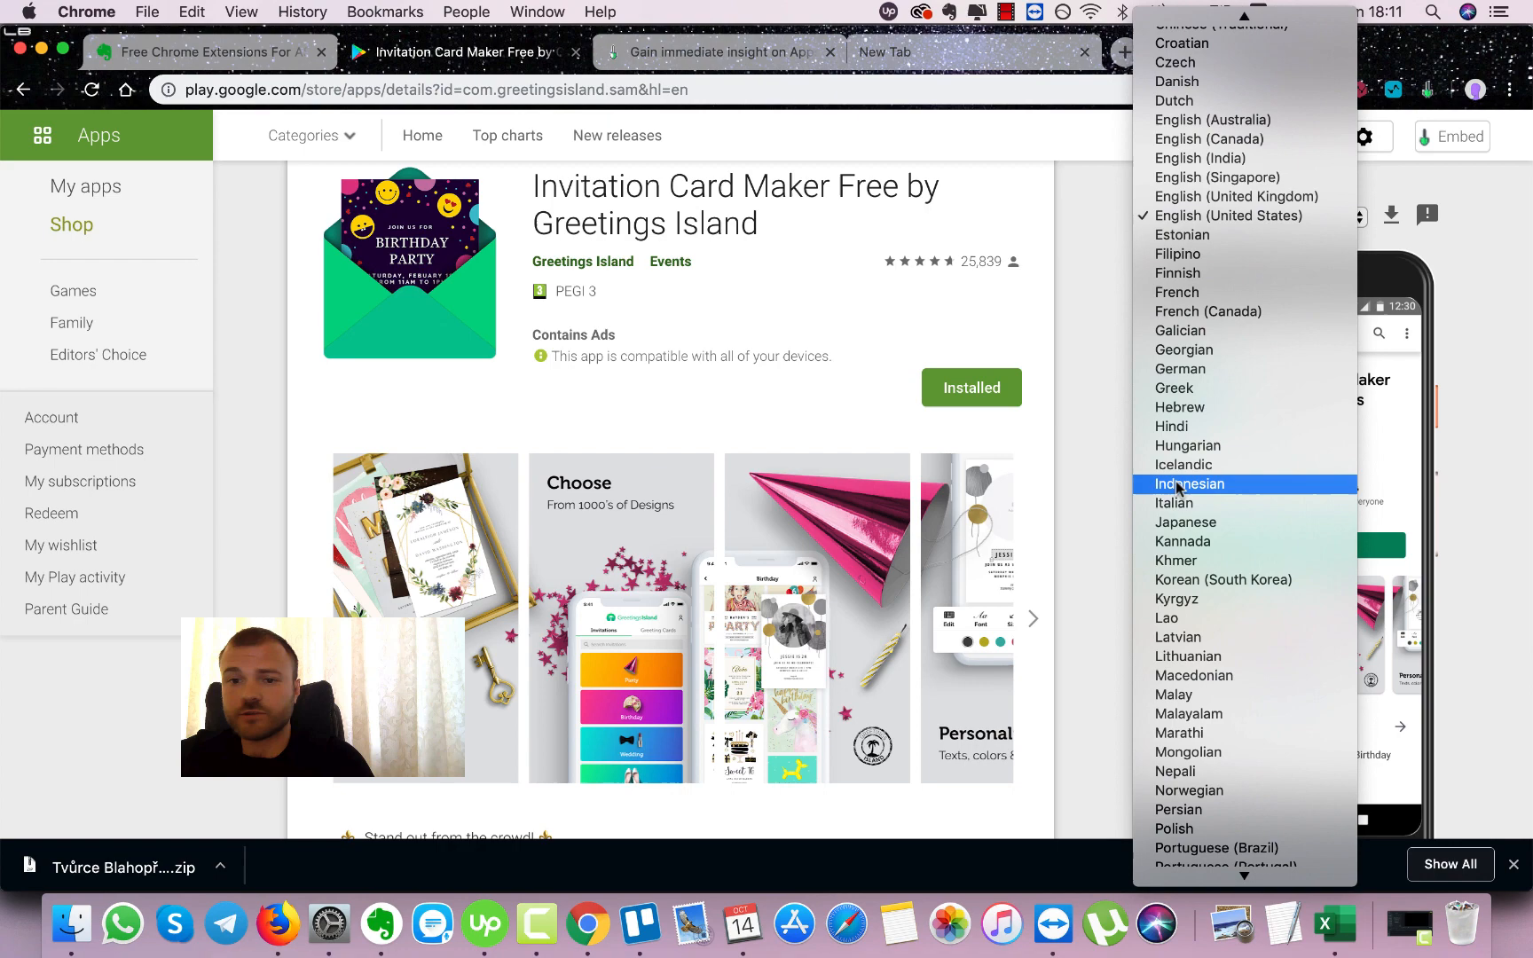
left_click(1176, 293)
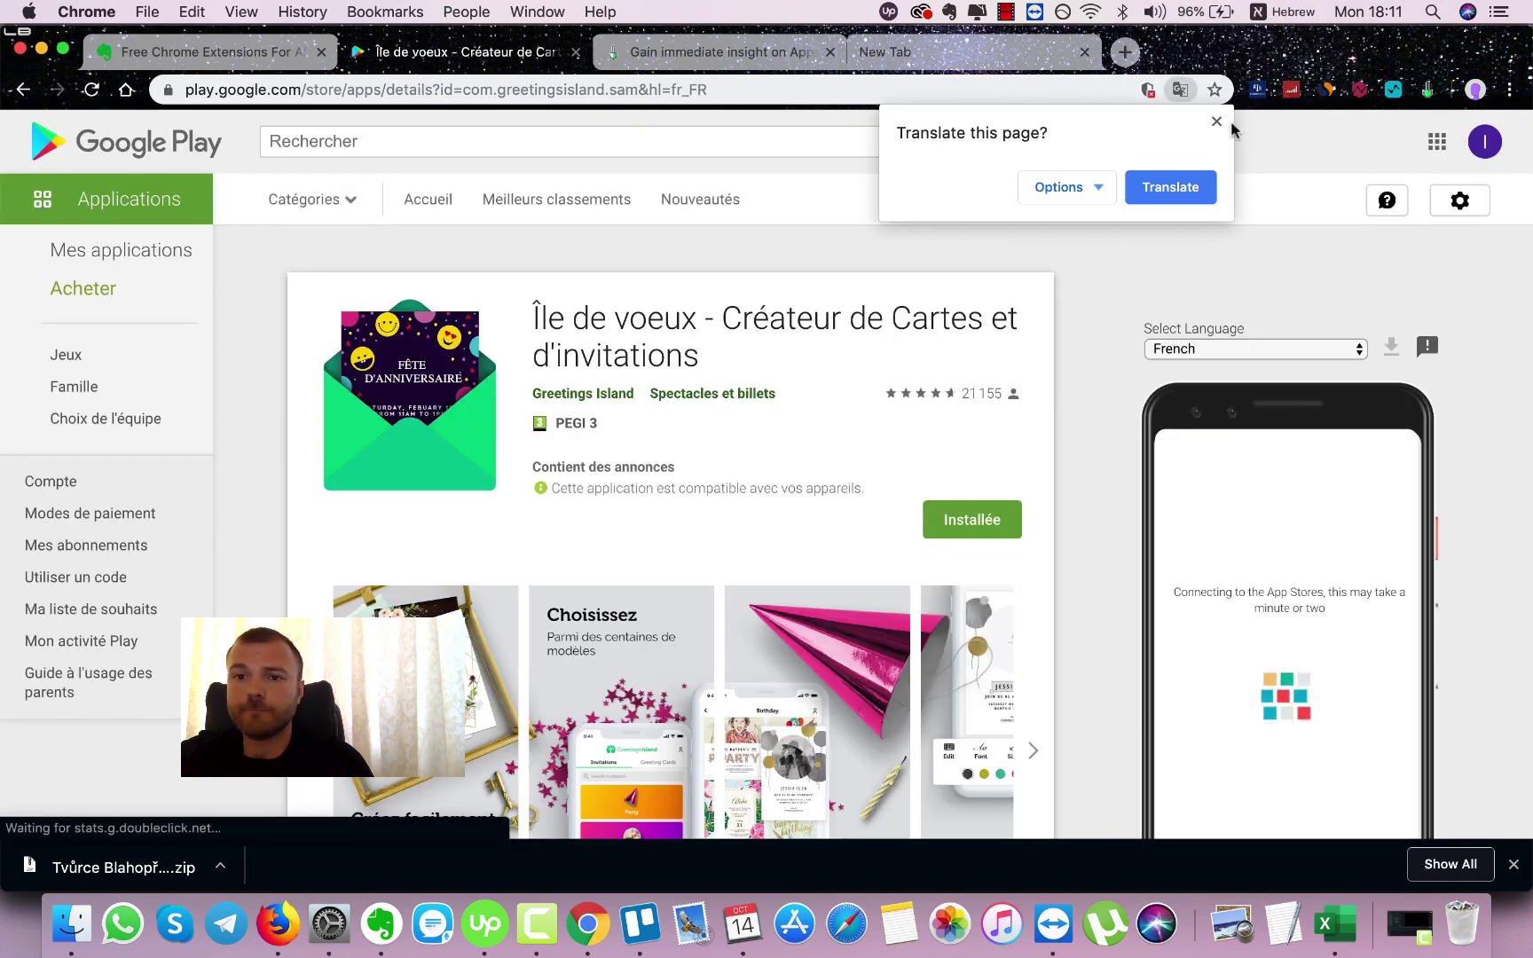
left_click(1216, 121)
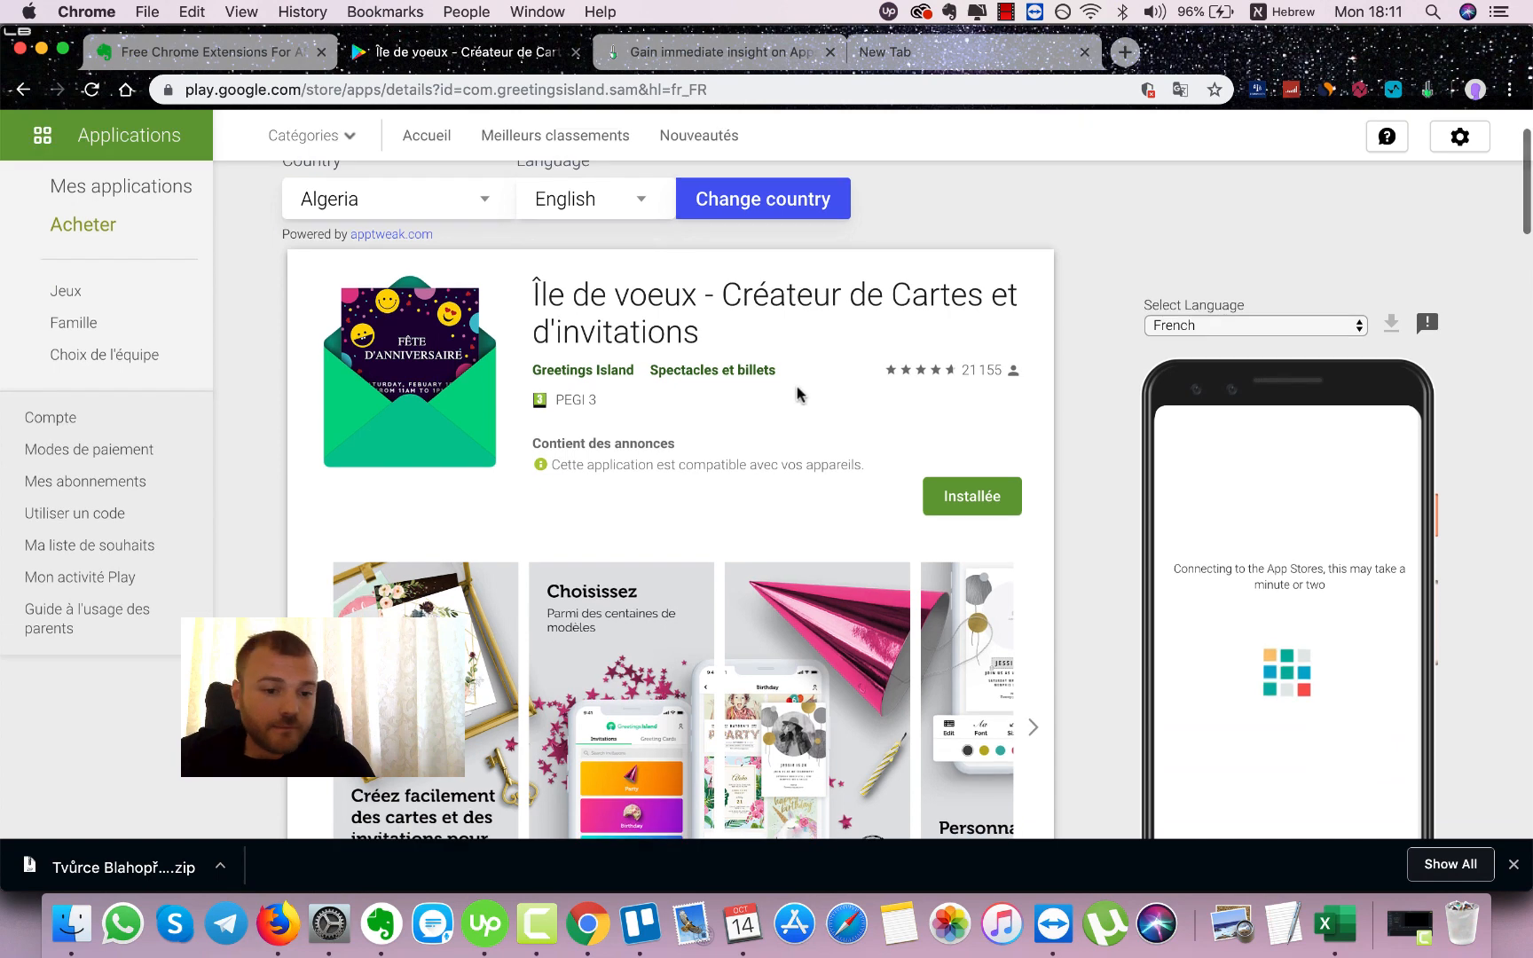
Step: Scroll through the French listing and its phone preview to review the translated content
scroll("down", 3)
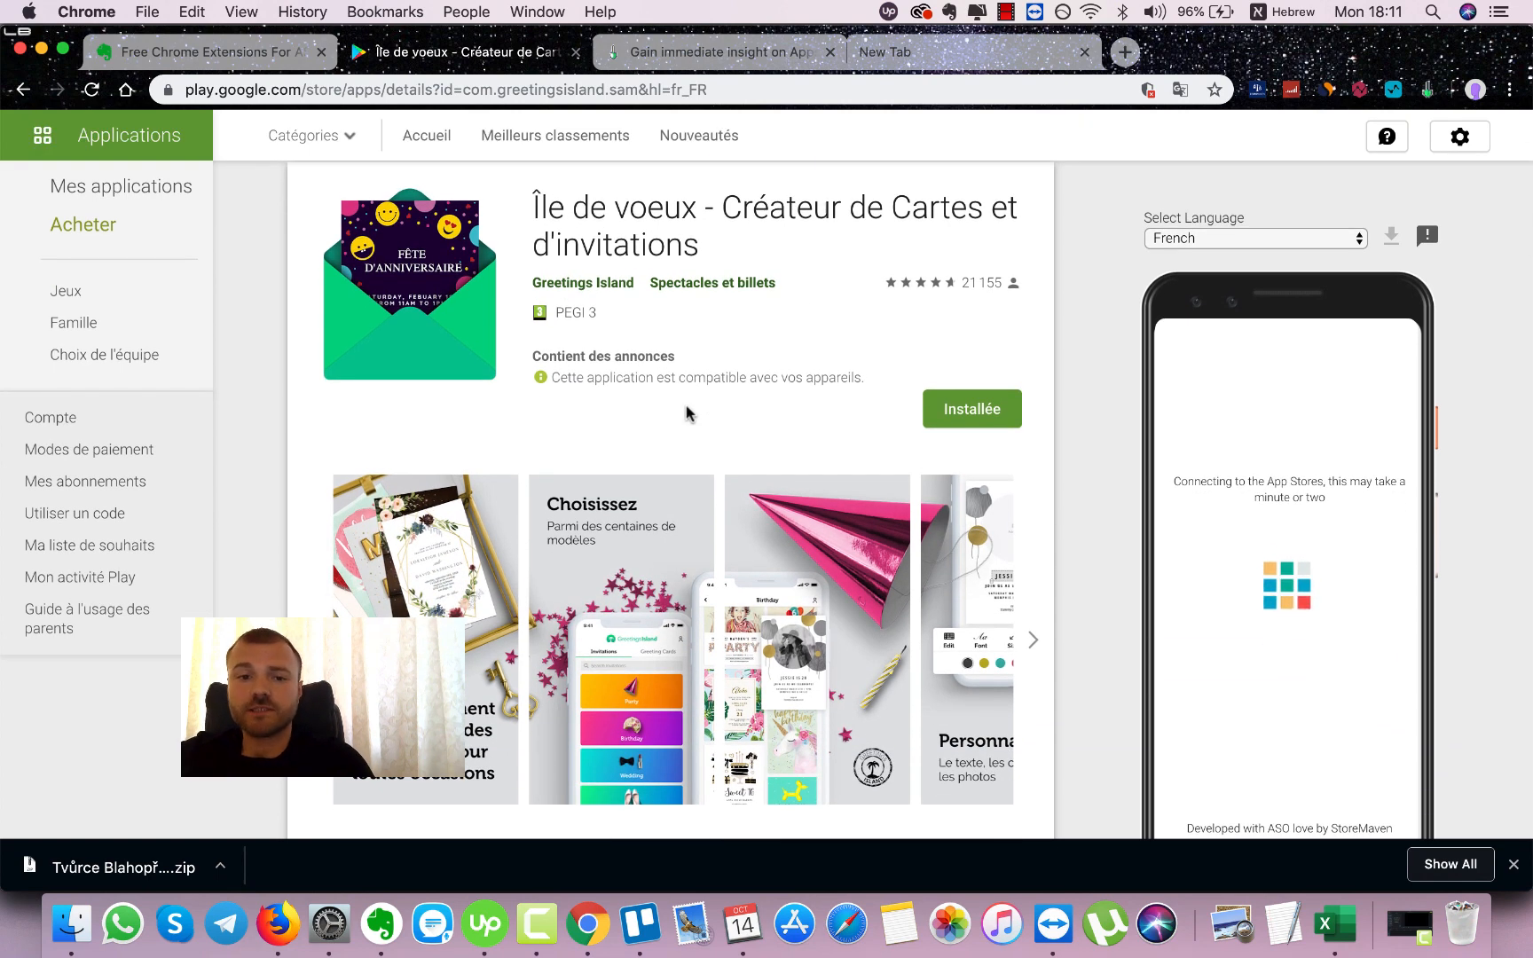
scroll("down", 3)
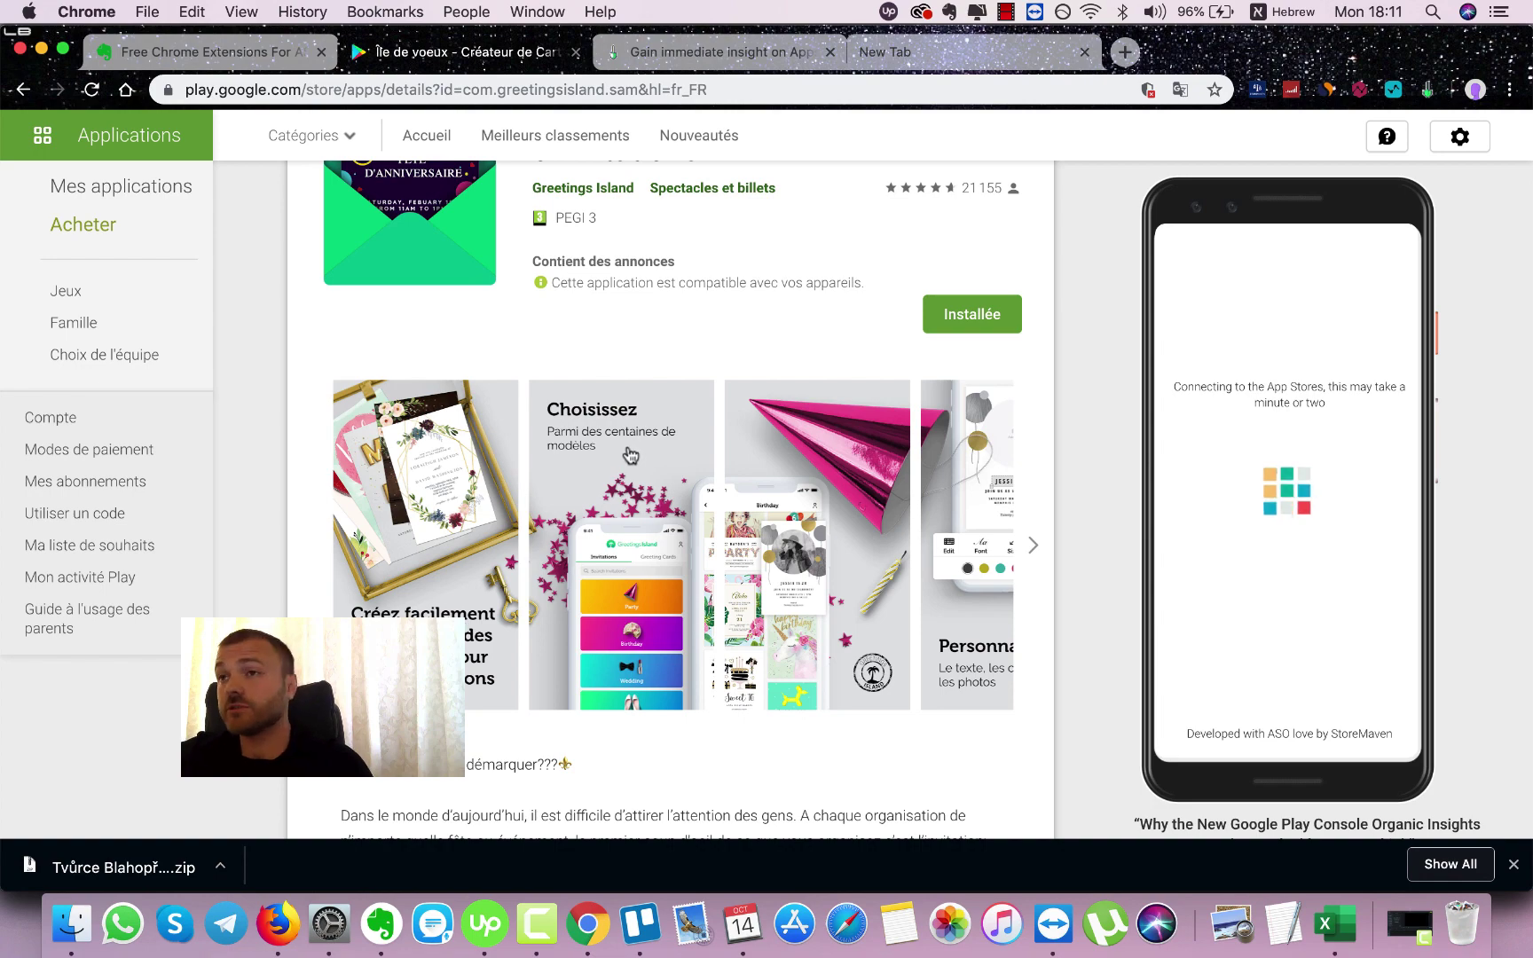
scroll("down", 3)
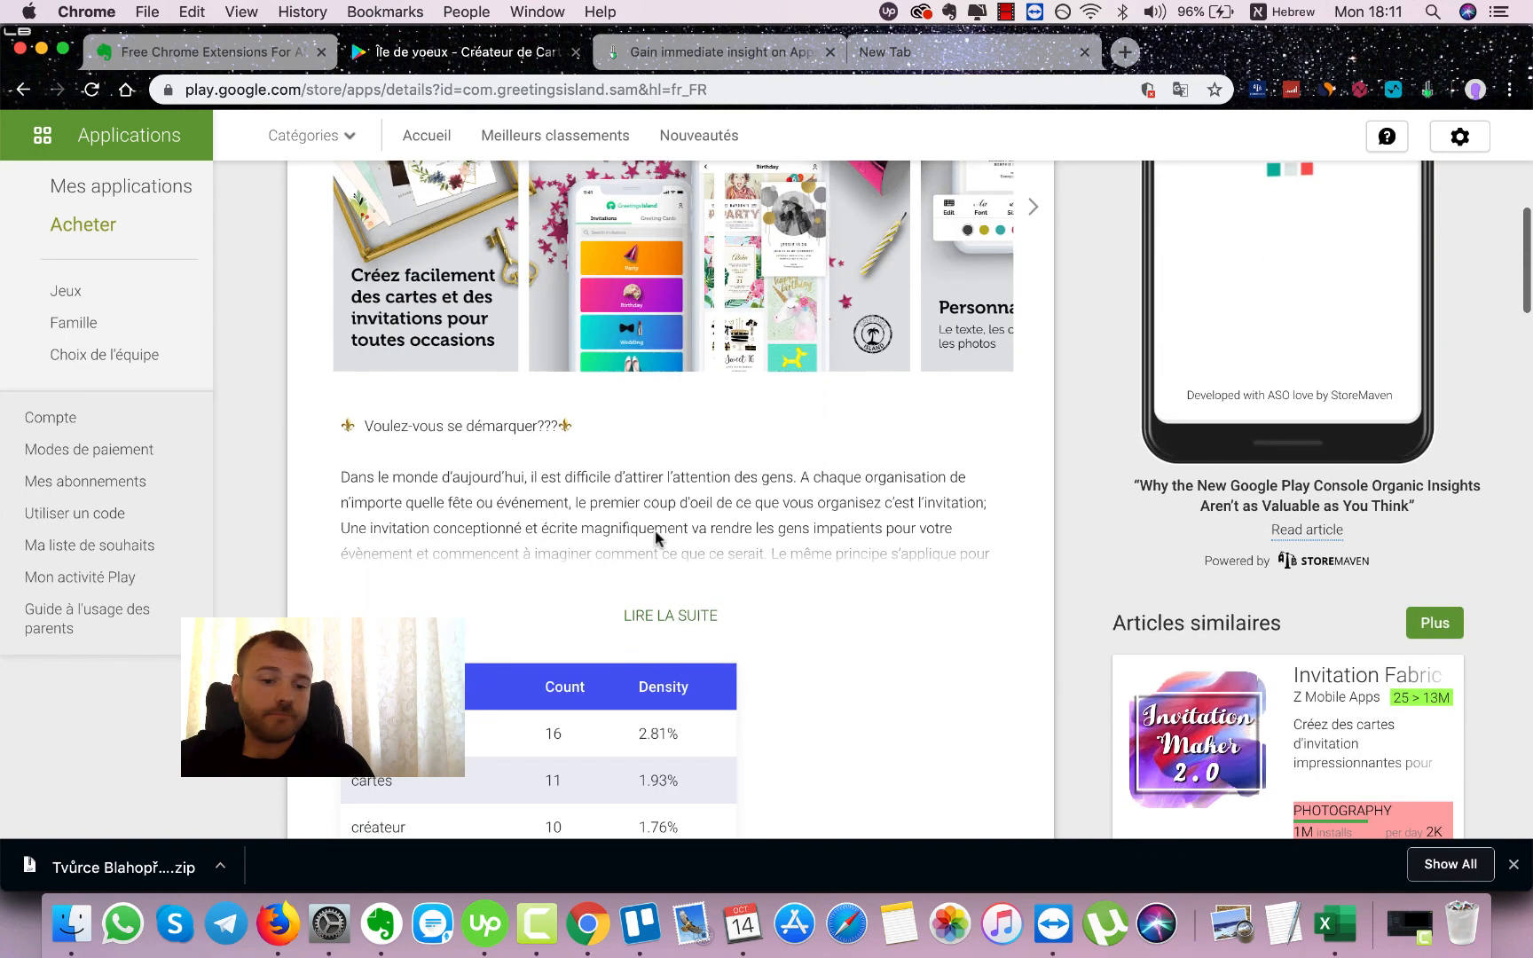
scroll("up", 3)
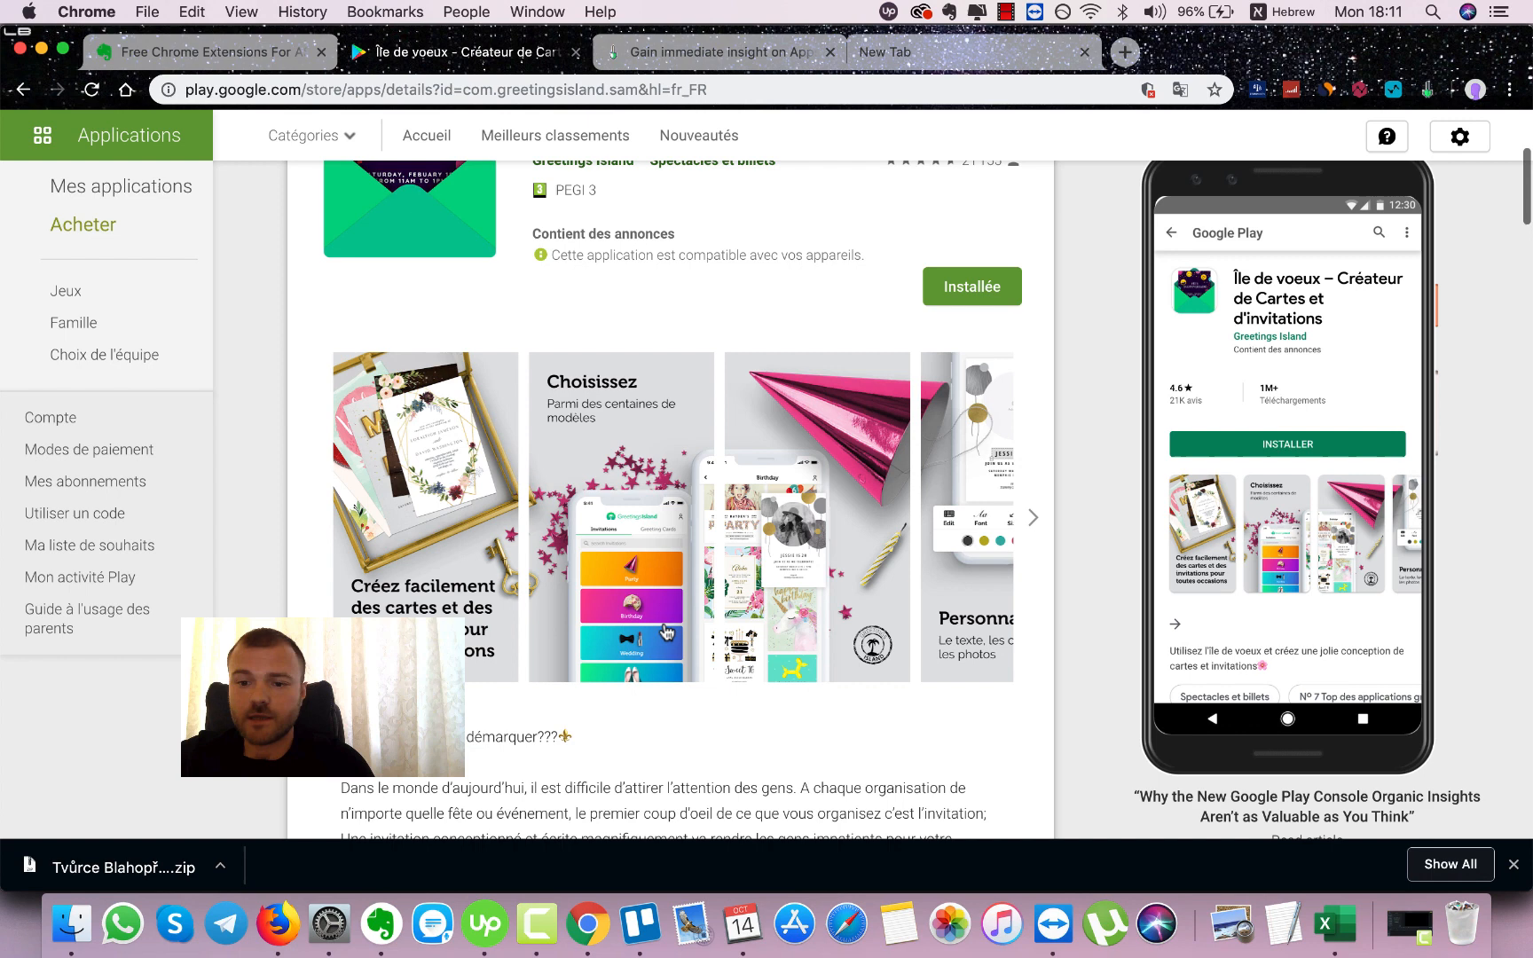
mouse_move(1096, 658)
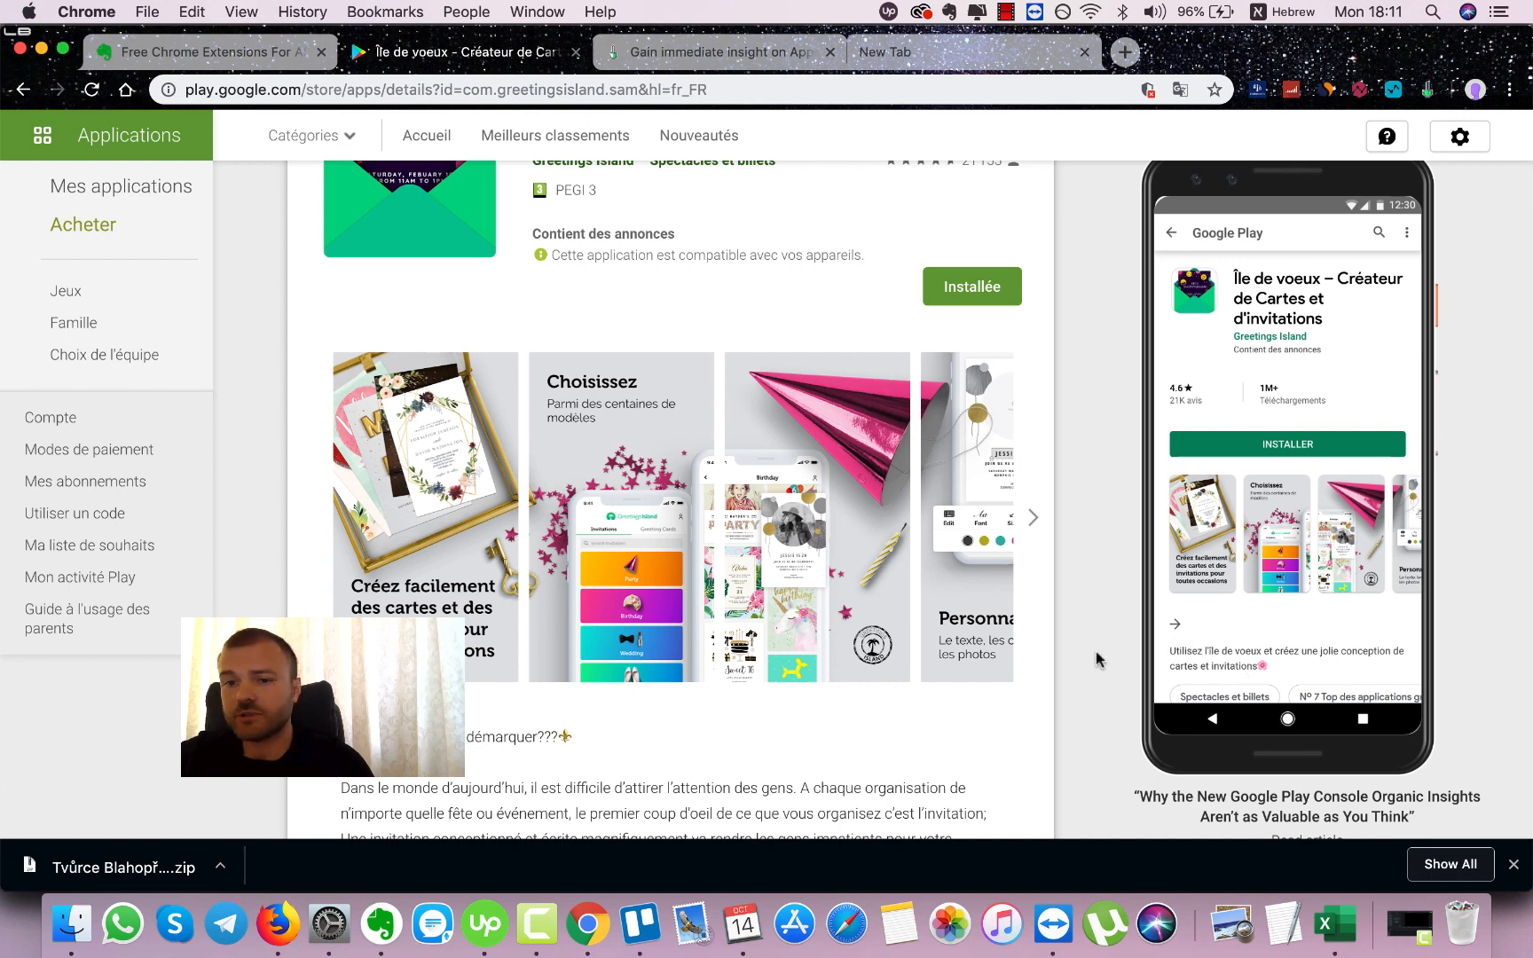
scroll("up", 3)
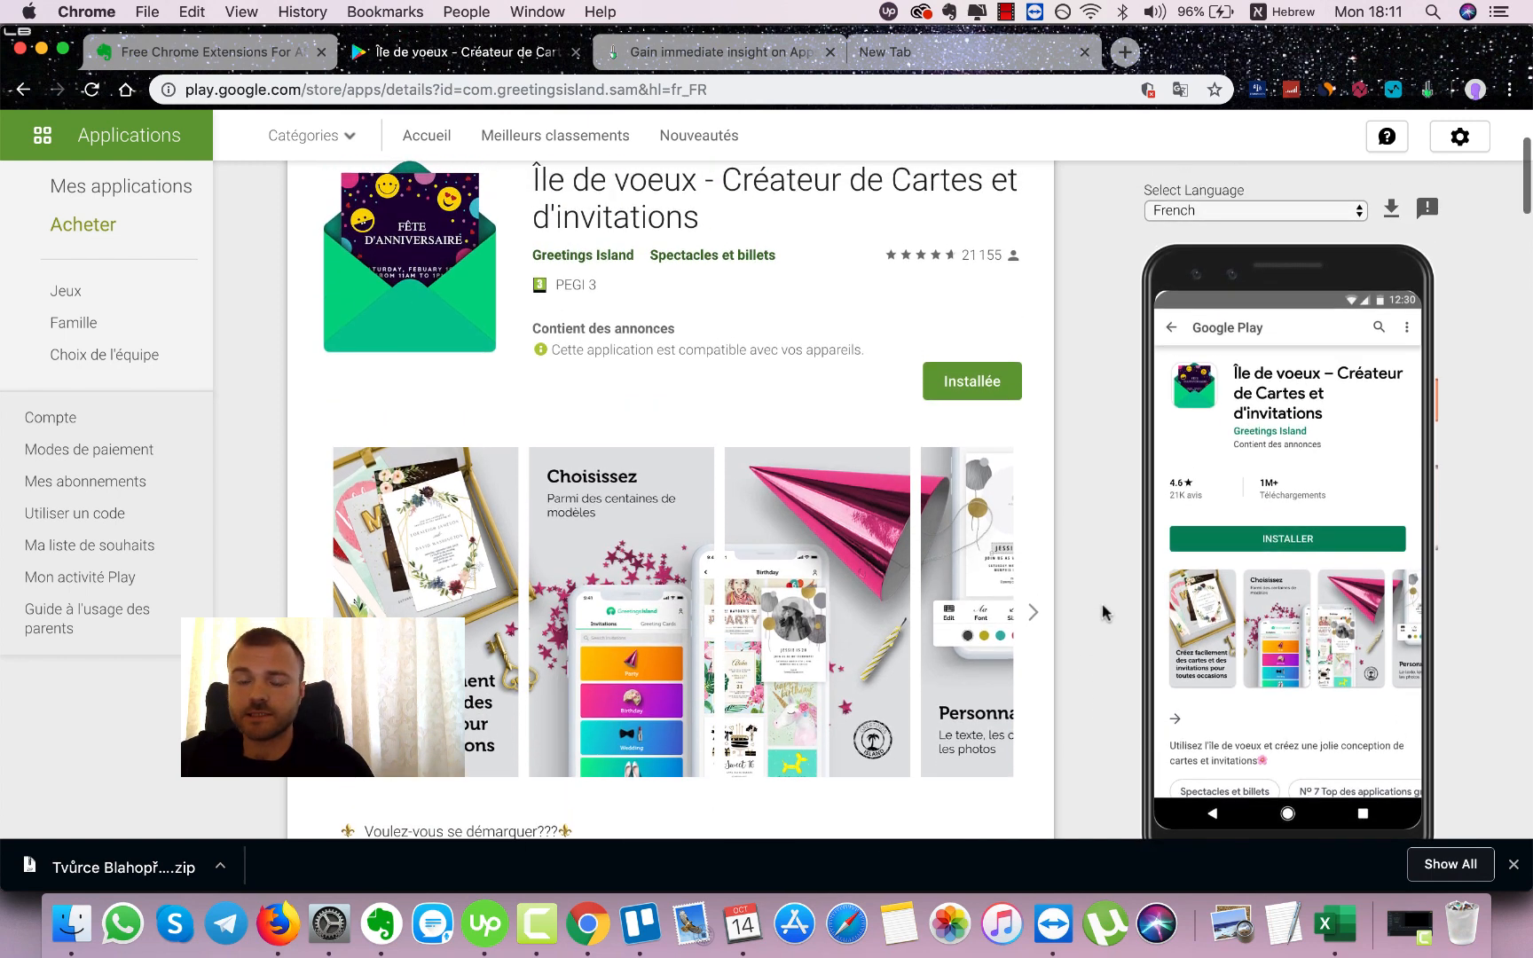
Step: Switch the Greetings Island listing language from French to Czech and review the Czech listing
left_click(1254, 209)
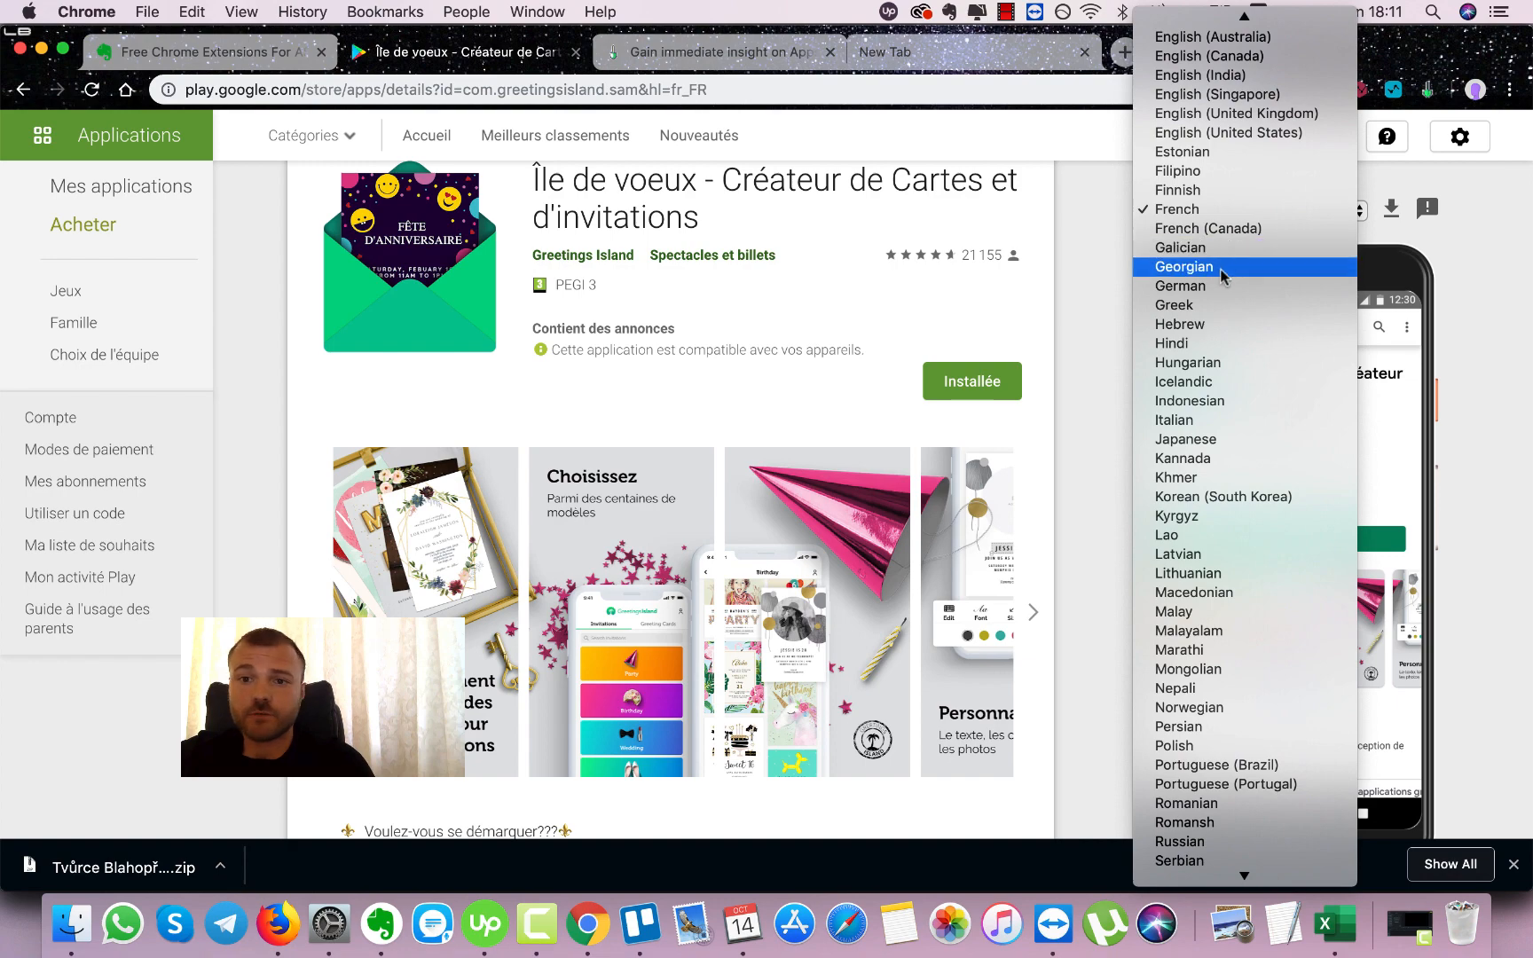
scroll("up", 3)
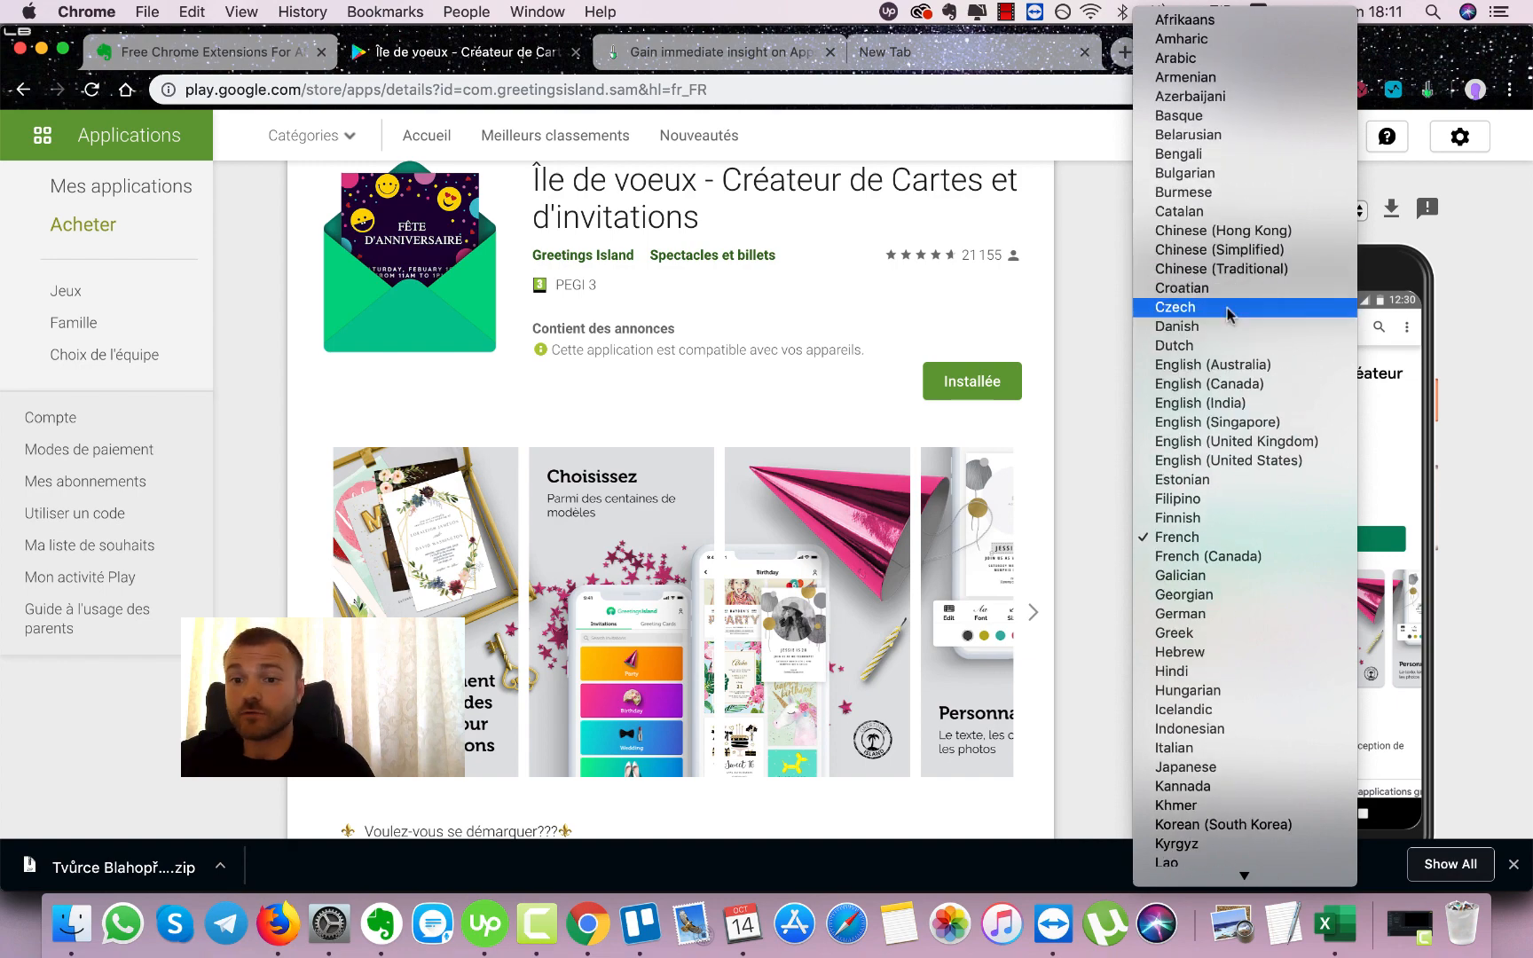
left_click(1174, 307)
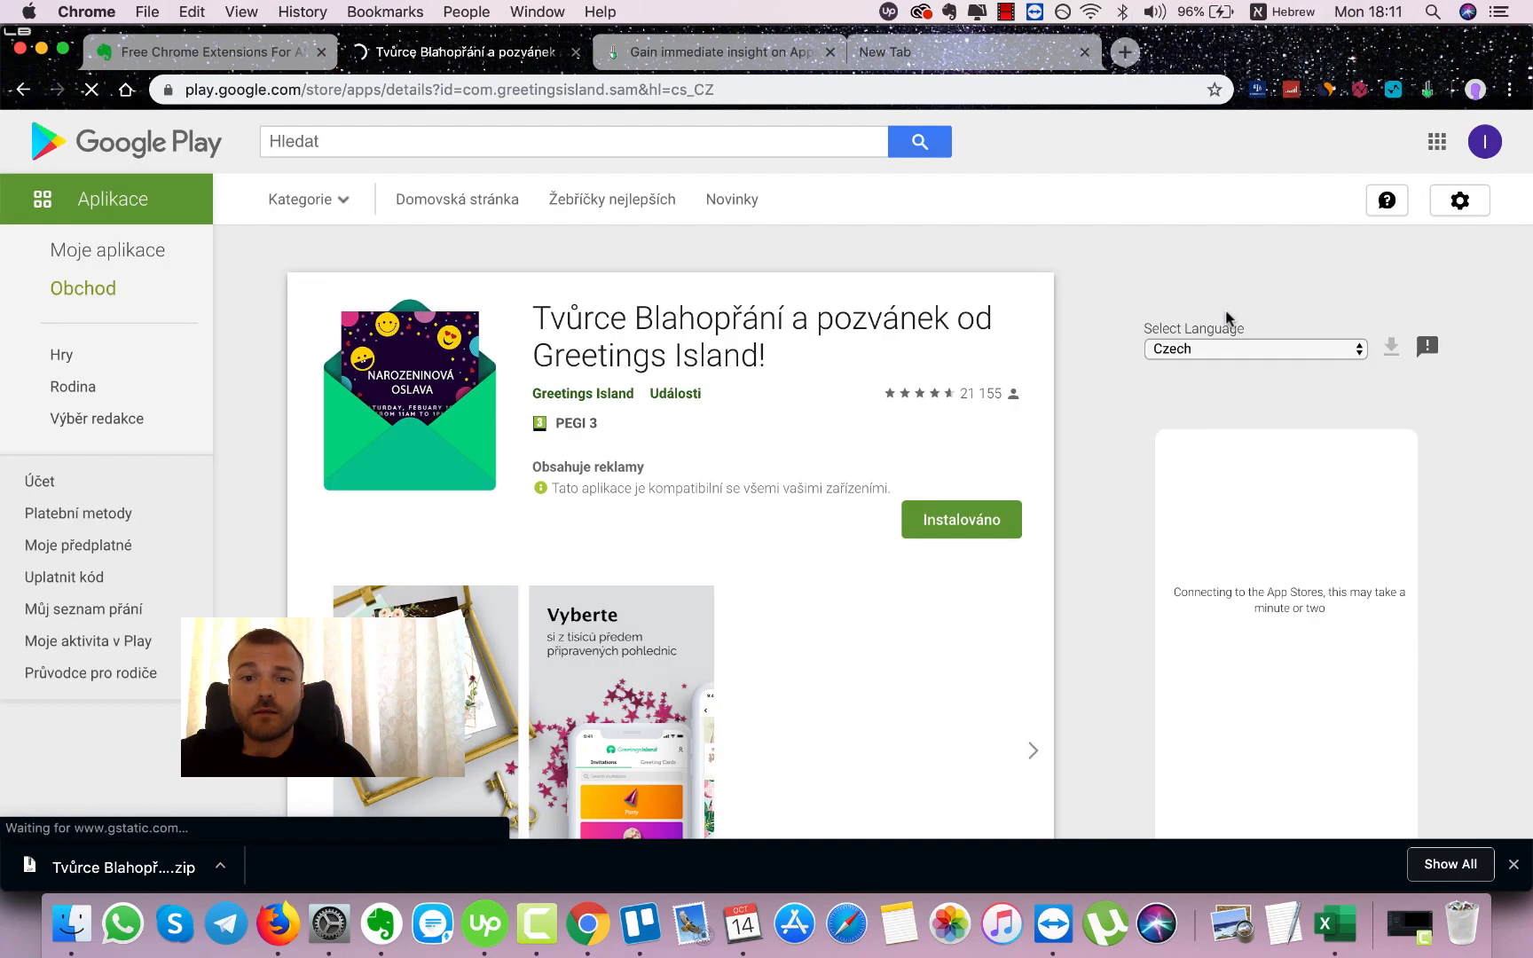
scroll("down", 3)
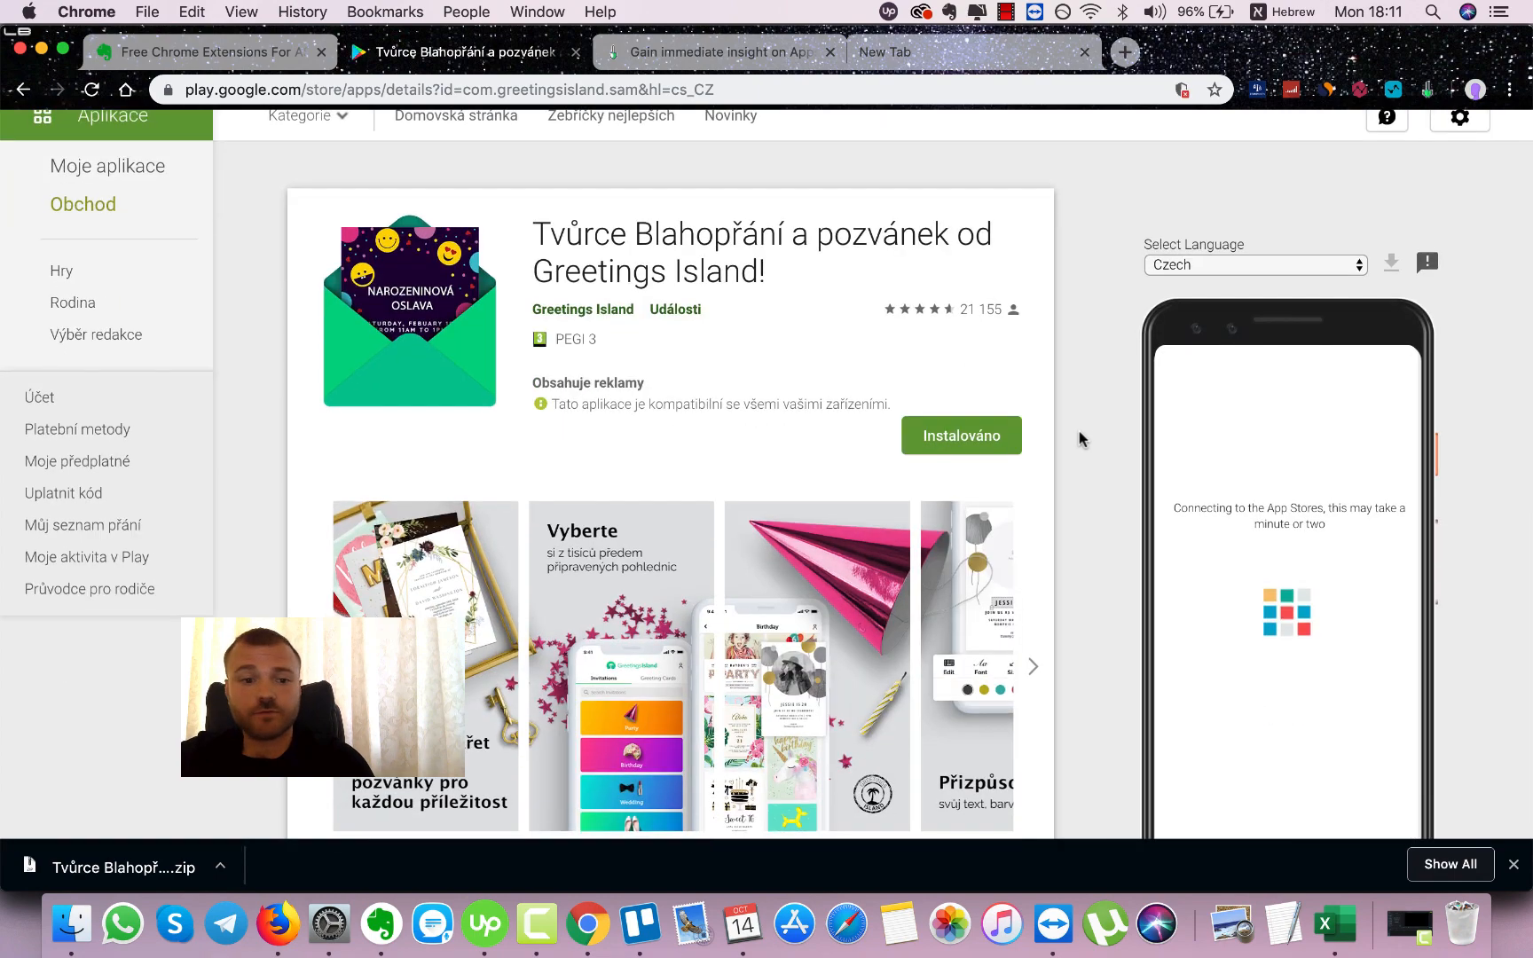
scroll("up", 3)
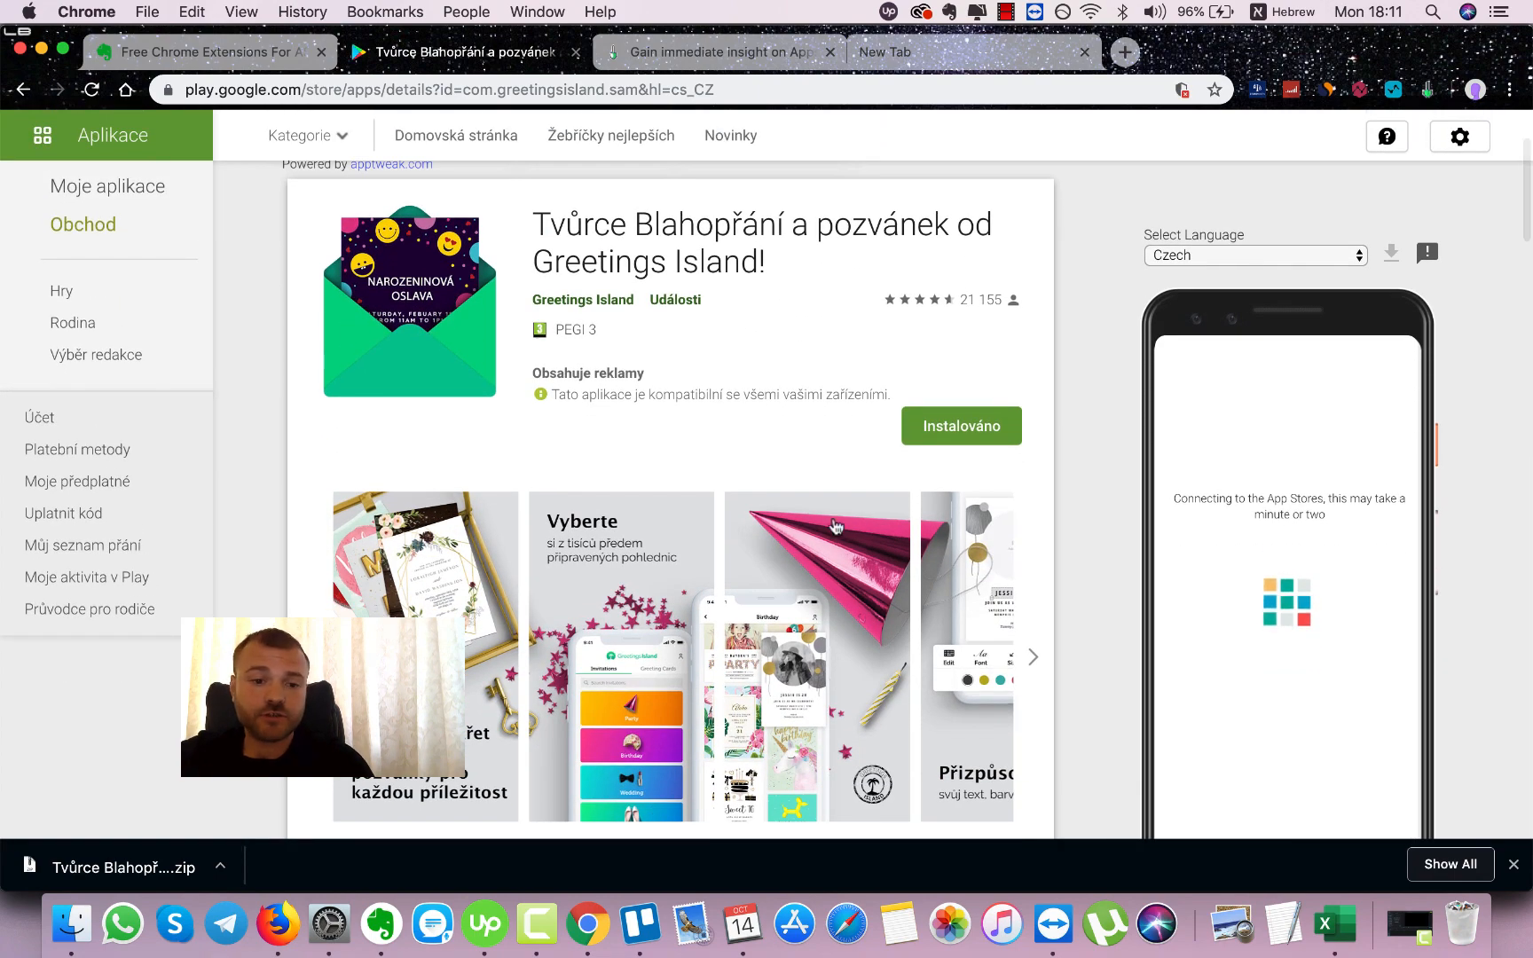
scroll("down", 3)
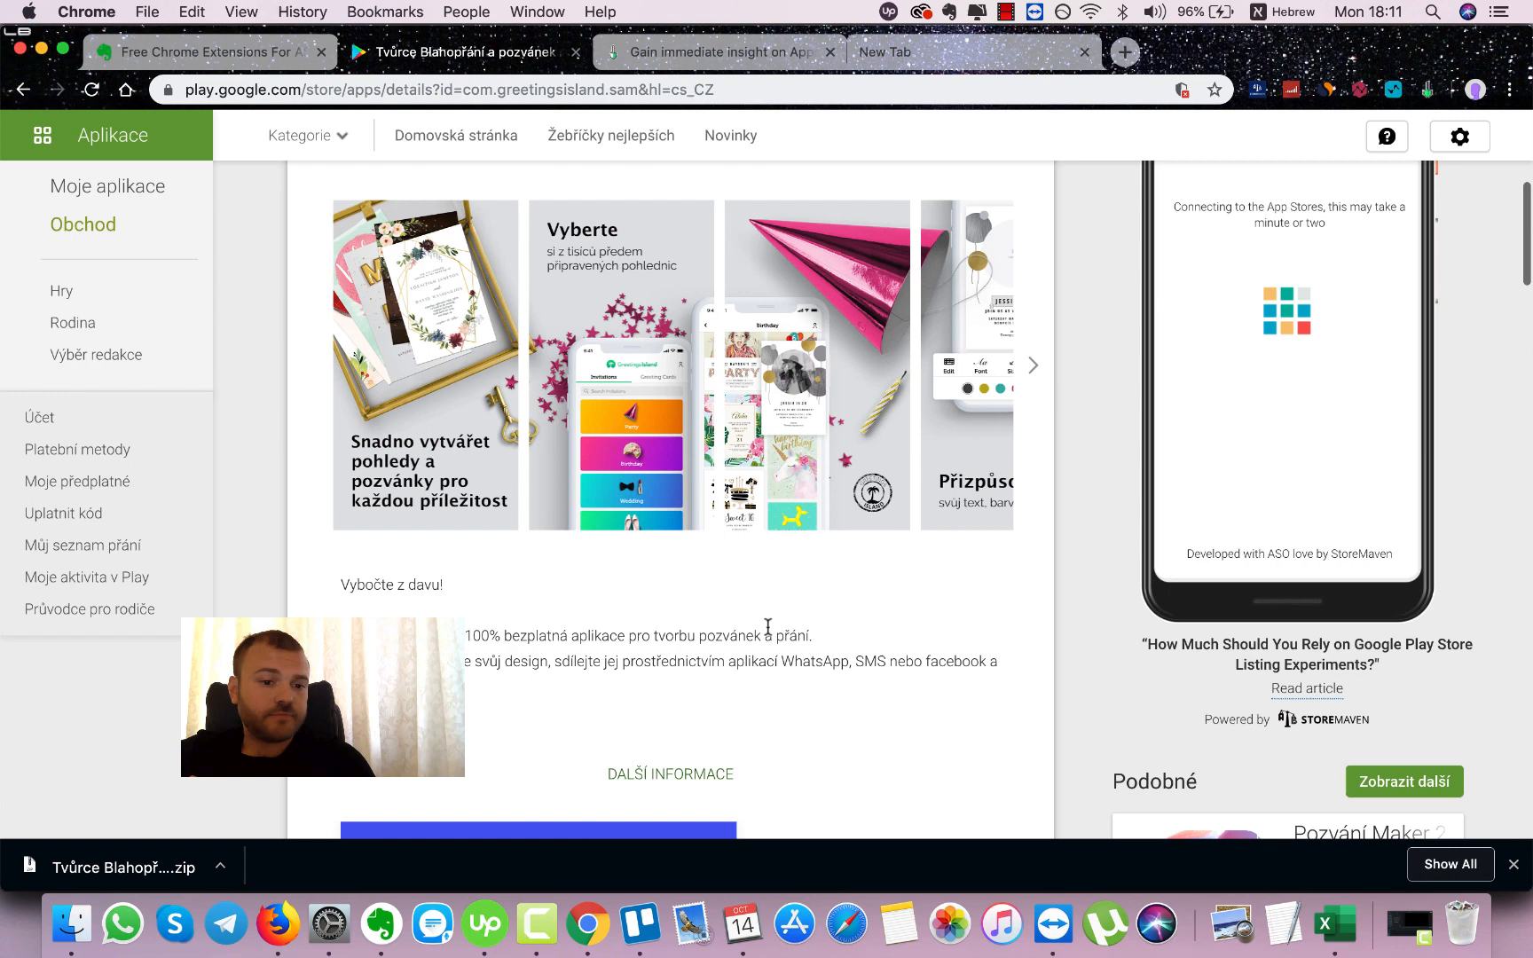
scroll("up", 3)
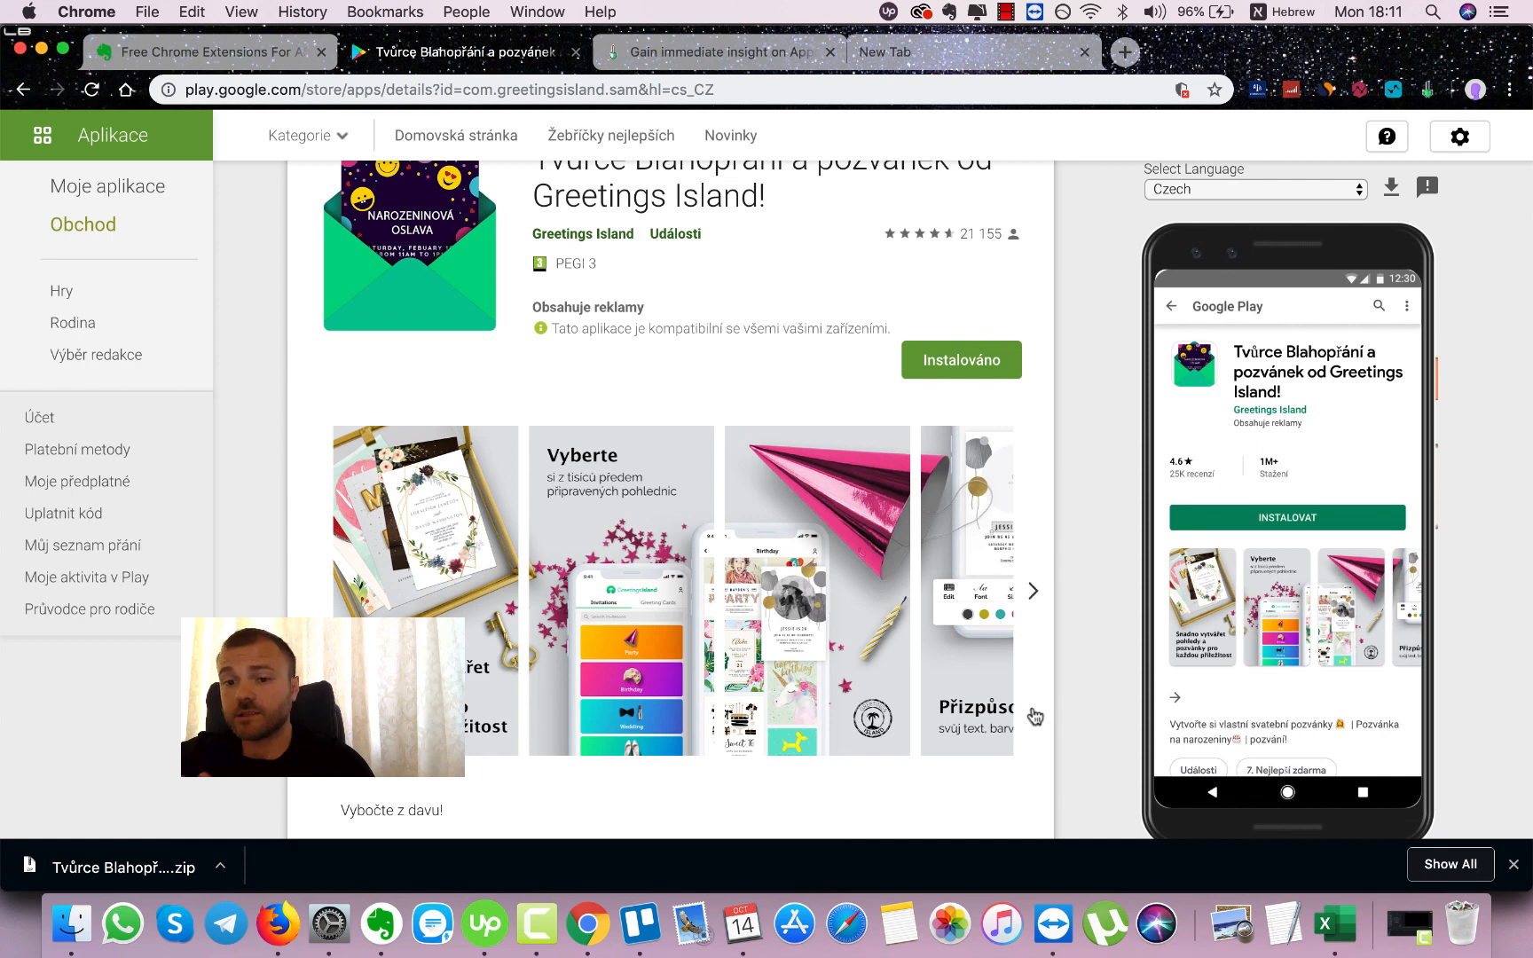
scroll("up", 3)
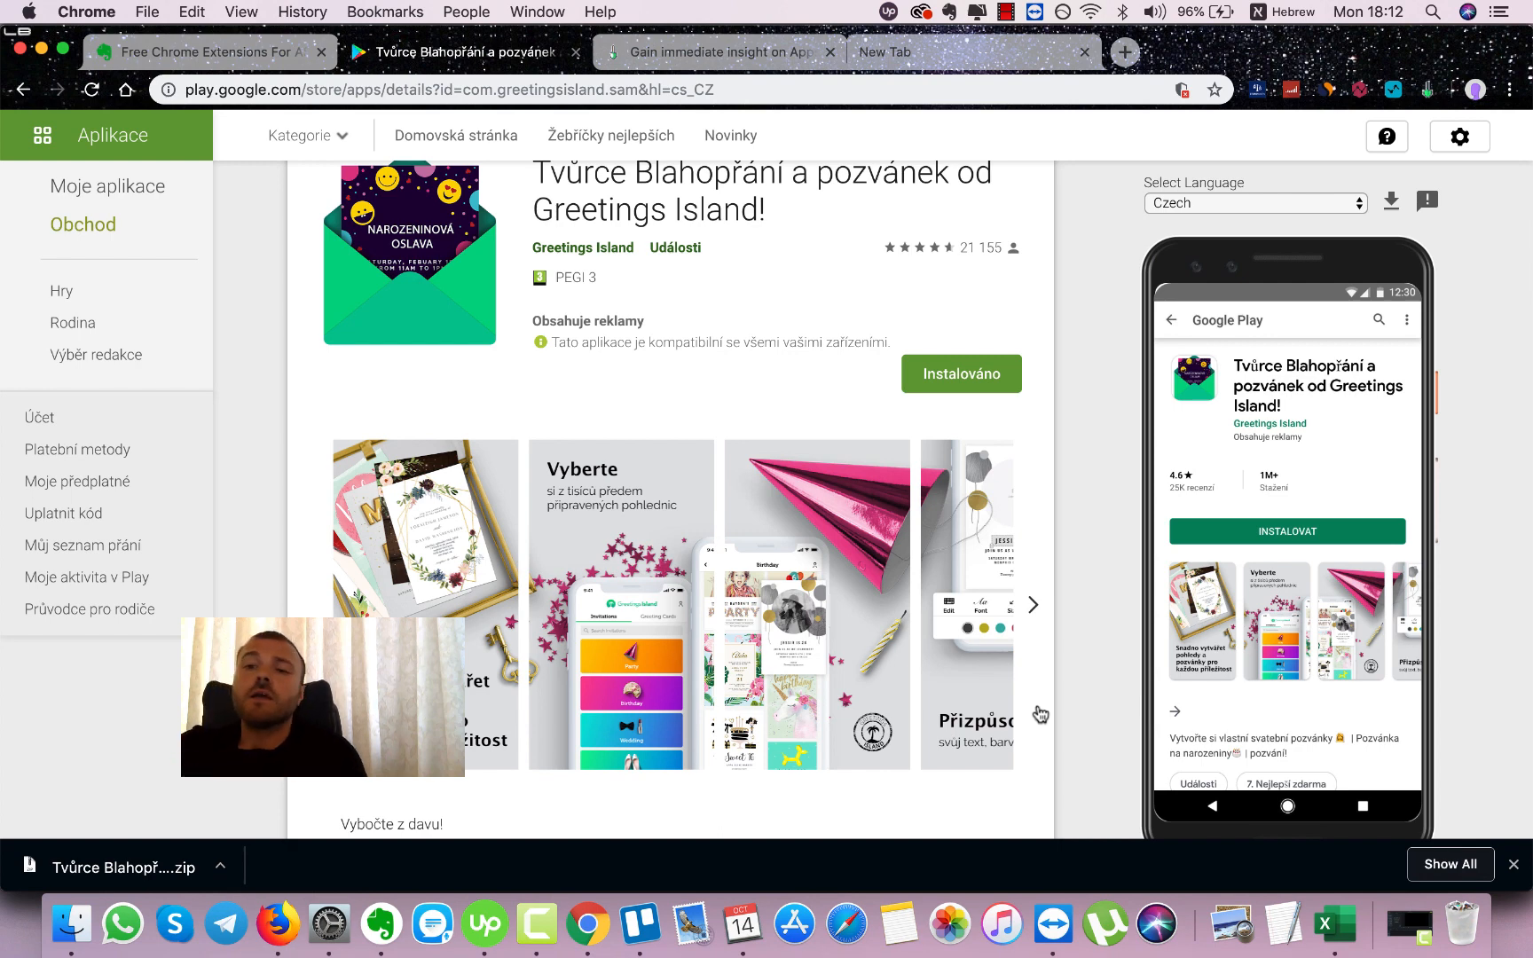
mouse_move(1321, 635)
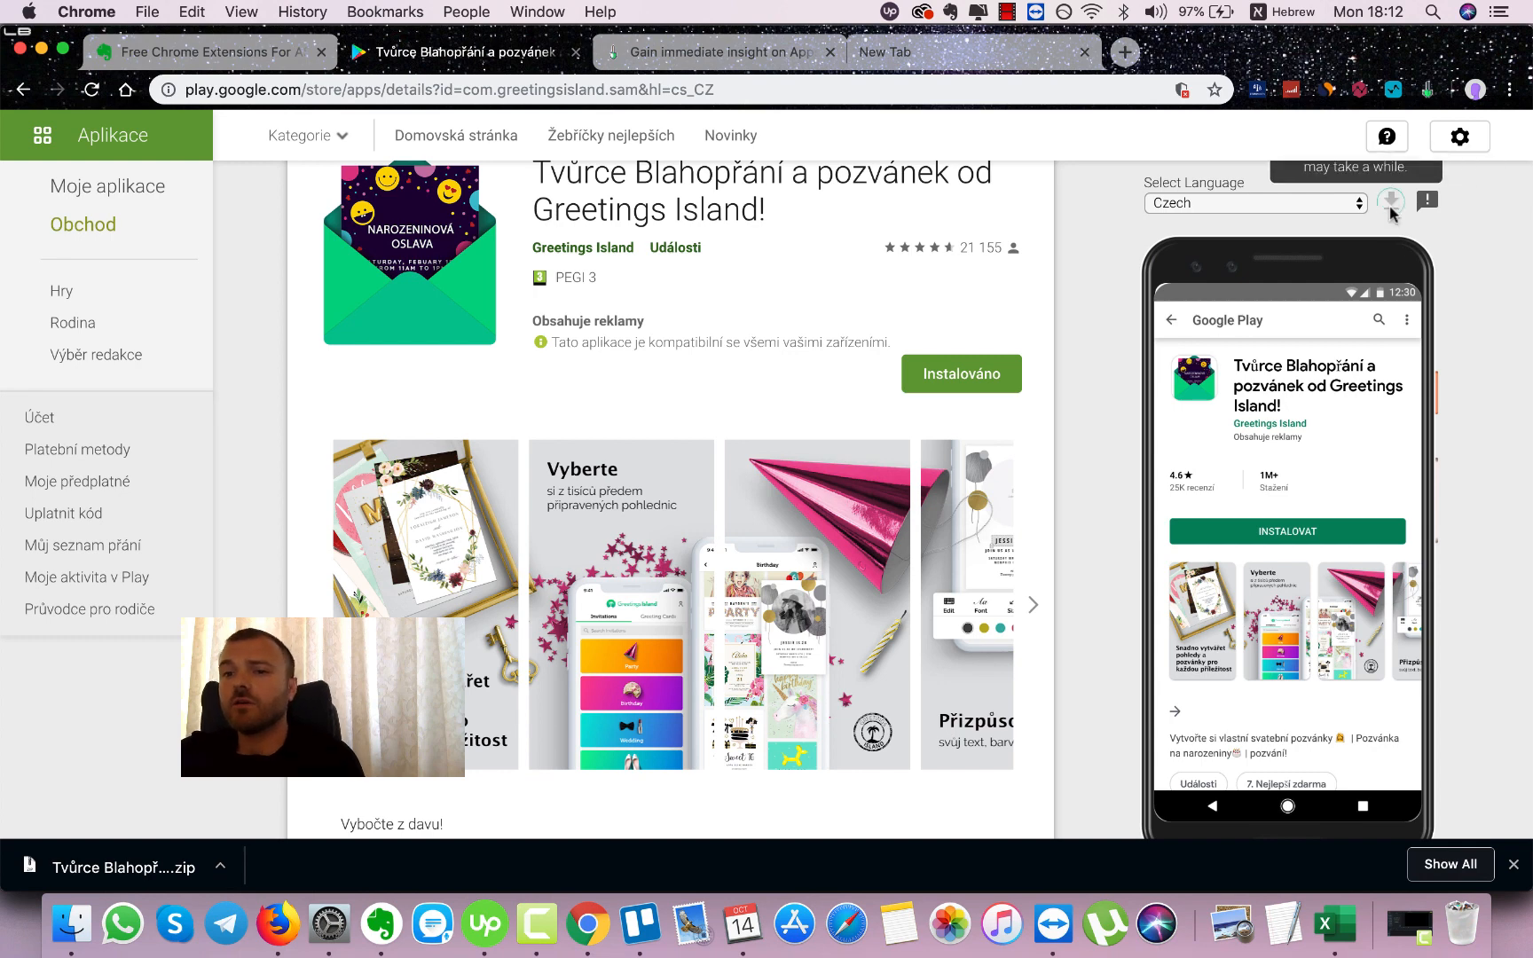
mouse_move(93, 862)
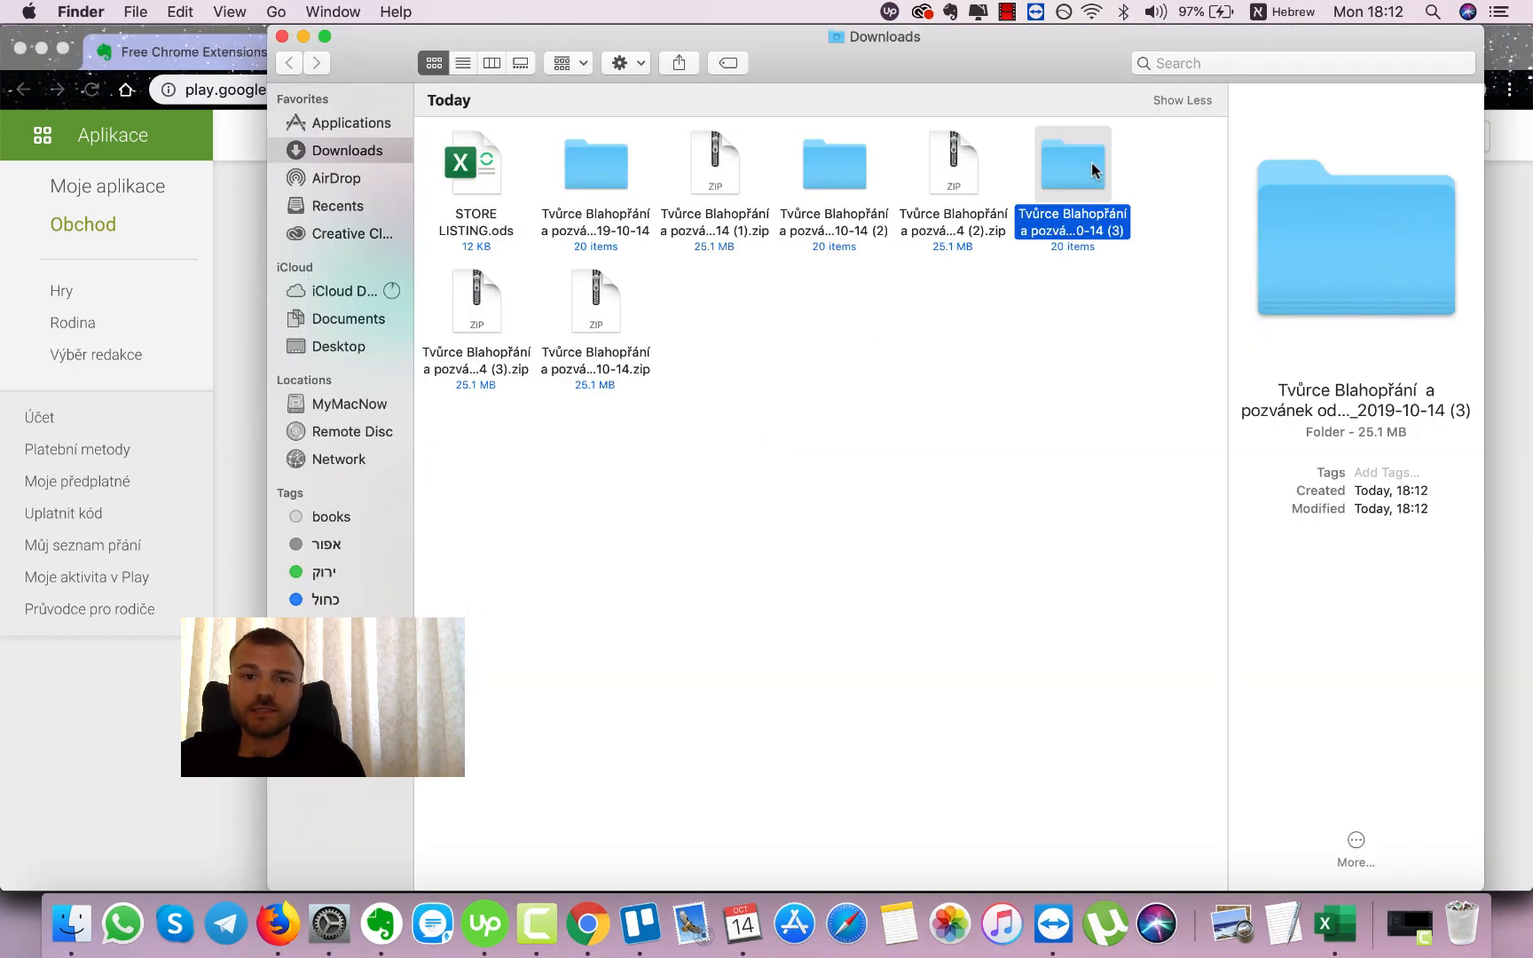
Step: Browse the newest downloaded listing folder, previewing screenshot_1.jpg and screenshot_7.jpg
double_click(1072, 161)
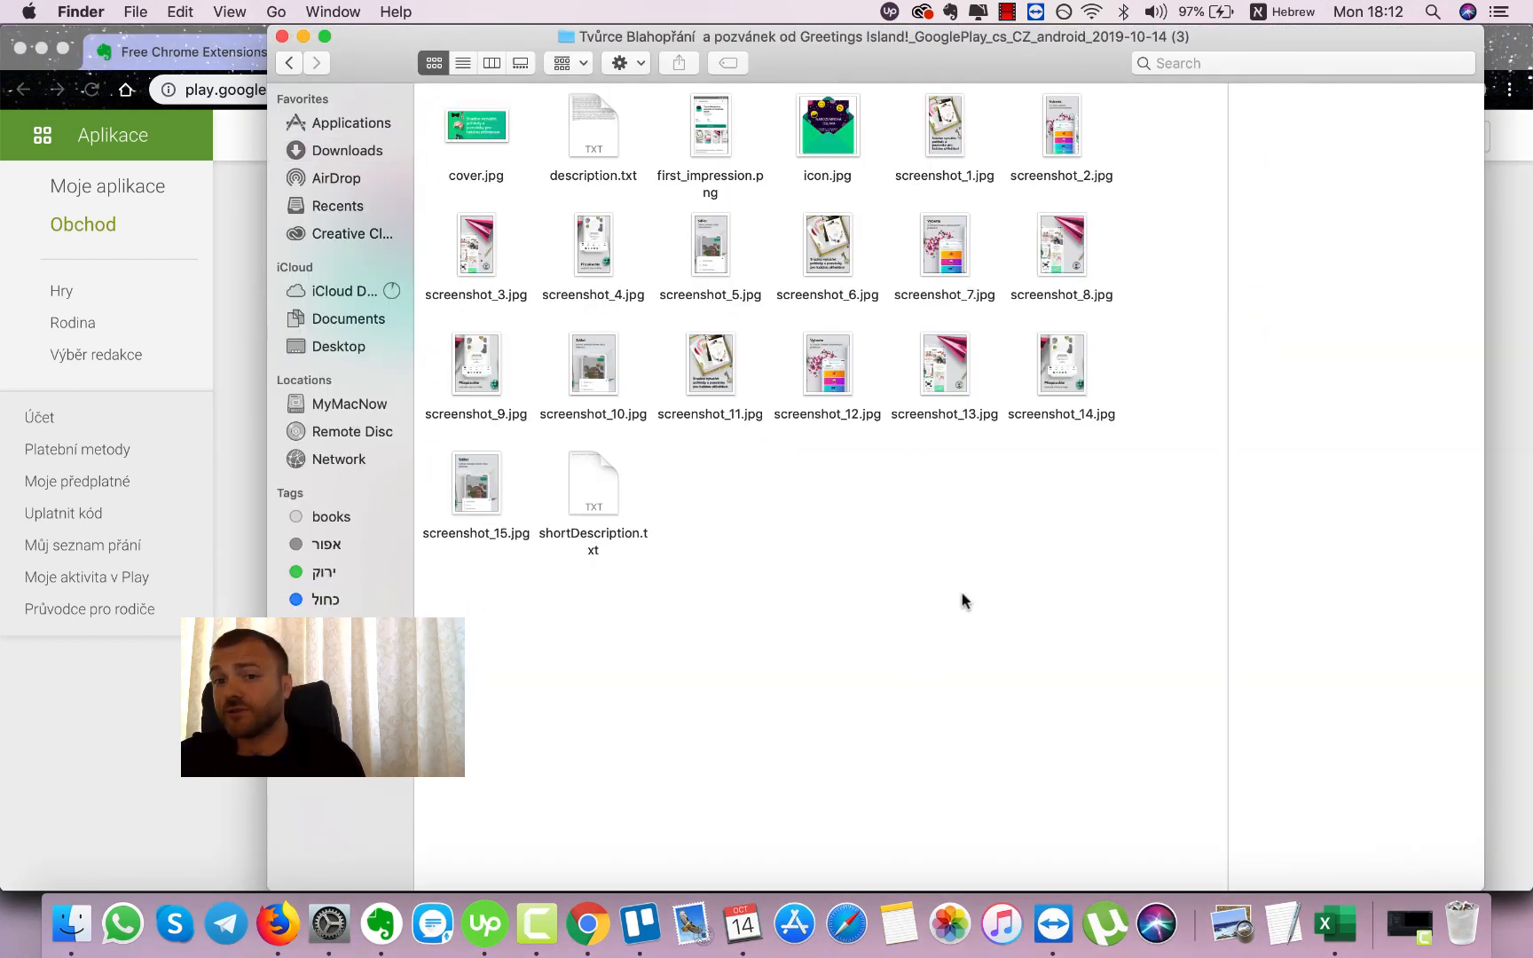
mouse_move(894, 250)
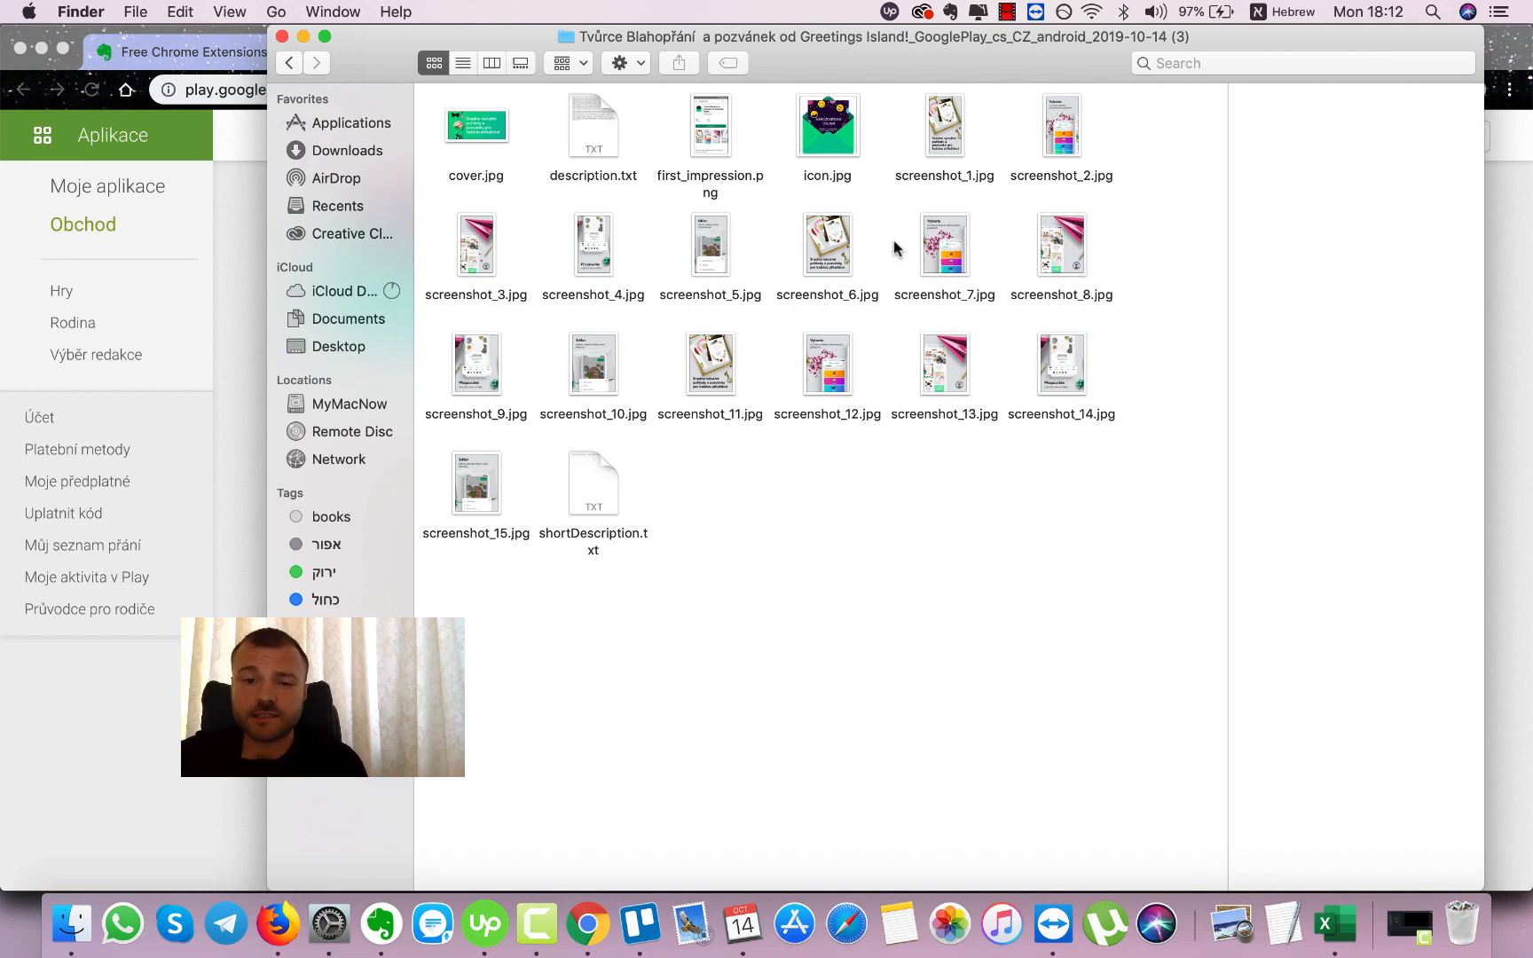
left_click(942, 245)
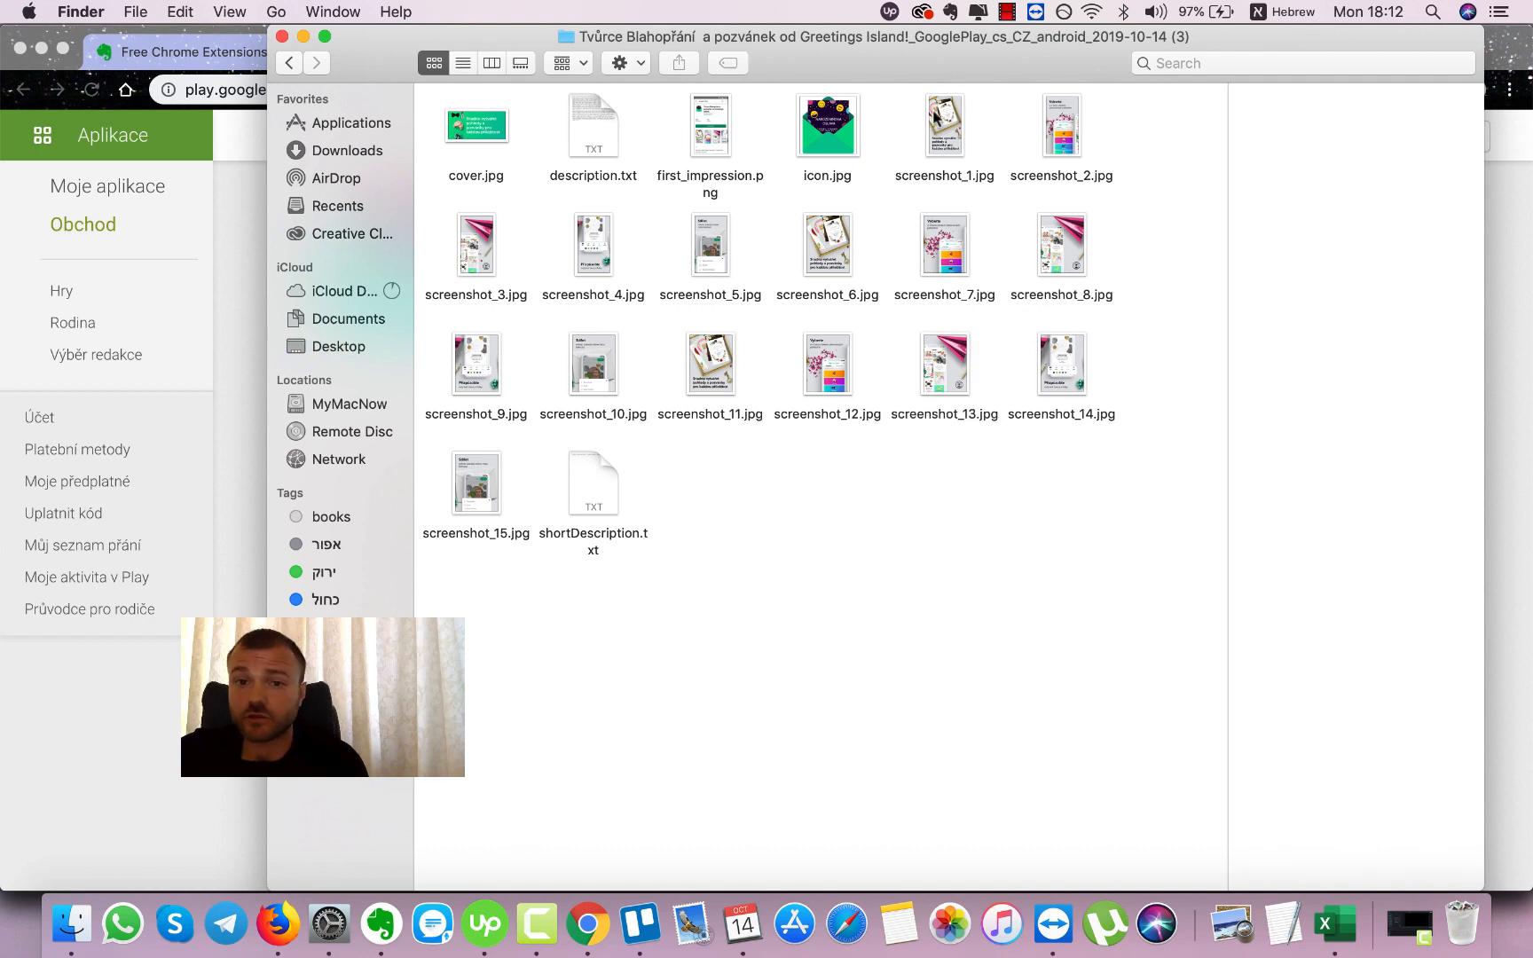
left_click(941, 124)
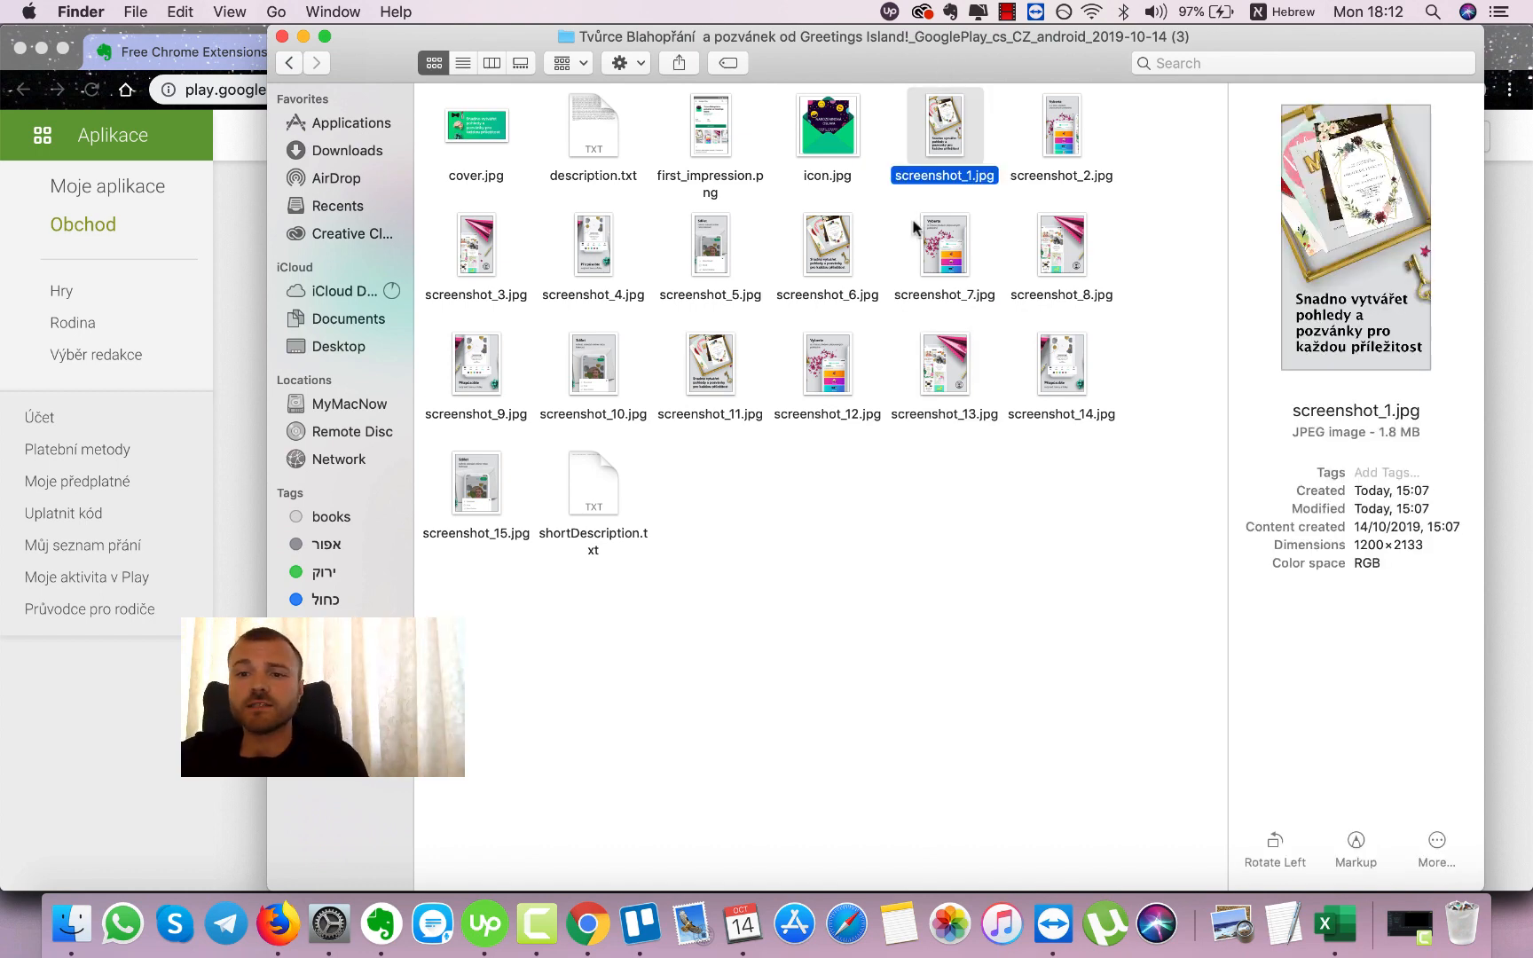
left_click(942, 247)
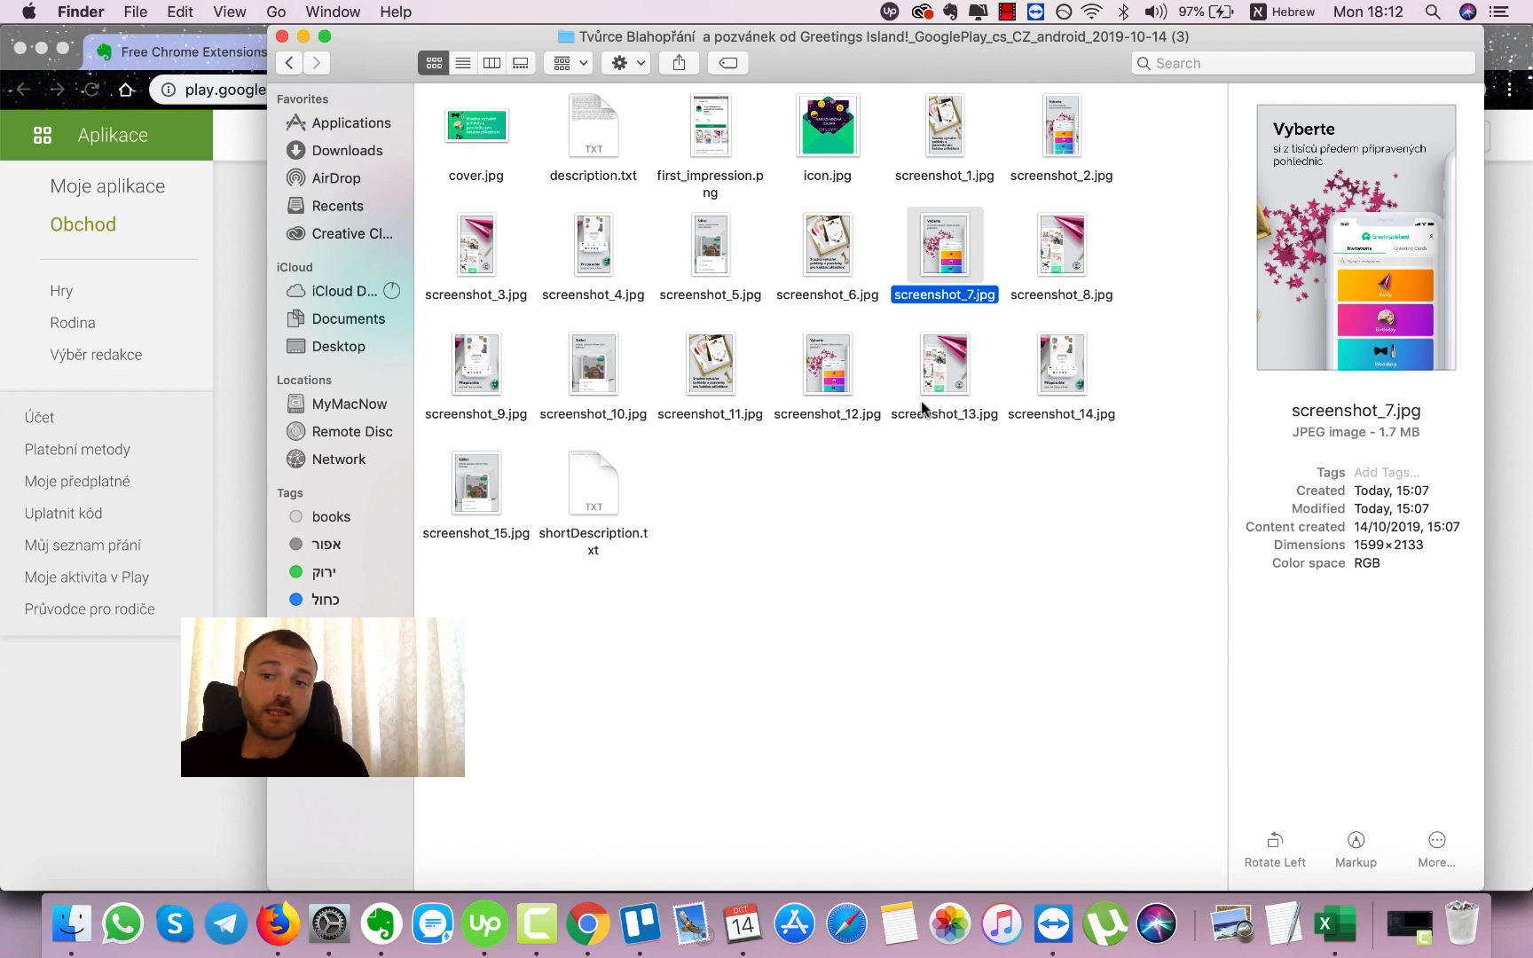
left_click(925, 568)
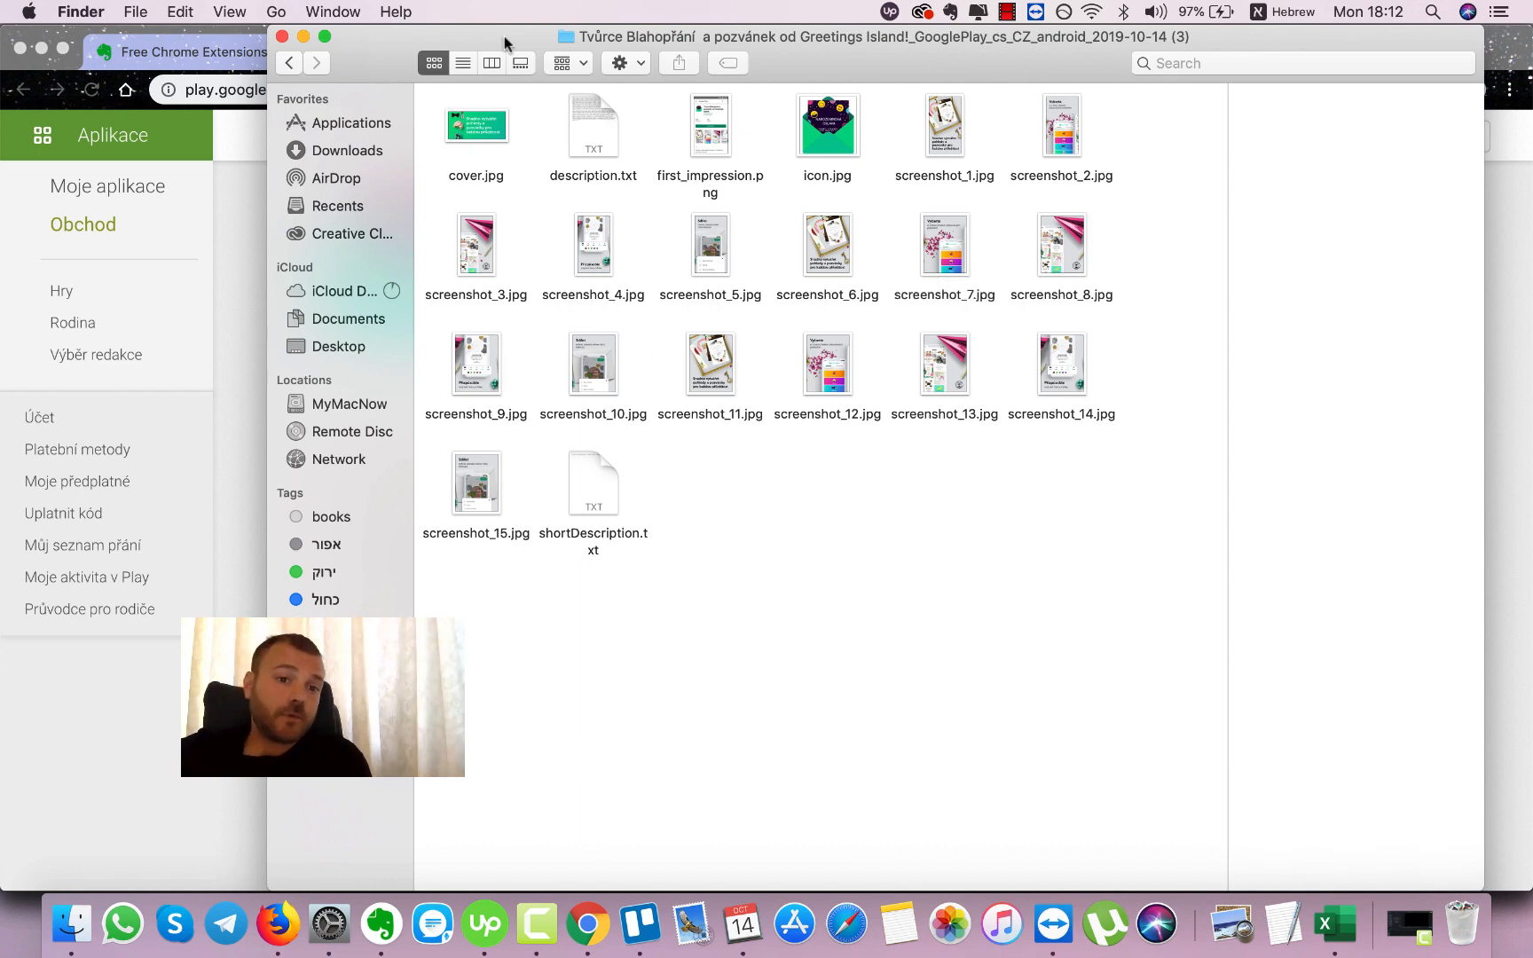
Step: Preview description.txt and read through the Czech description text
left_click(591, 126)
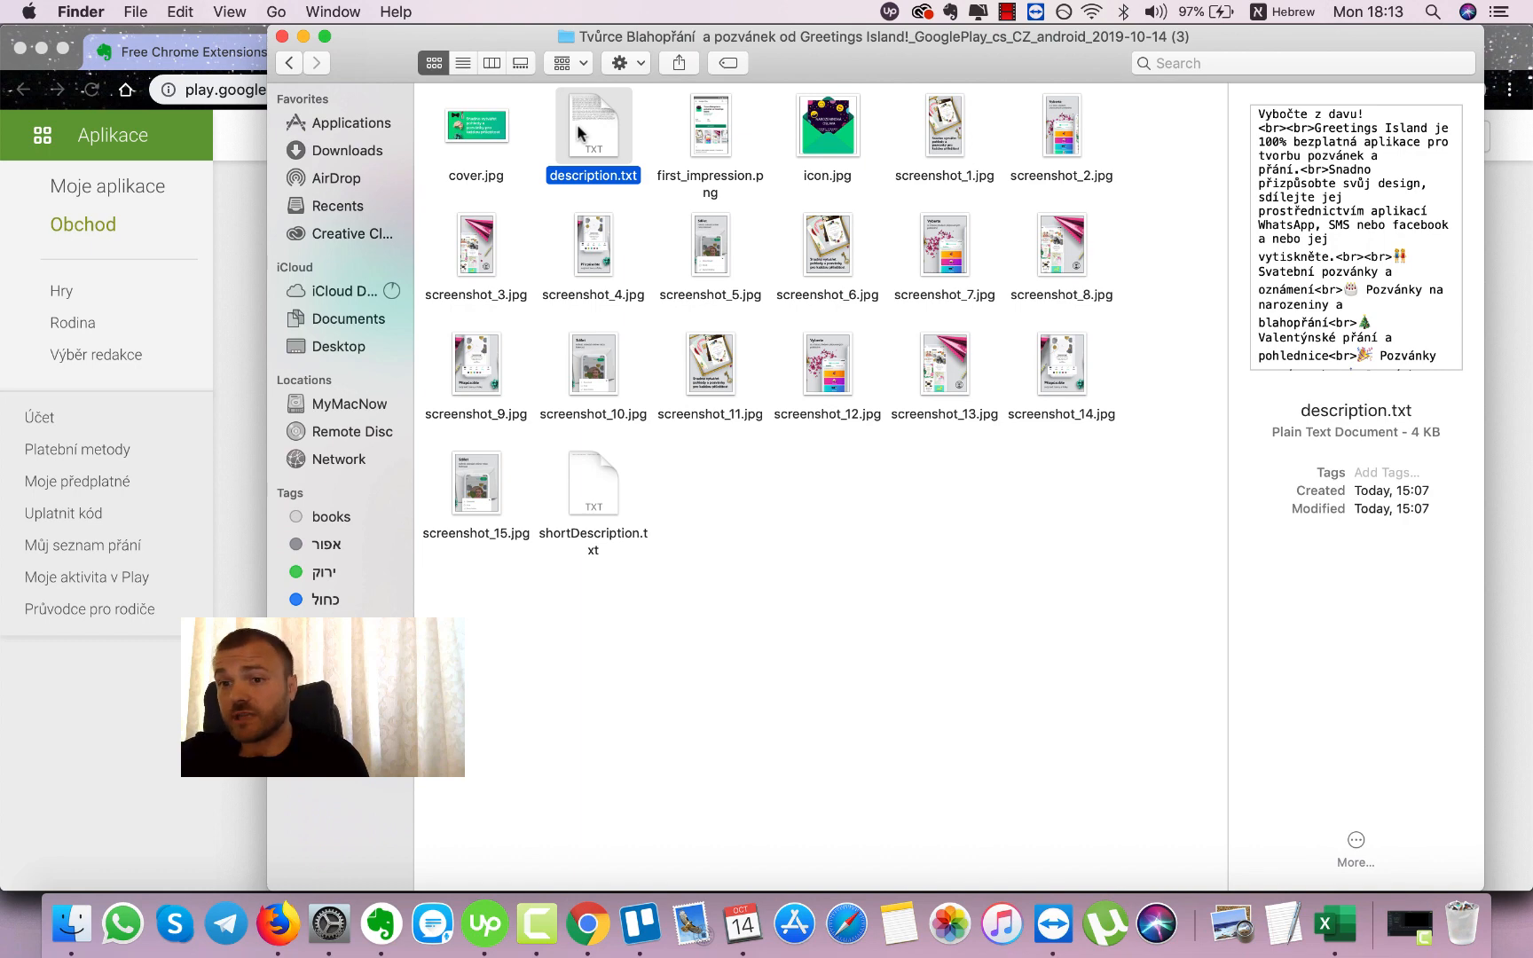
scroll("down", 3)
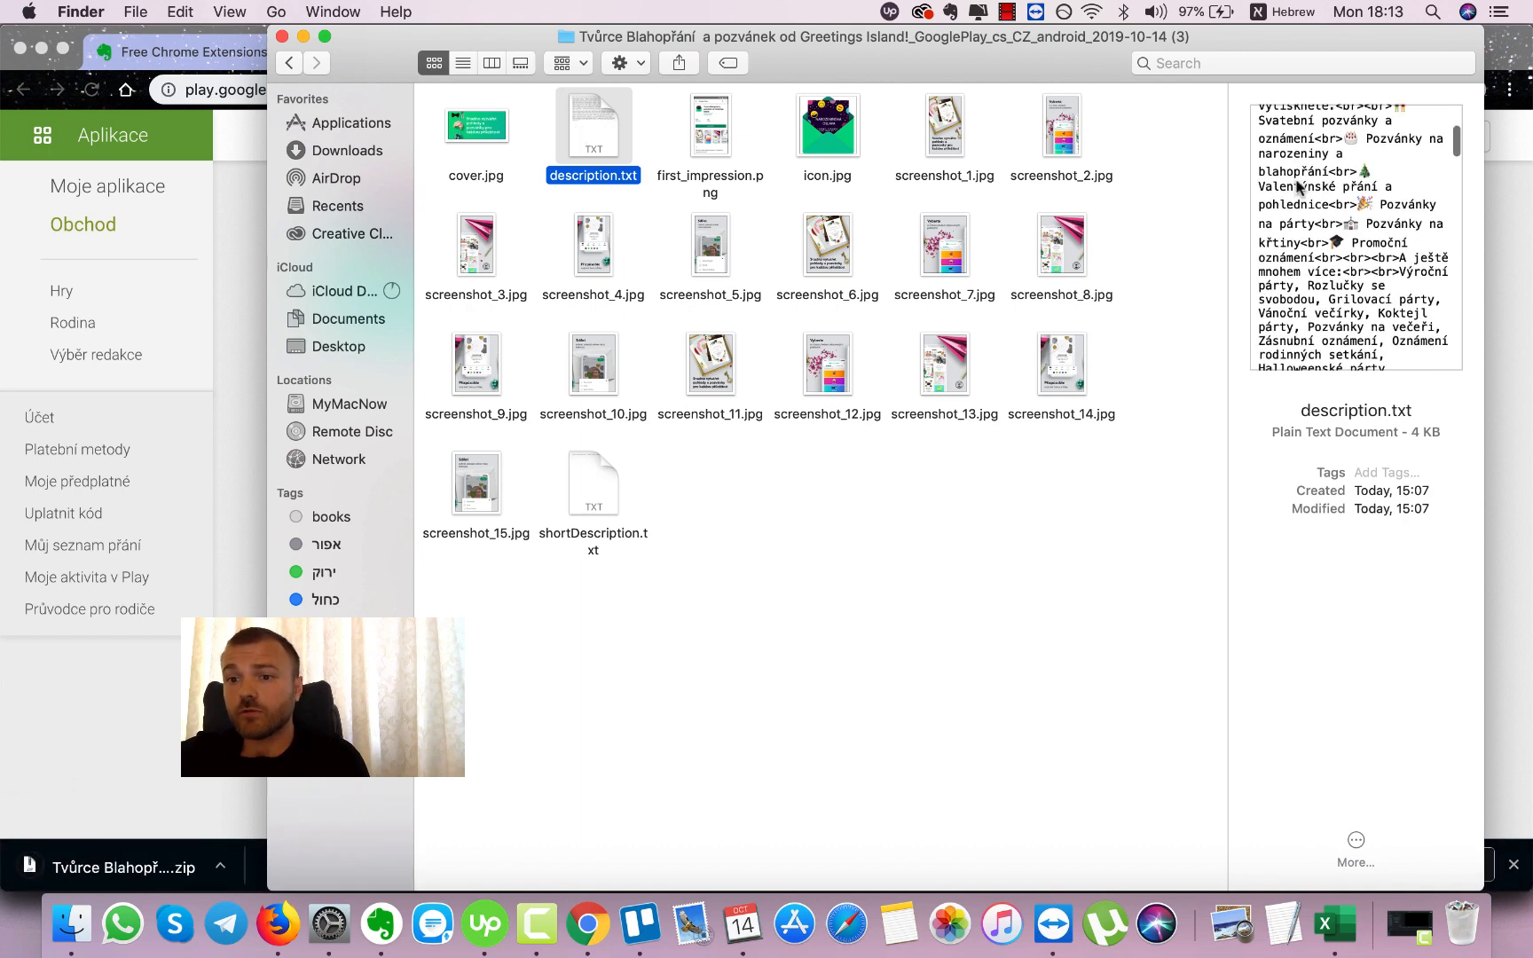
scroll("down", 3)
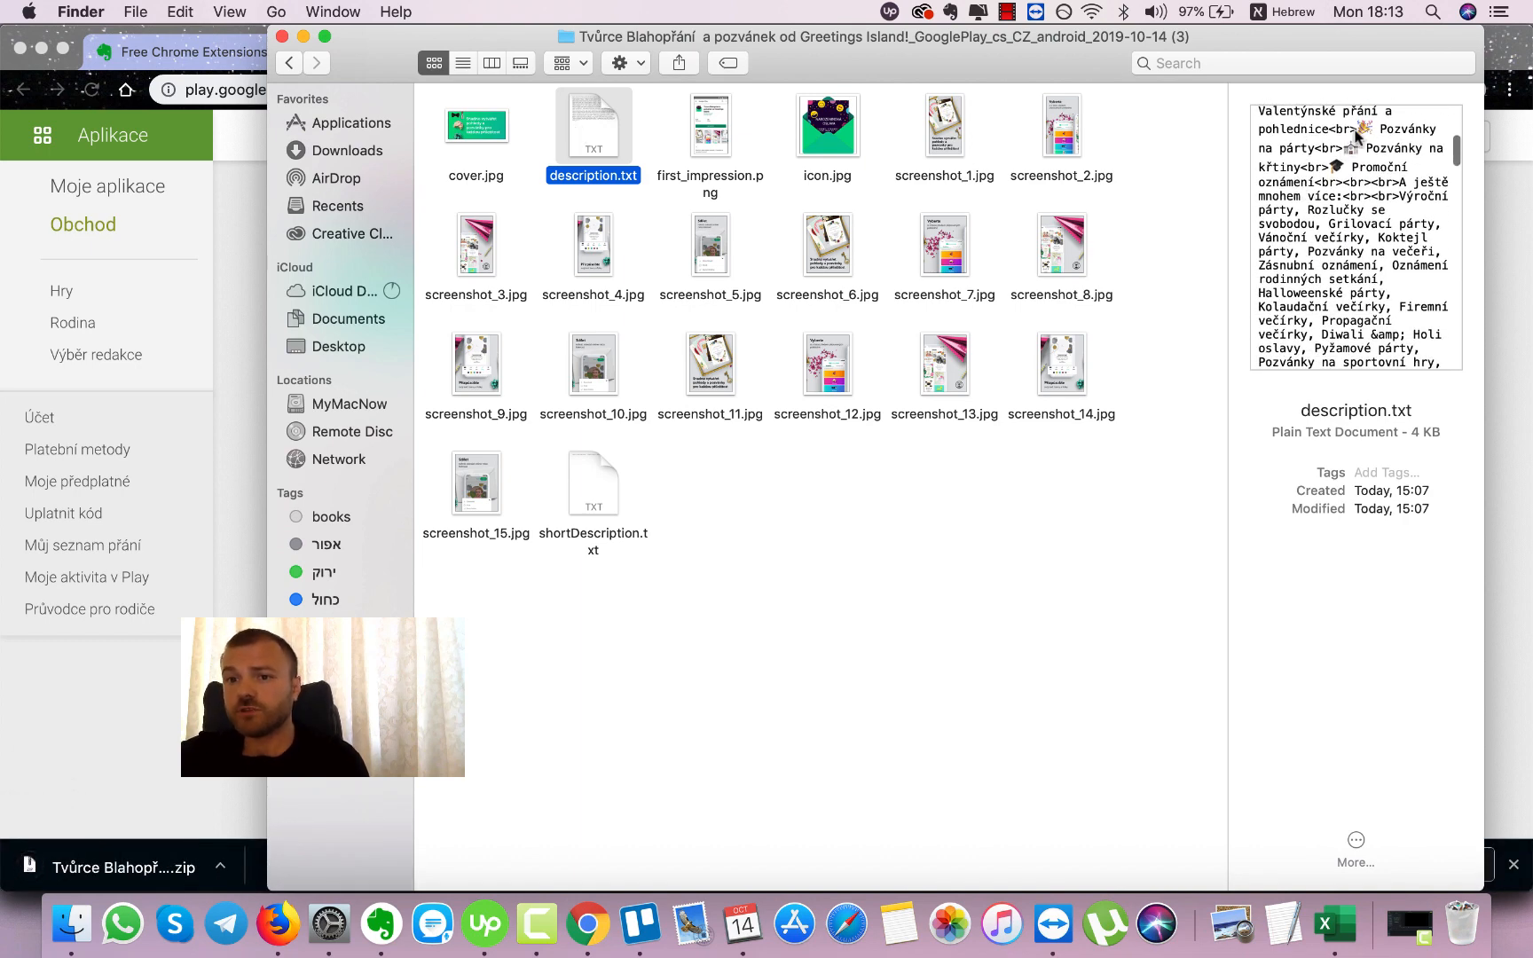
scroll("down", 3)
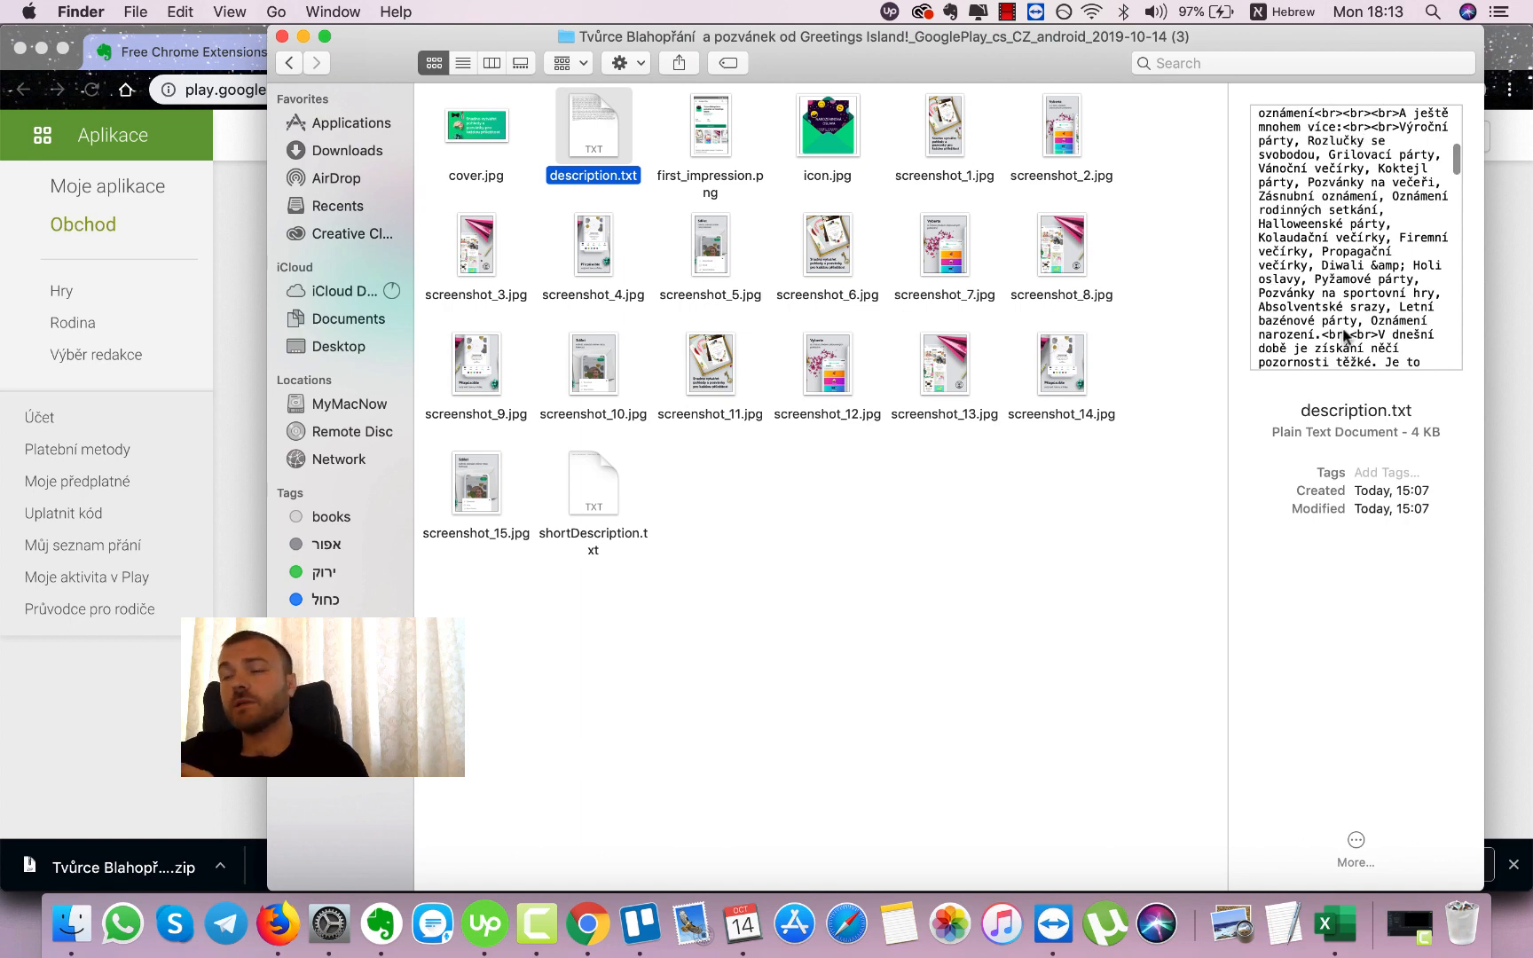
scroll("down", 3)
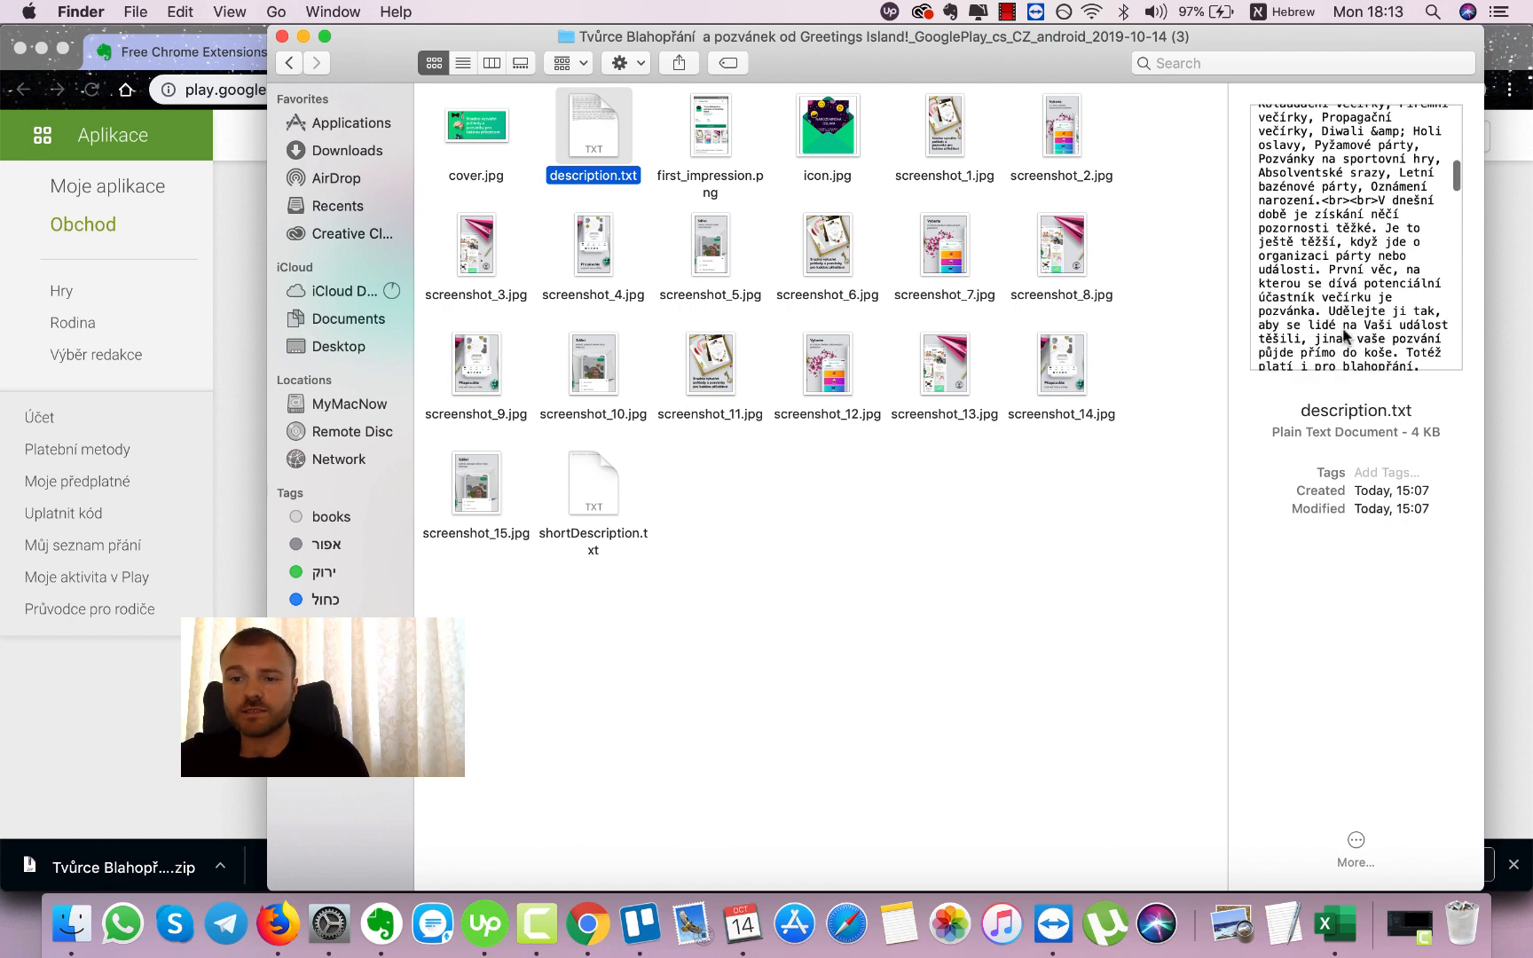
scroll("up", 3)
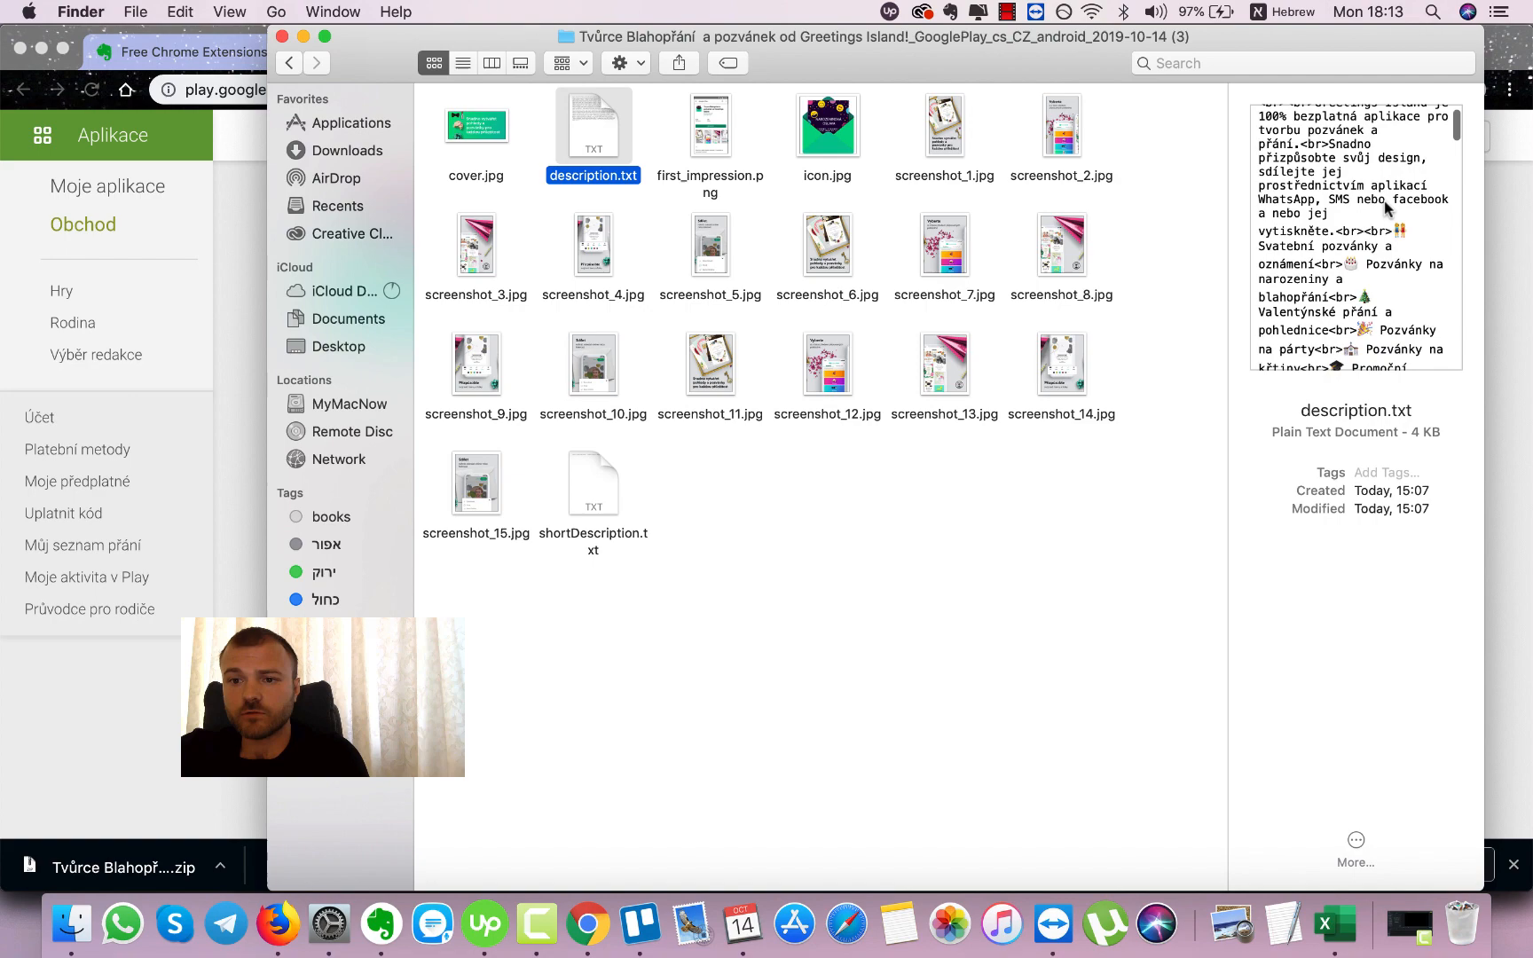
scroll("down", 3)
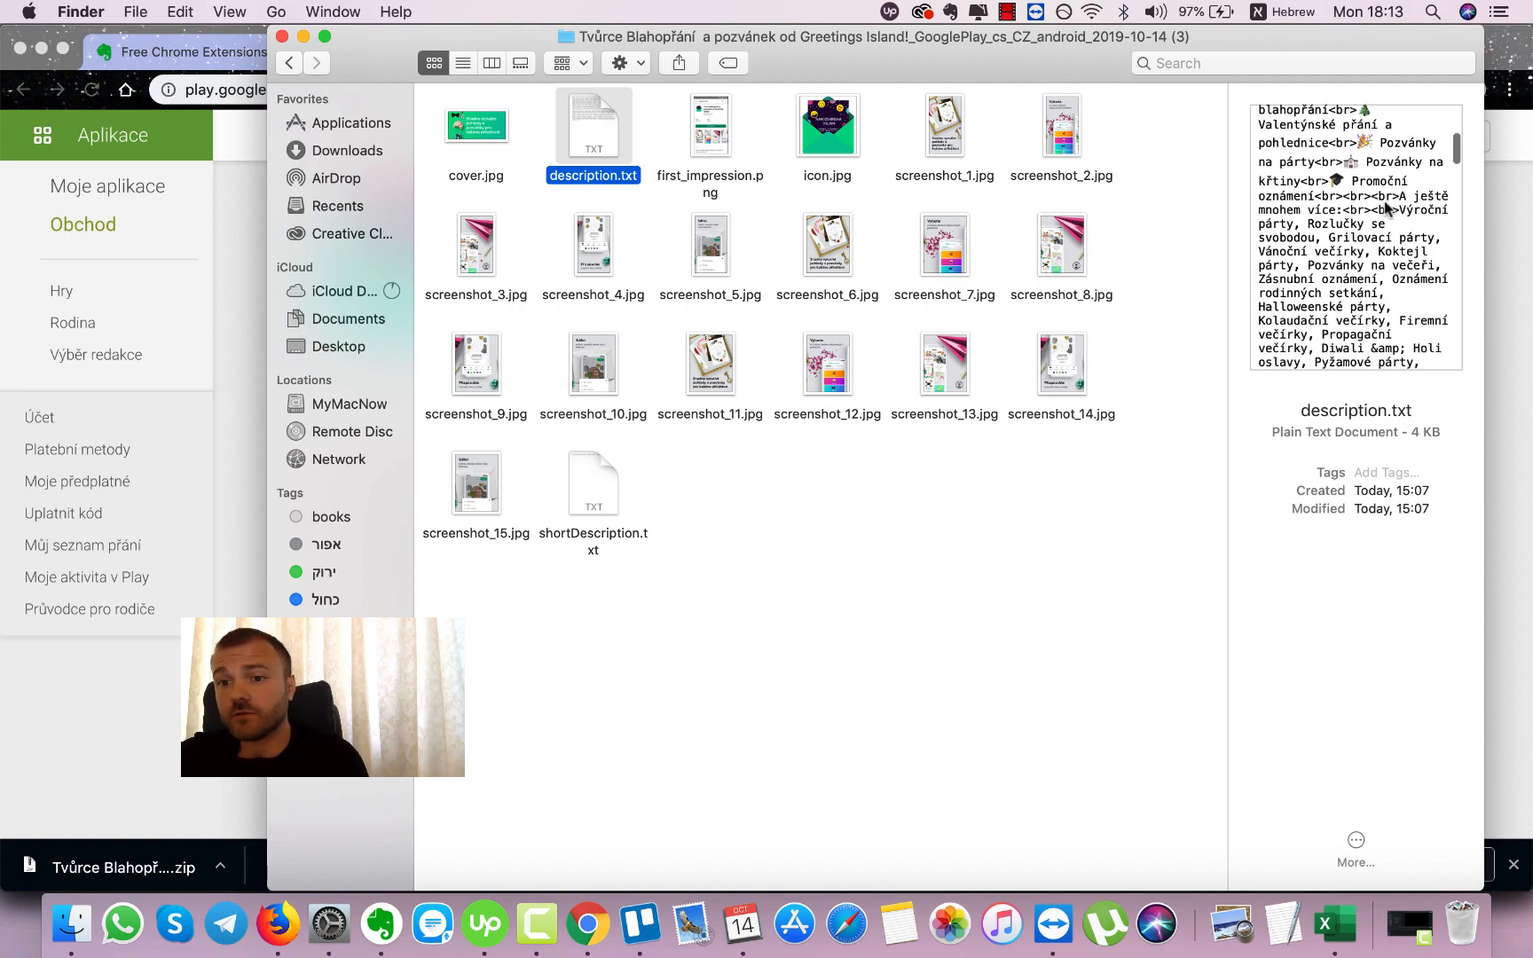
scroll("down", 3)
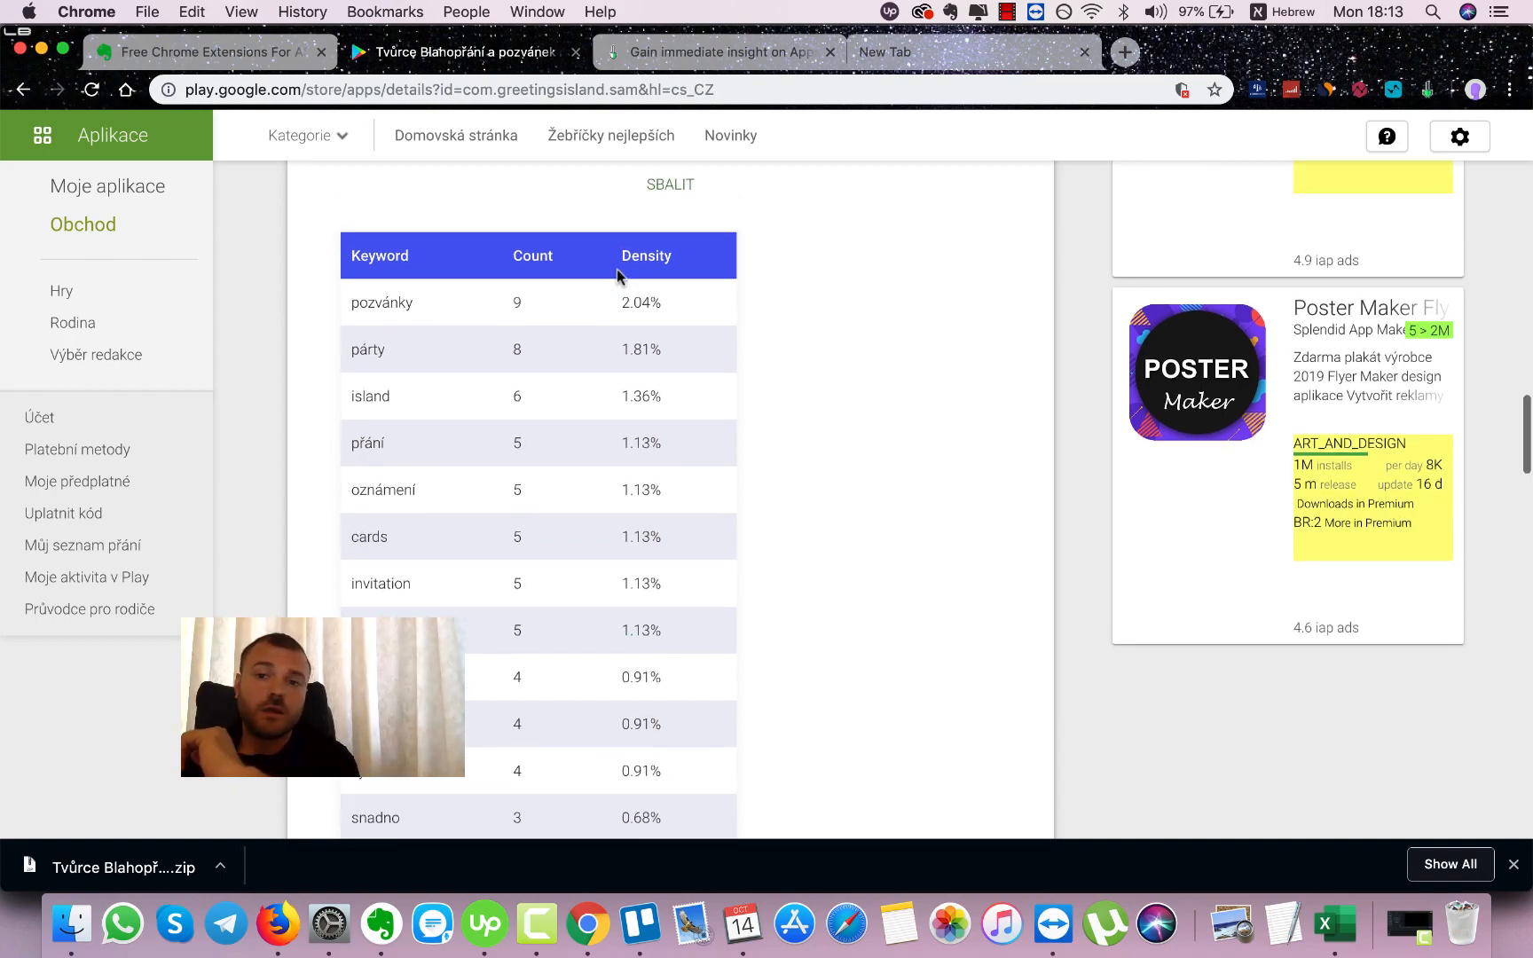
Step: Switch the listing language to English (United States) and scroll to the keyword density table
scroll("up", 3)
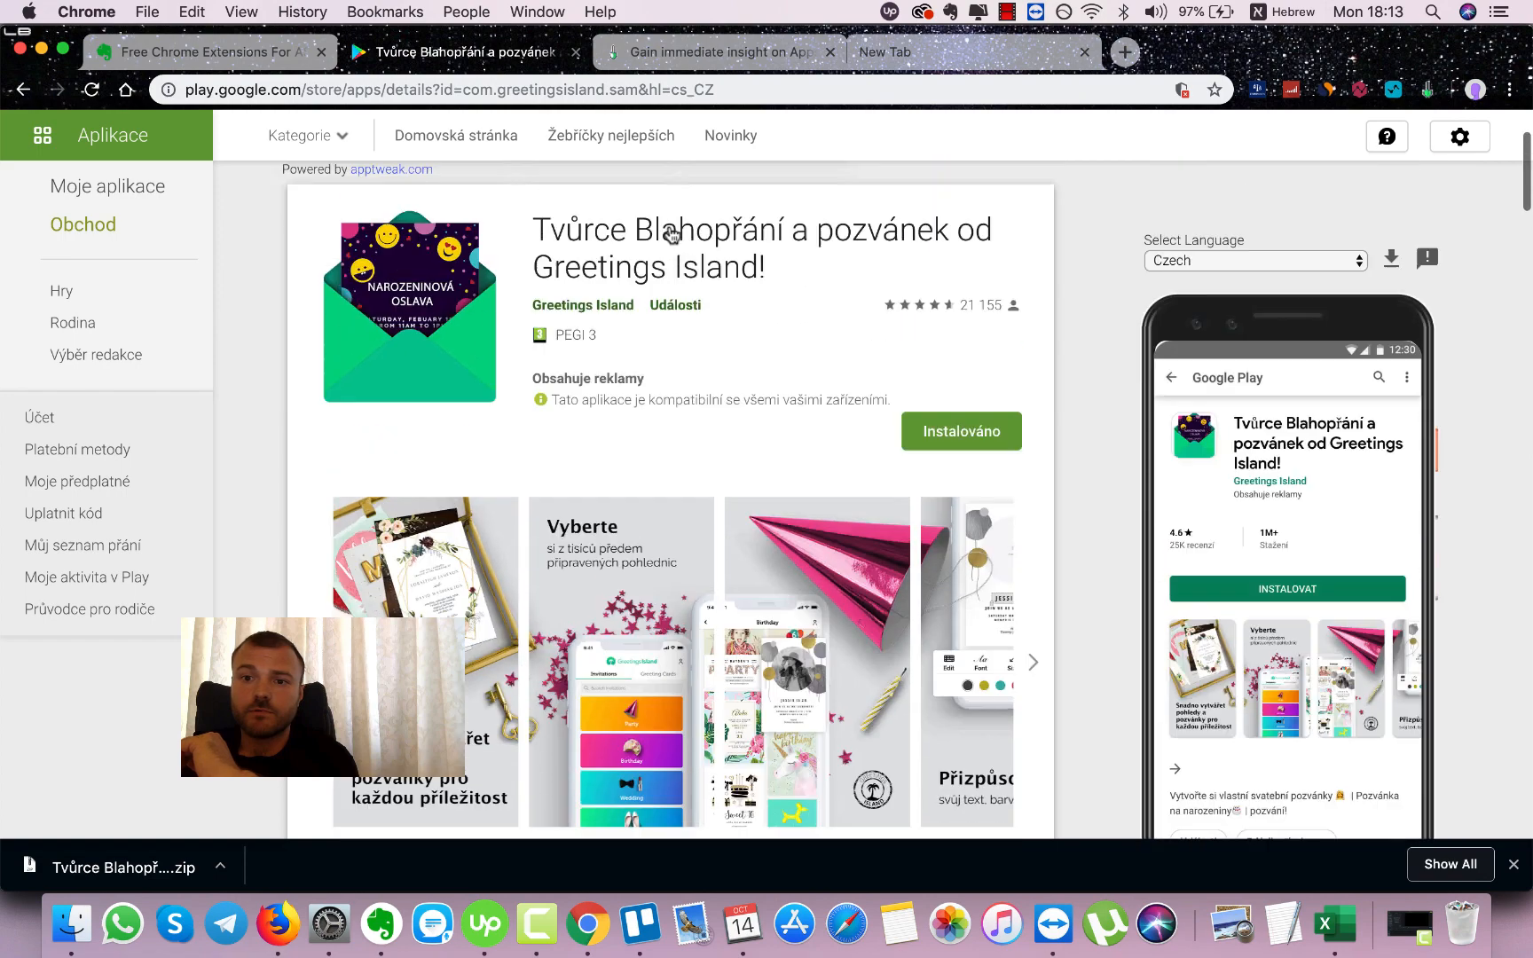
left_click(1254, 261)
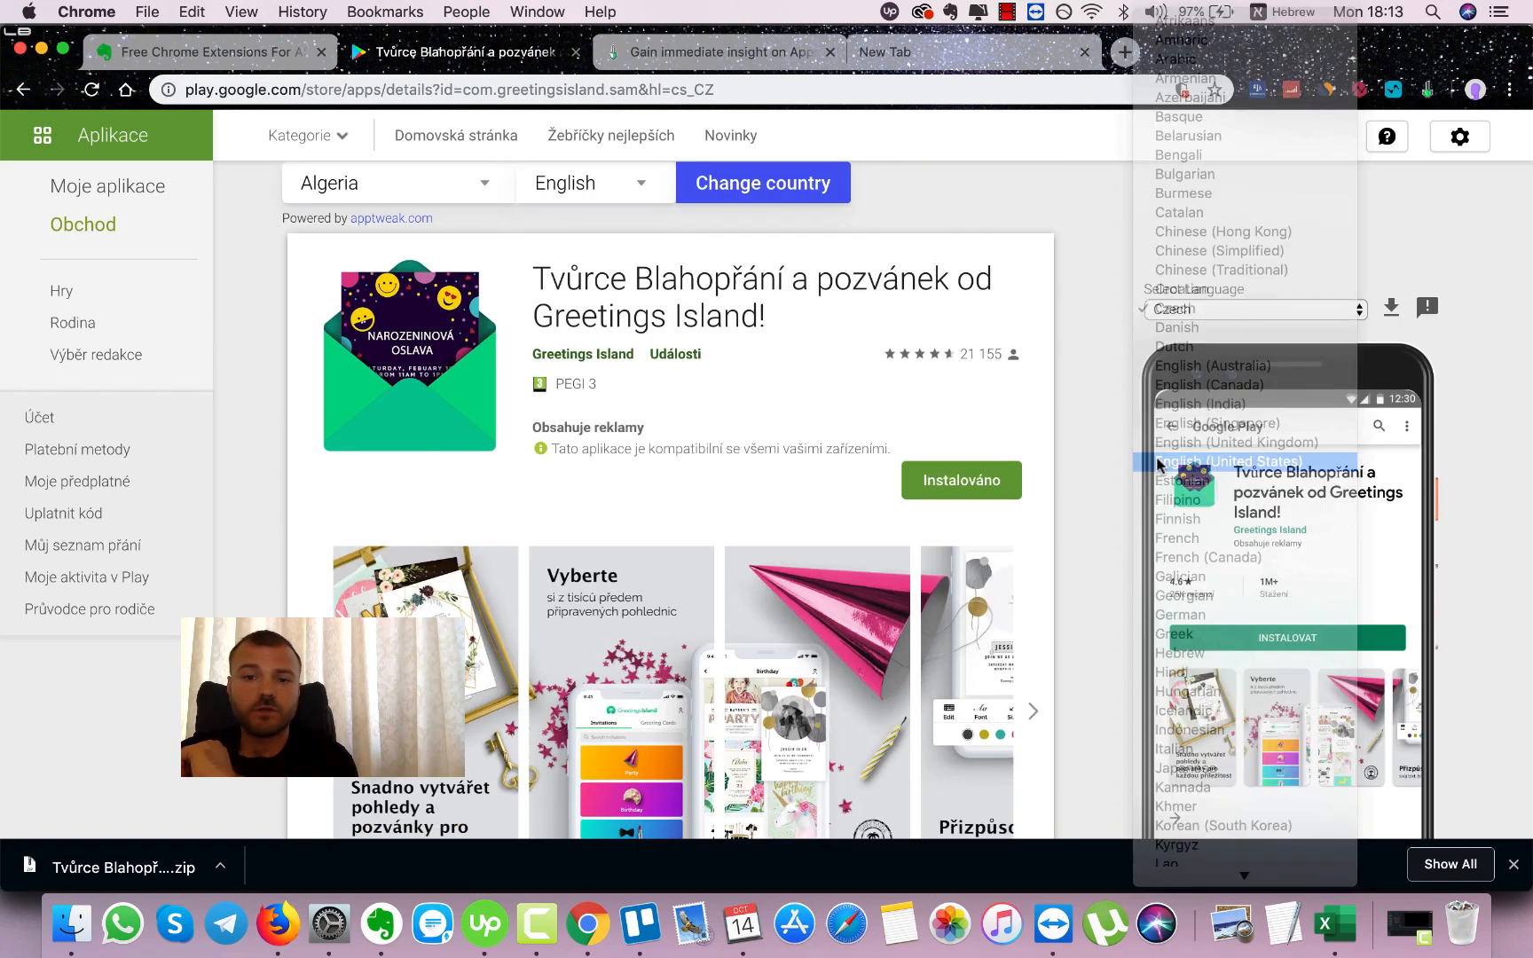
left_click(1235, 461)
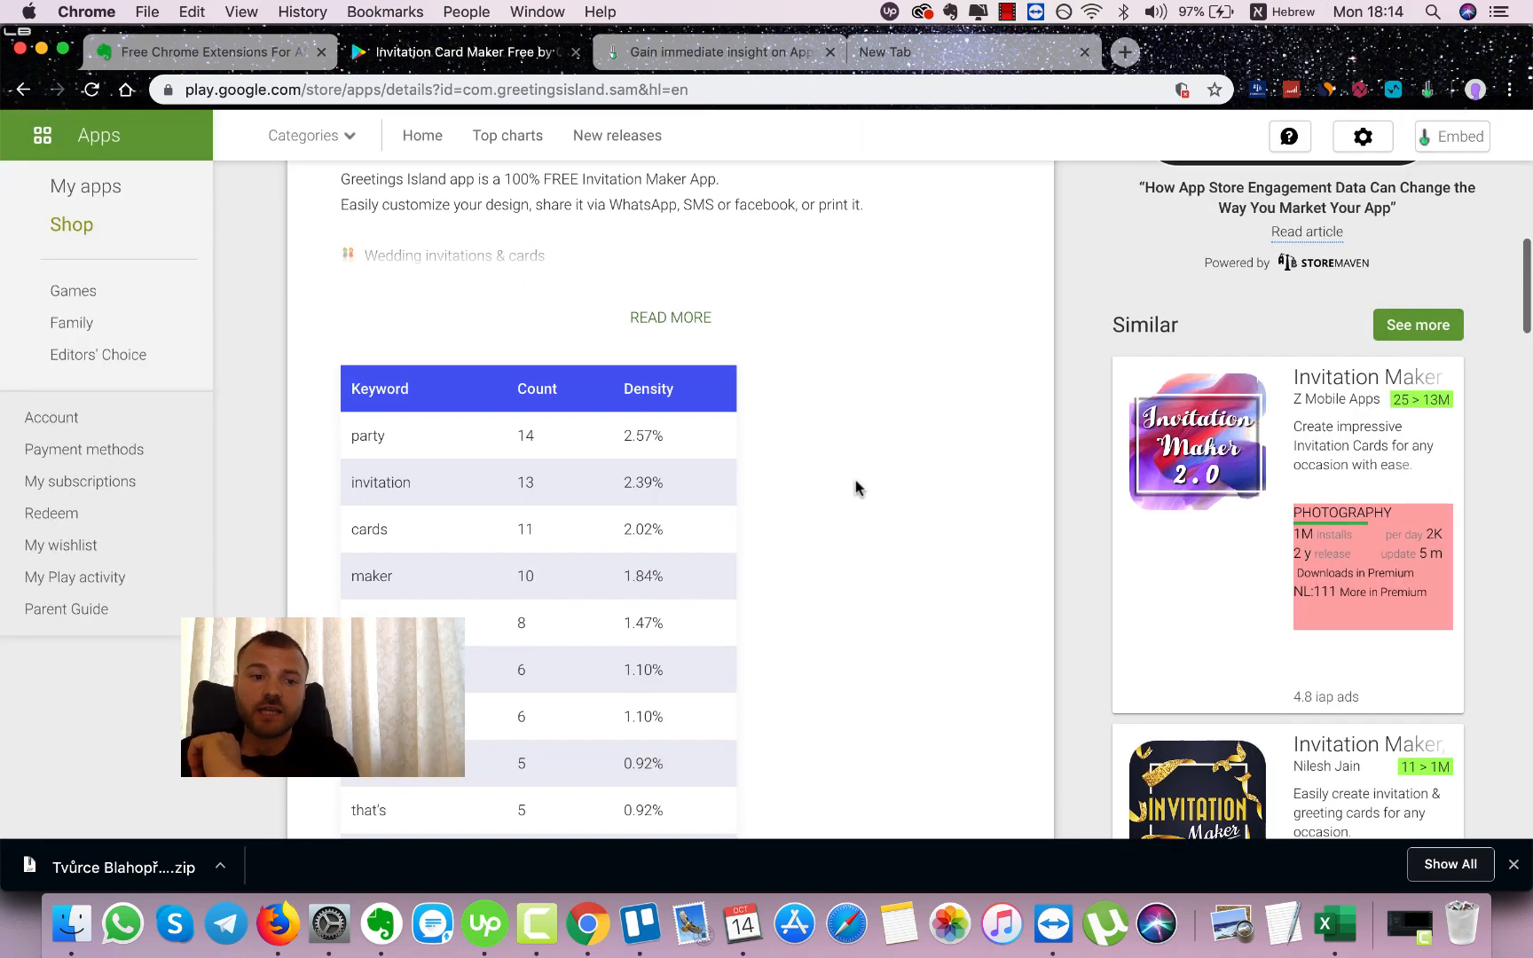
scroll("down", 3)
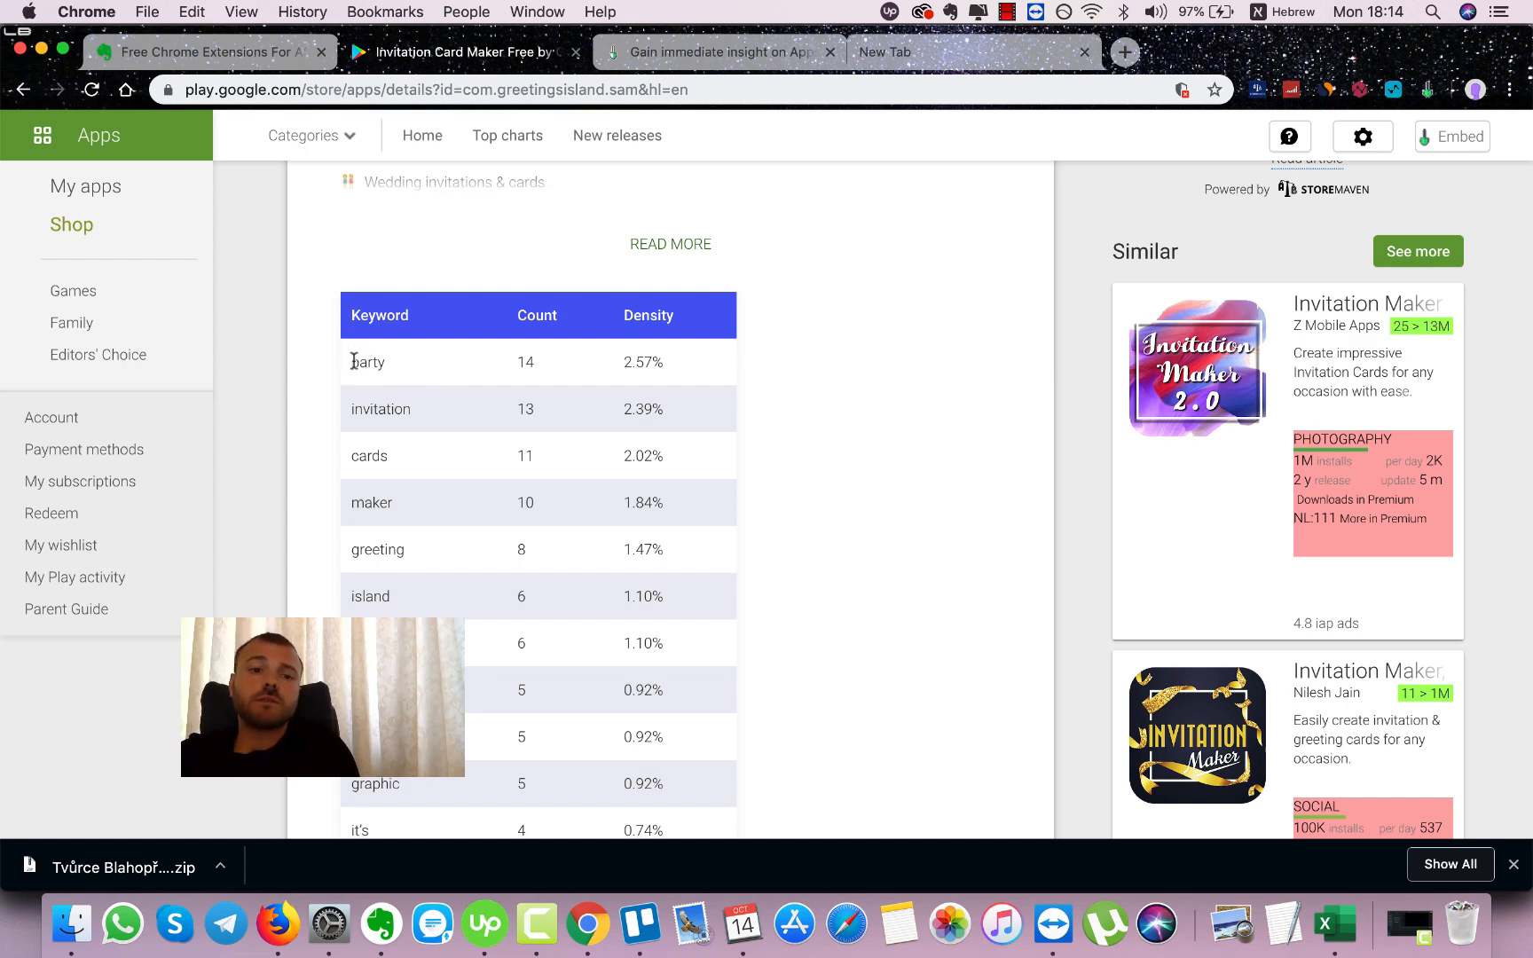
mouse_move(420, 358)
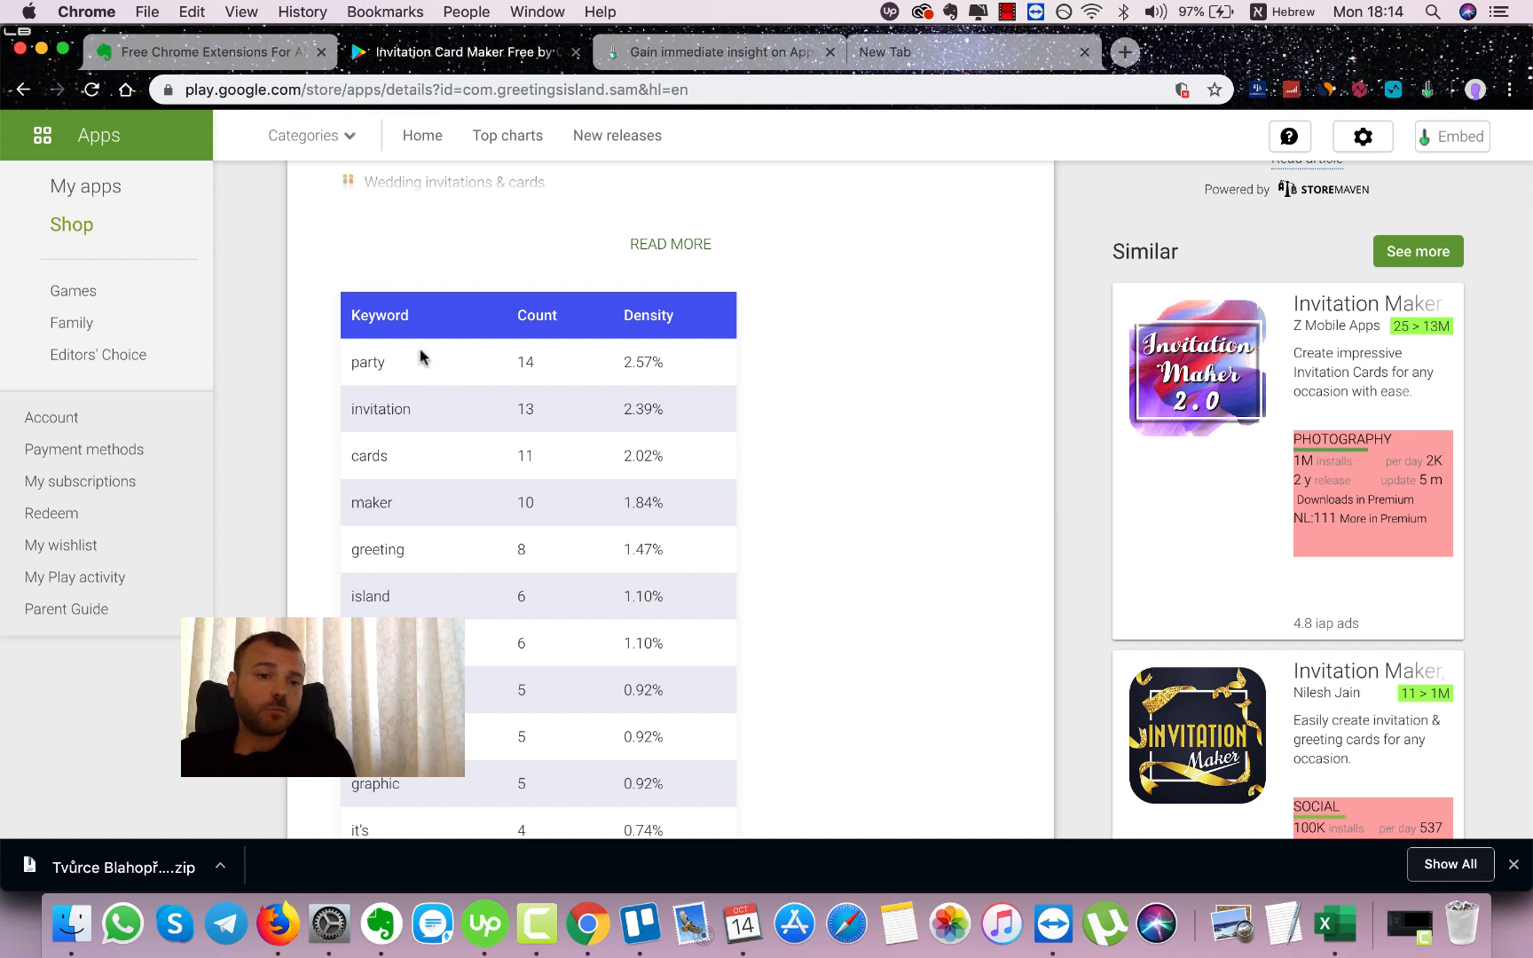
mouse_move(629, 389)
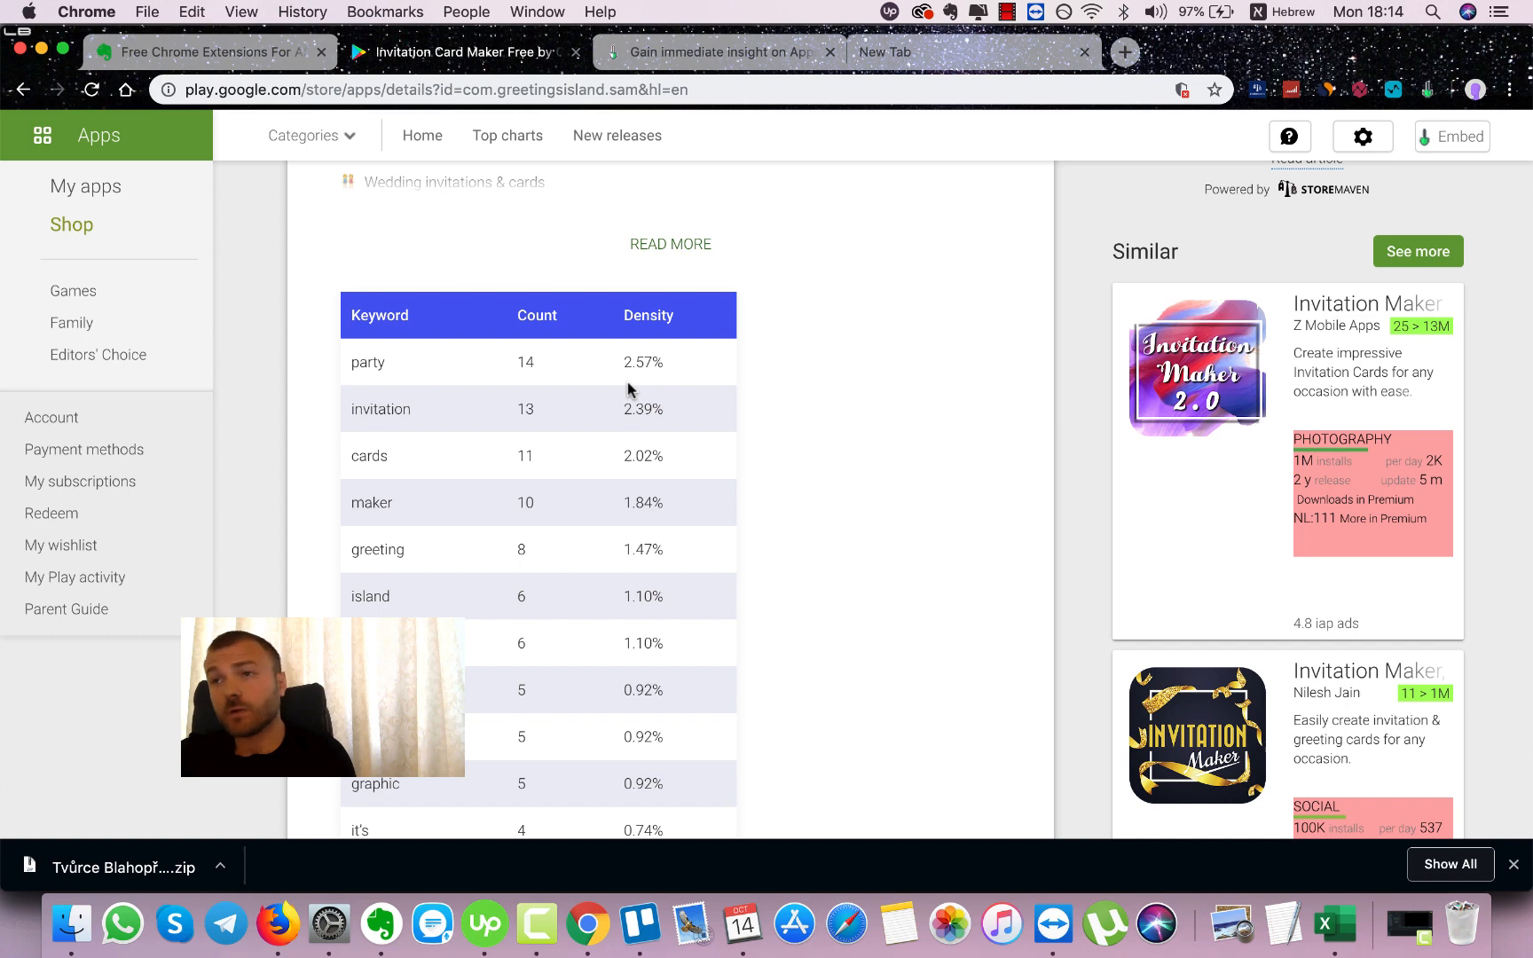
mouse_move(628, 381)
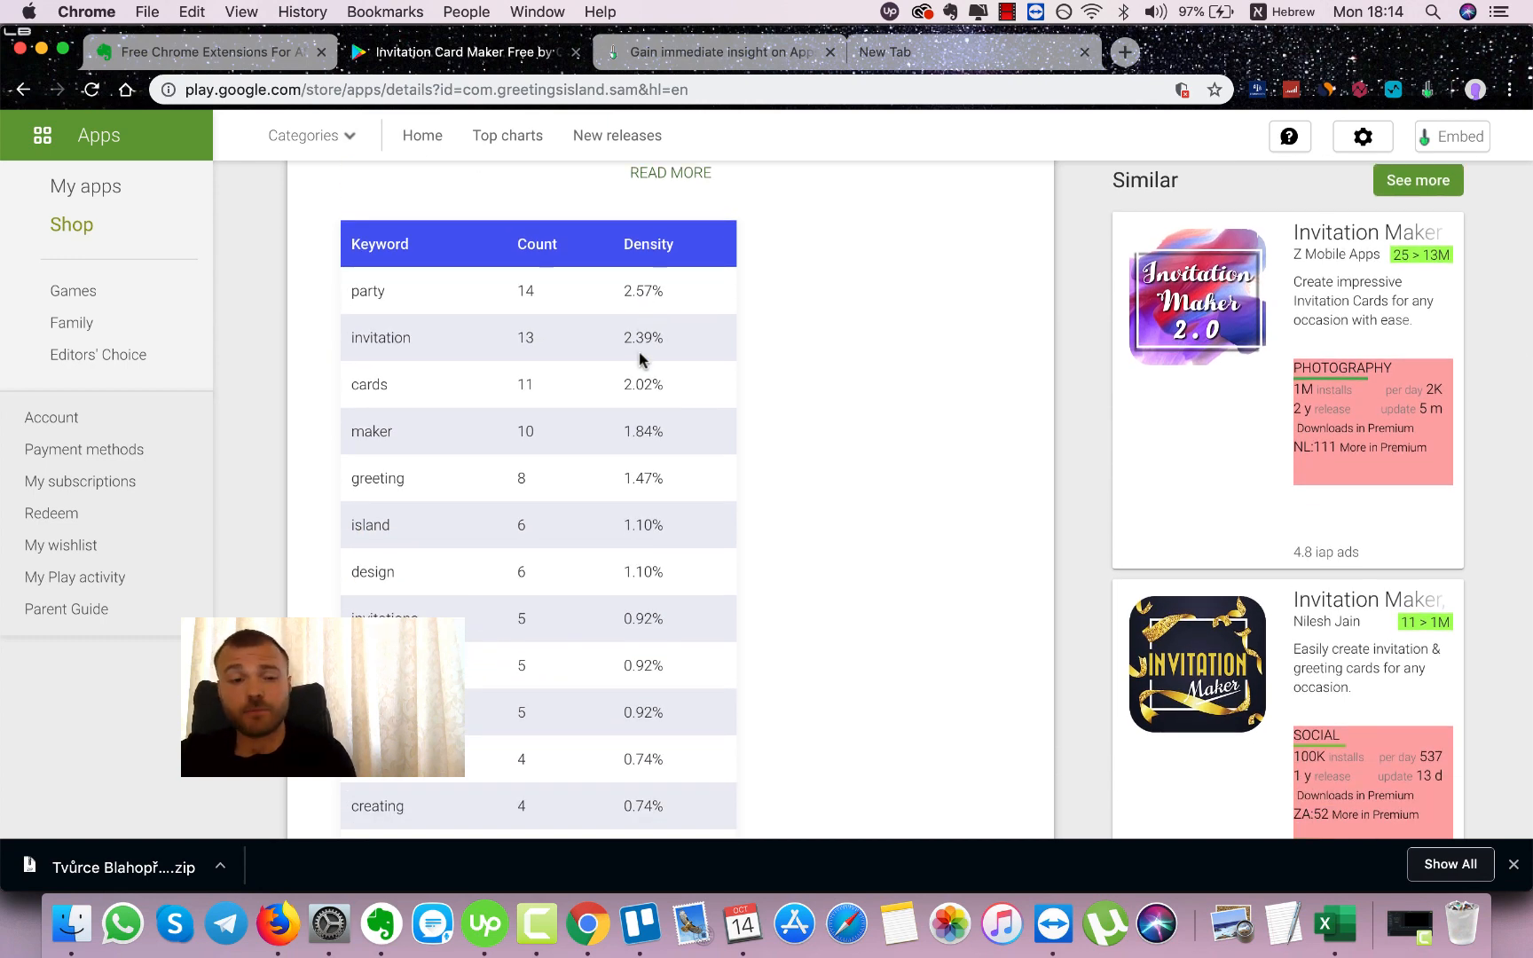
scroll("down", 3)
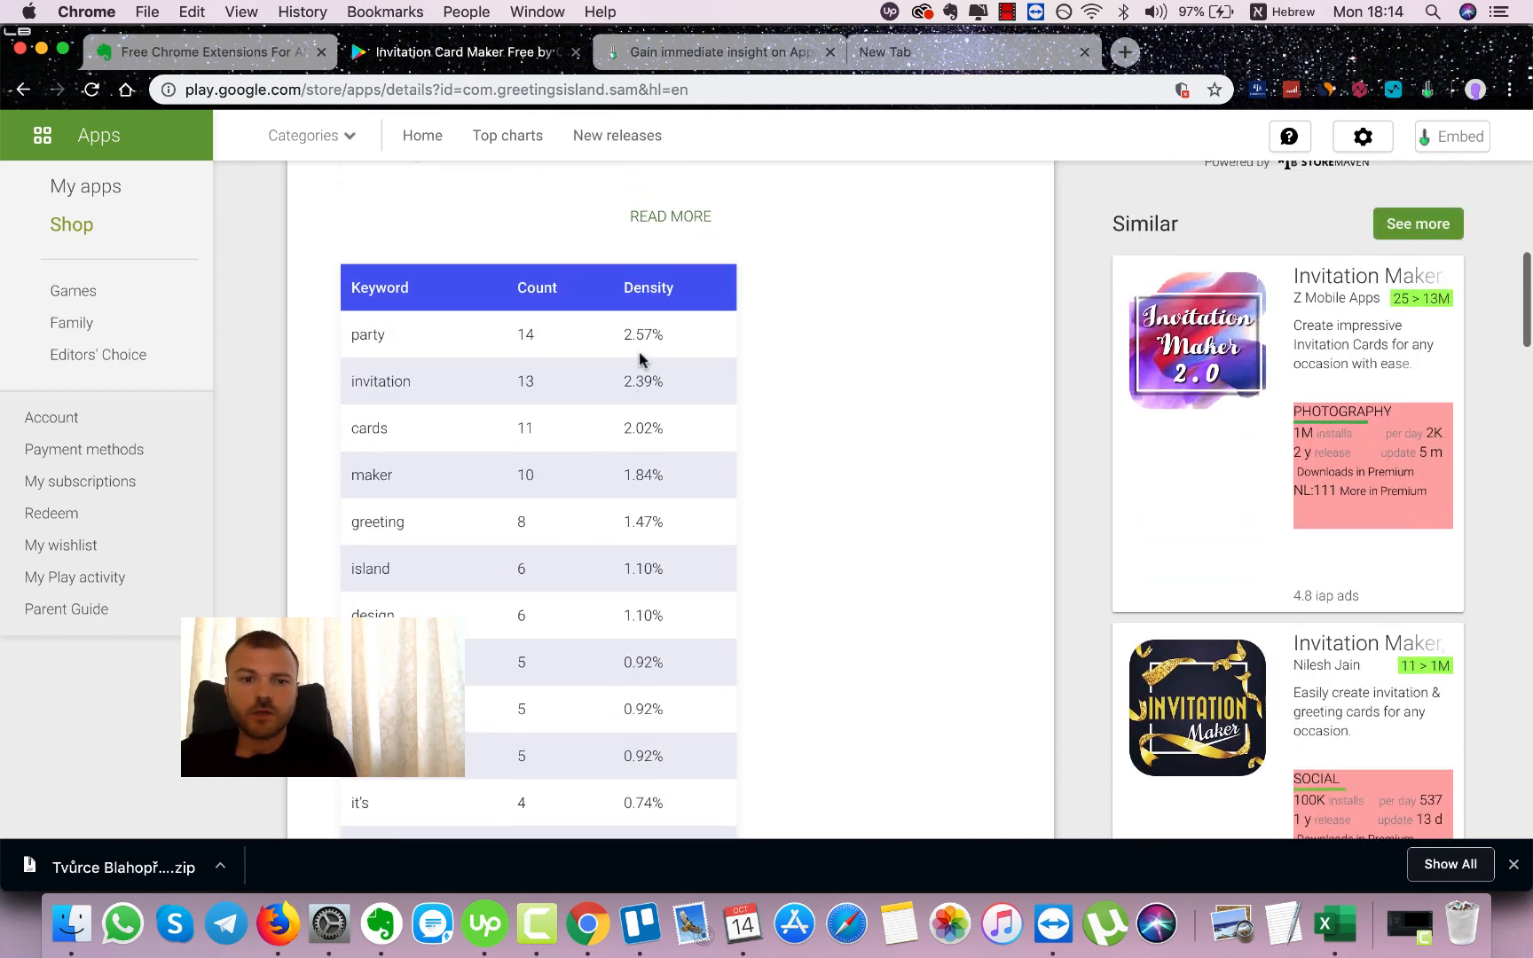
scroll("down", 3)
type("merge")
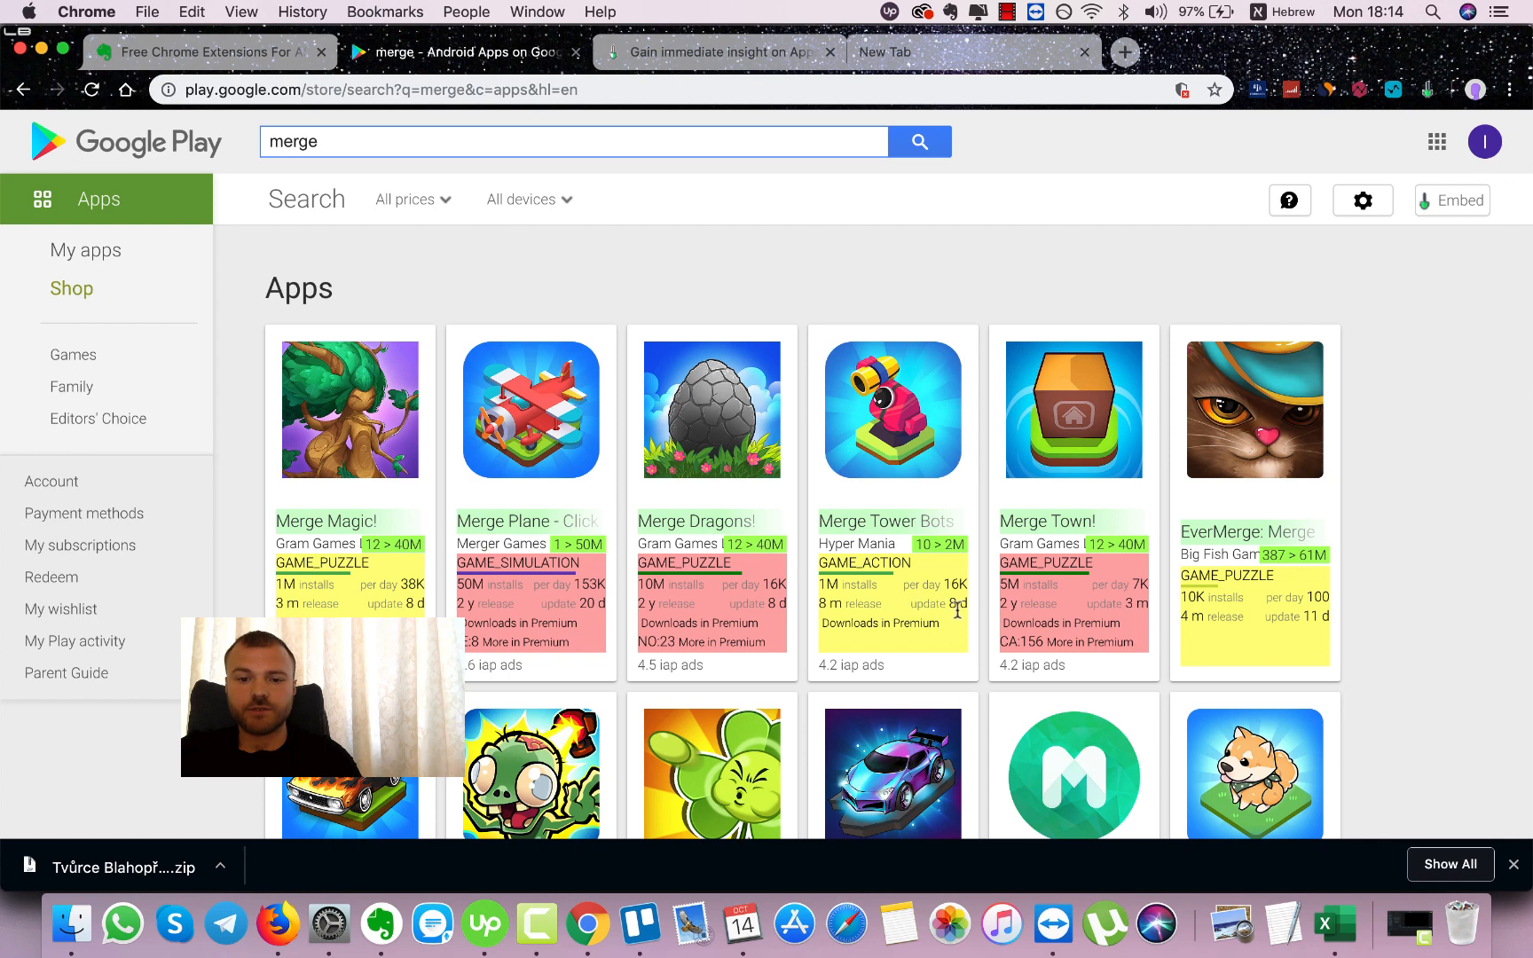
mouse_move(665, 635)
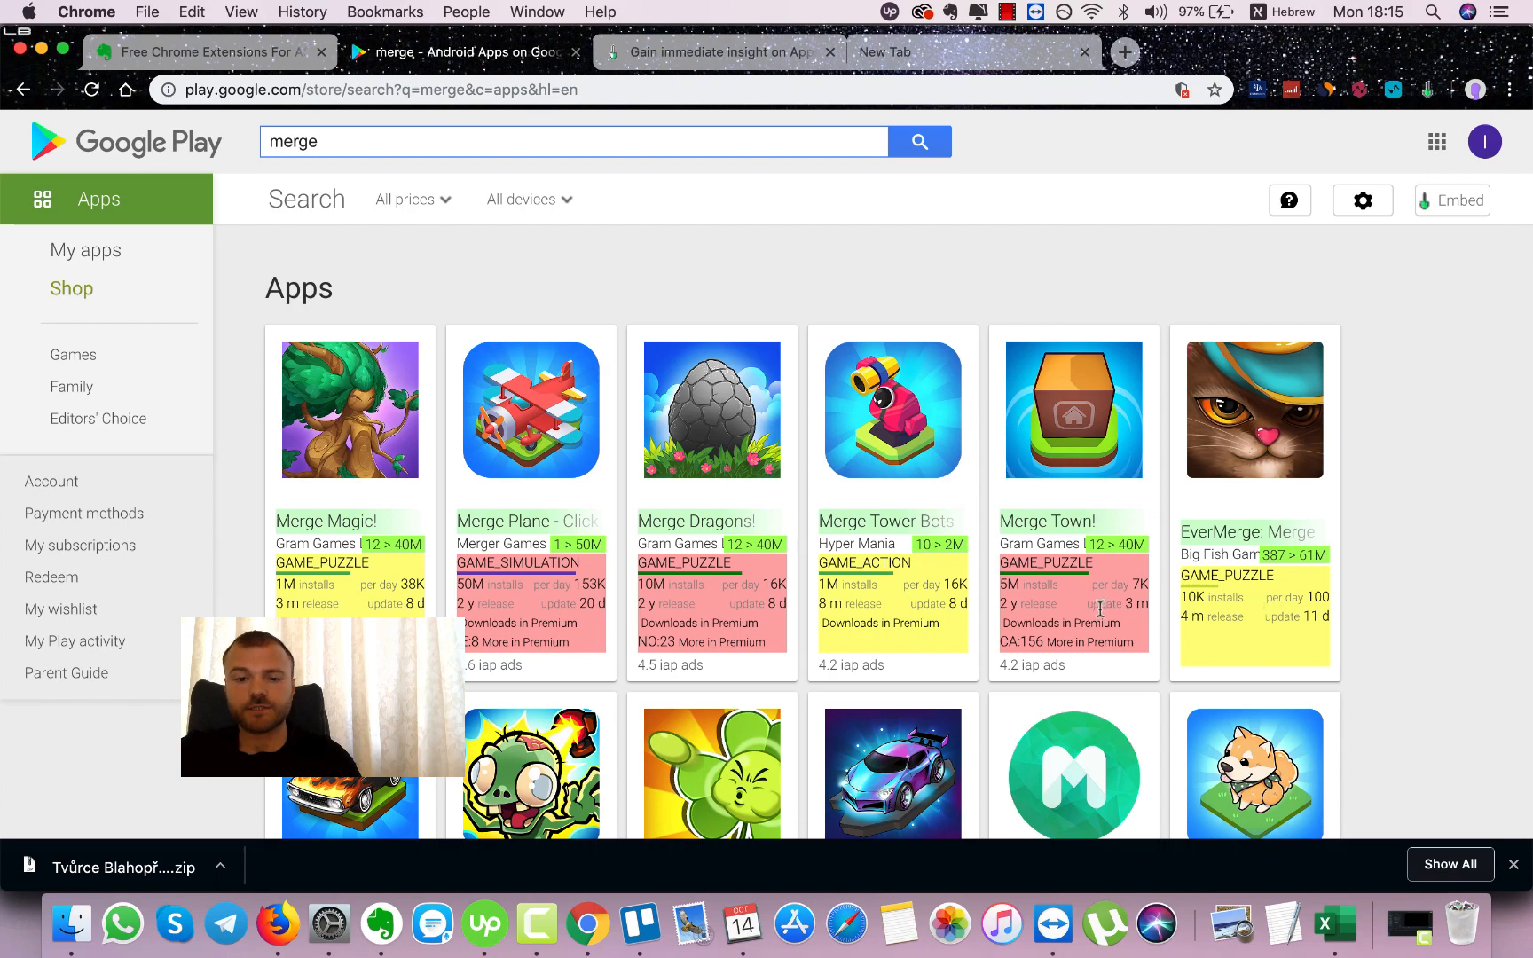
Step: Scroll through the 'merge' search results to review the AppstoreSpy install and release overlays
scroll("down", 3)
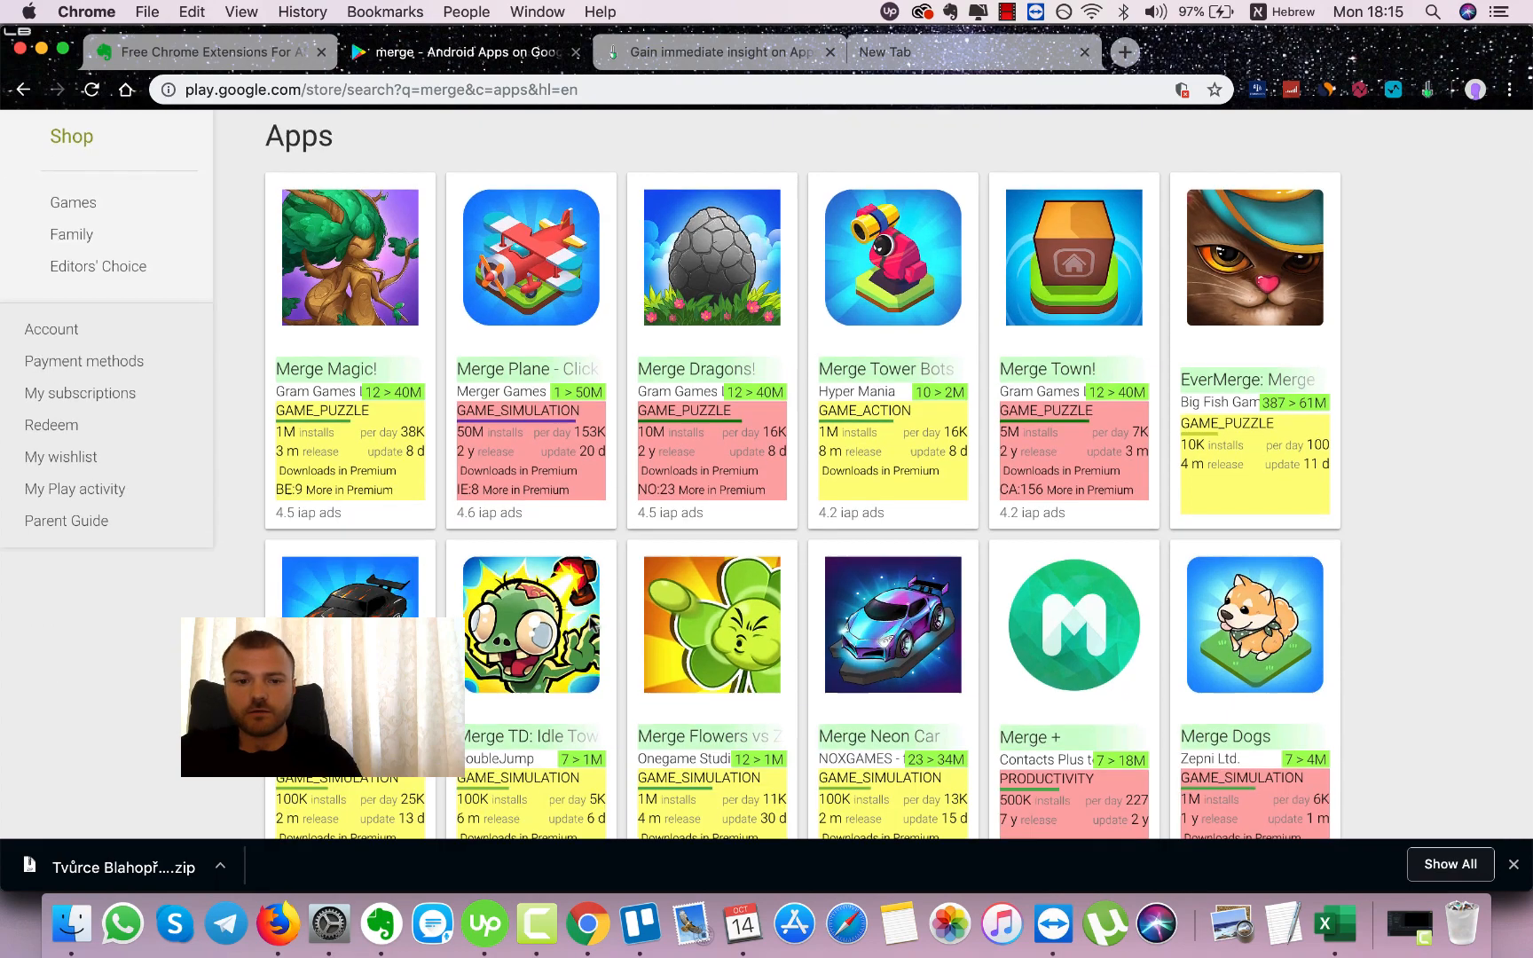
scroll("down", 3)
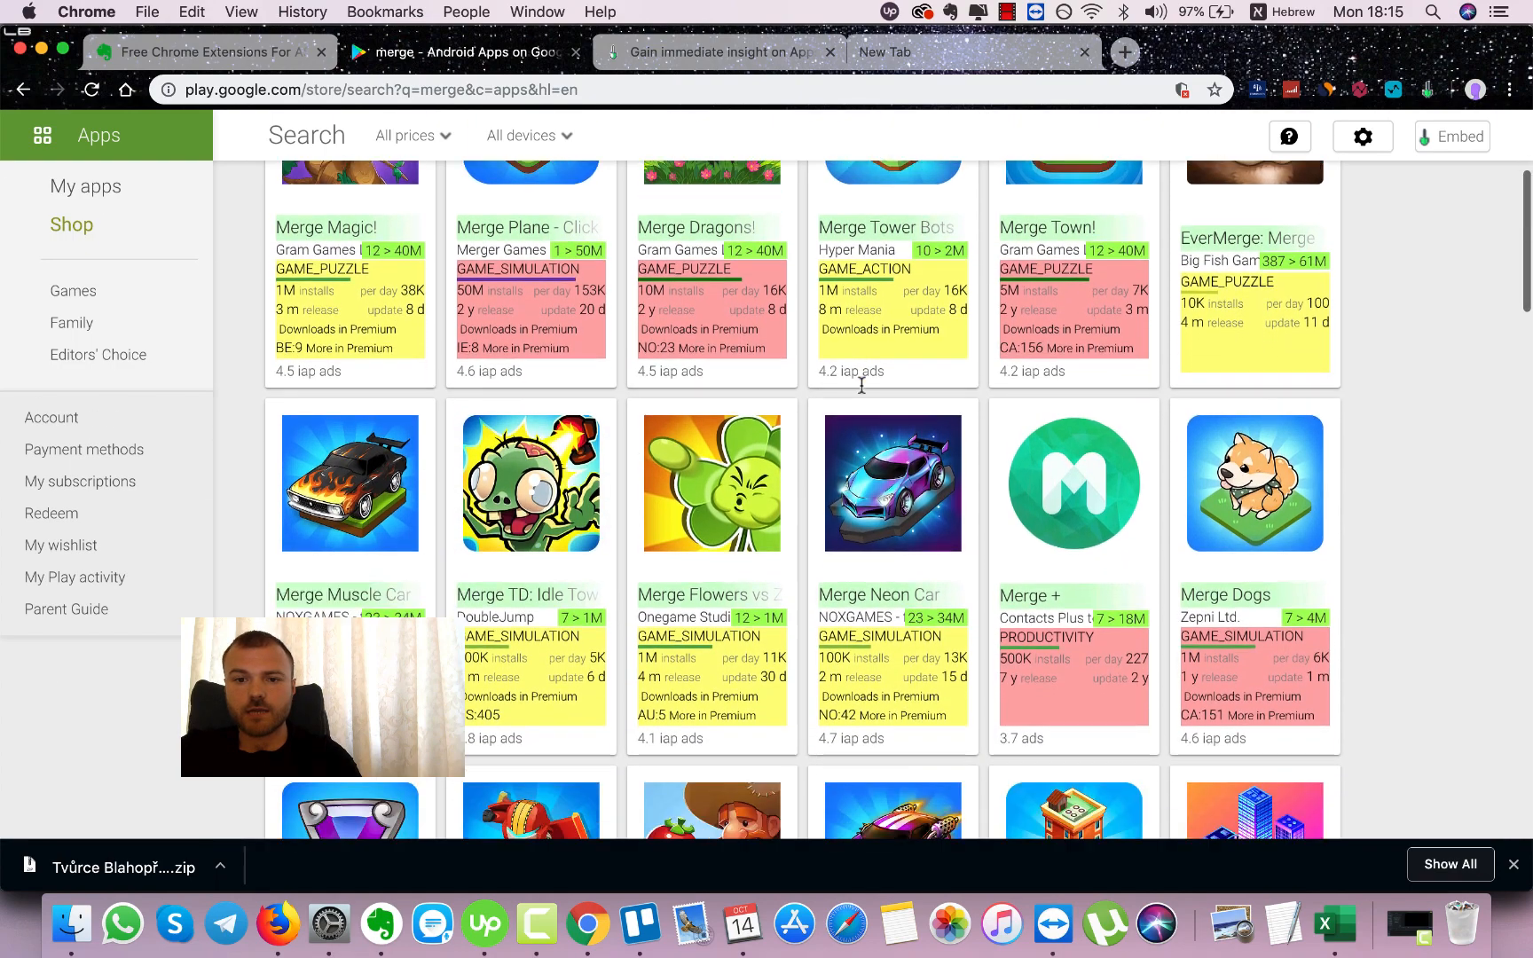
scroll("down", 3)
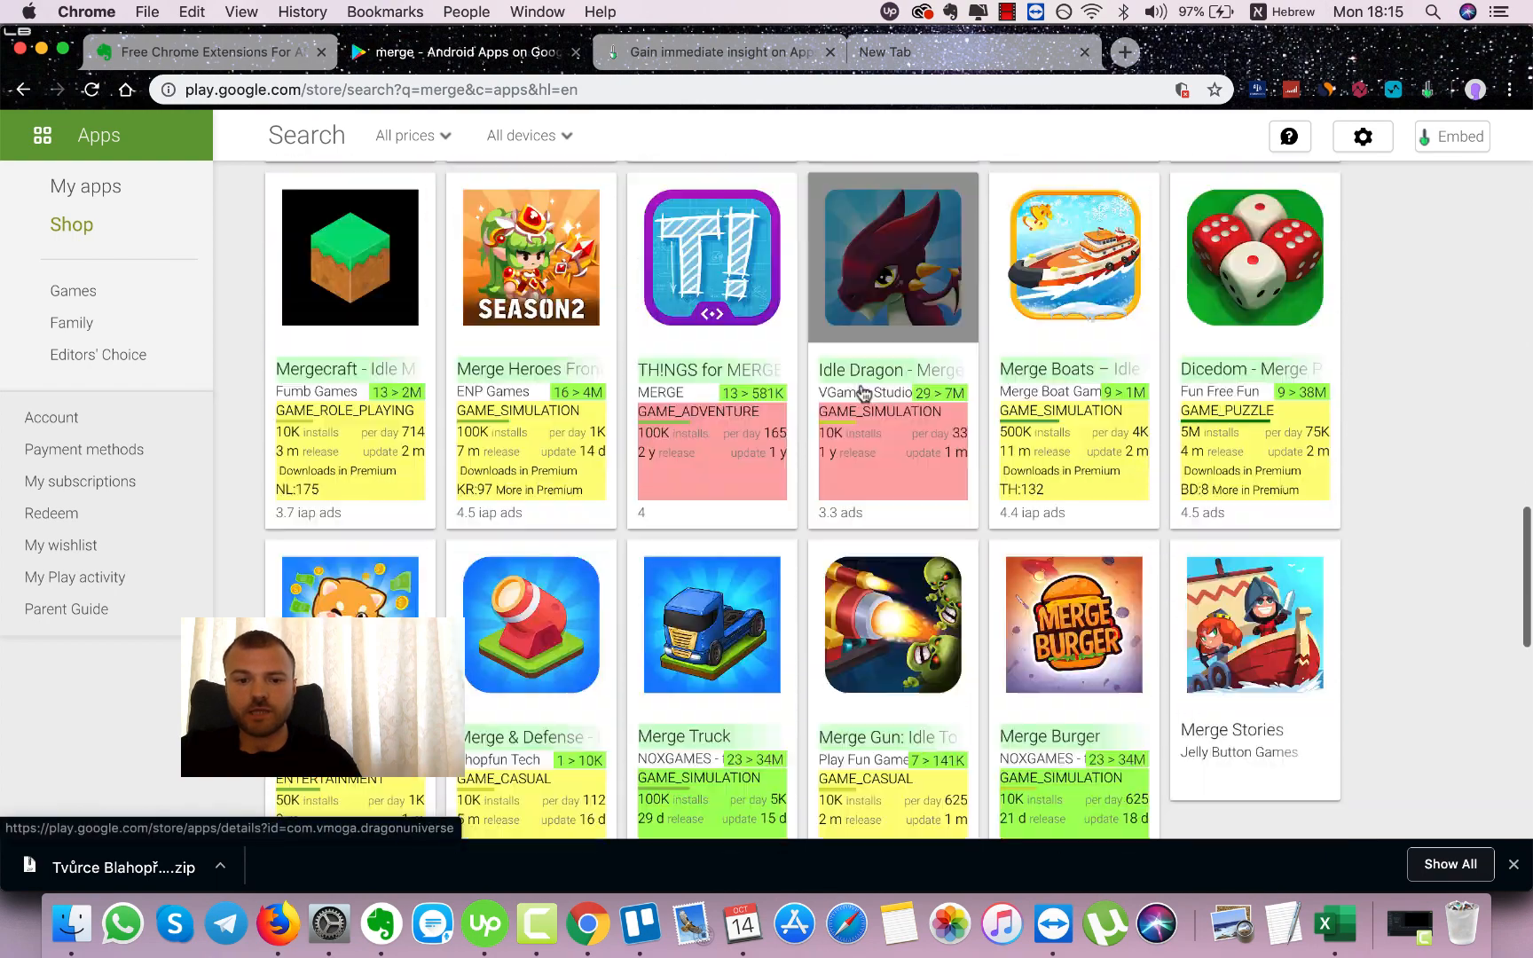
scroll("down", 3)
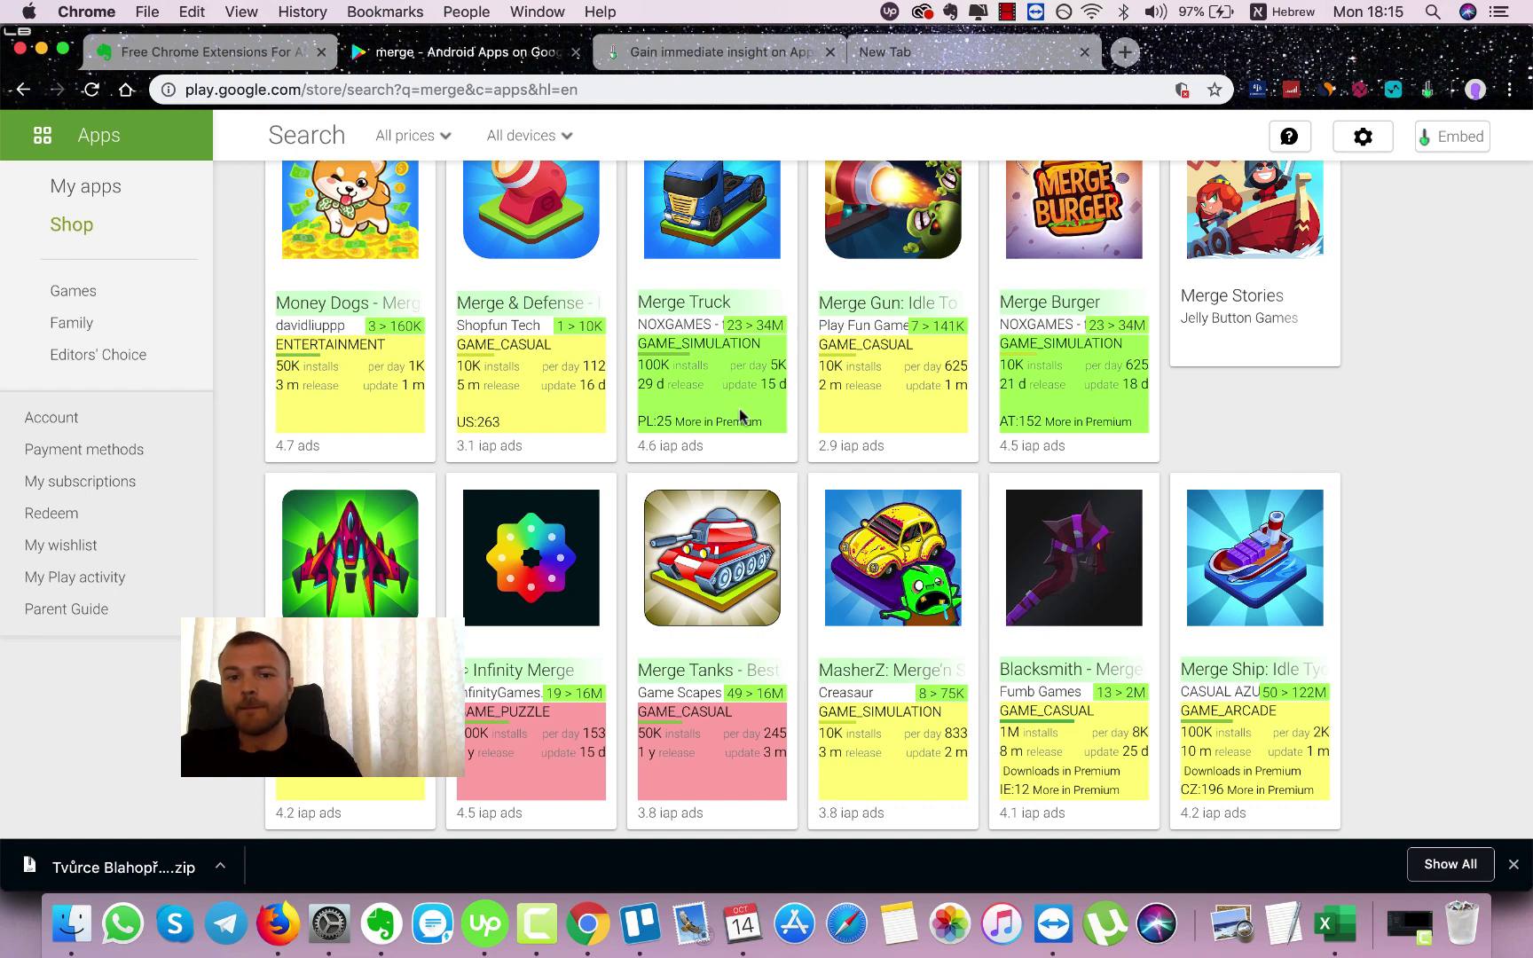
mouse_move(756, 385)
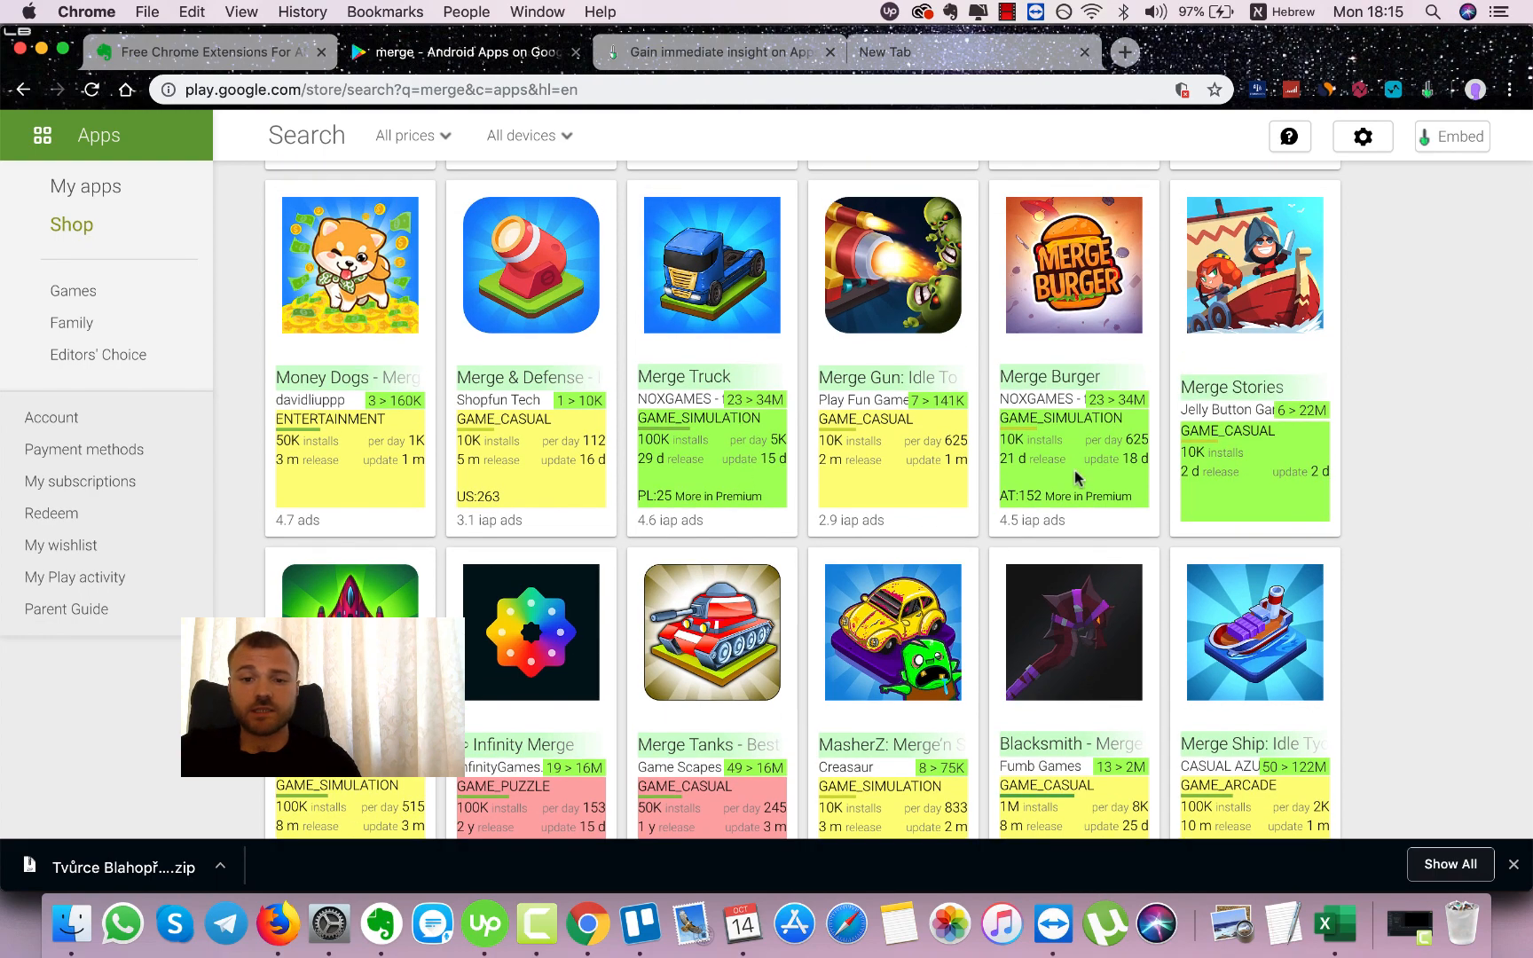
scroll("down", 3)
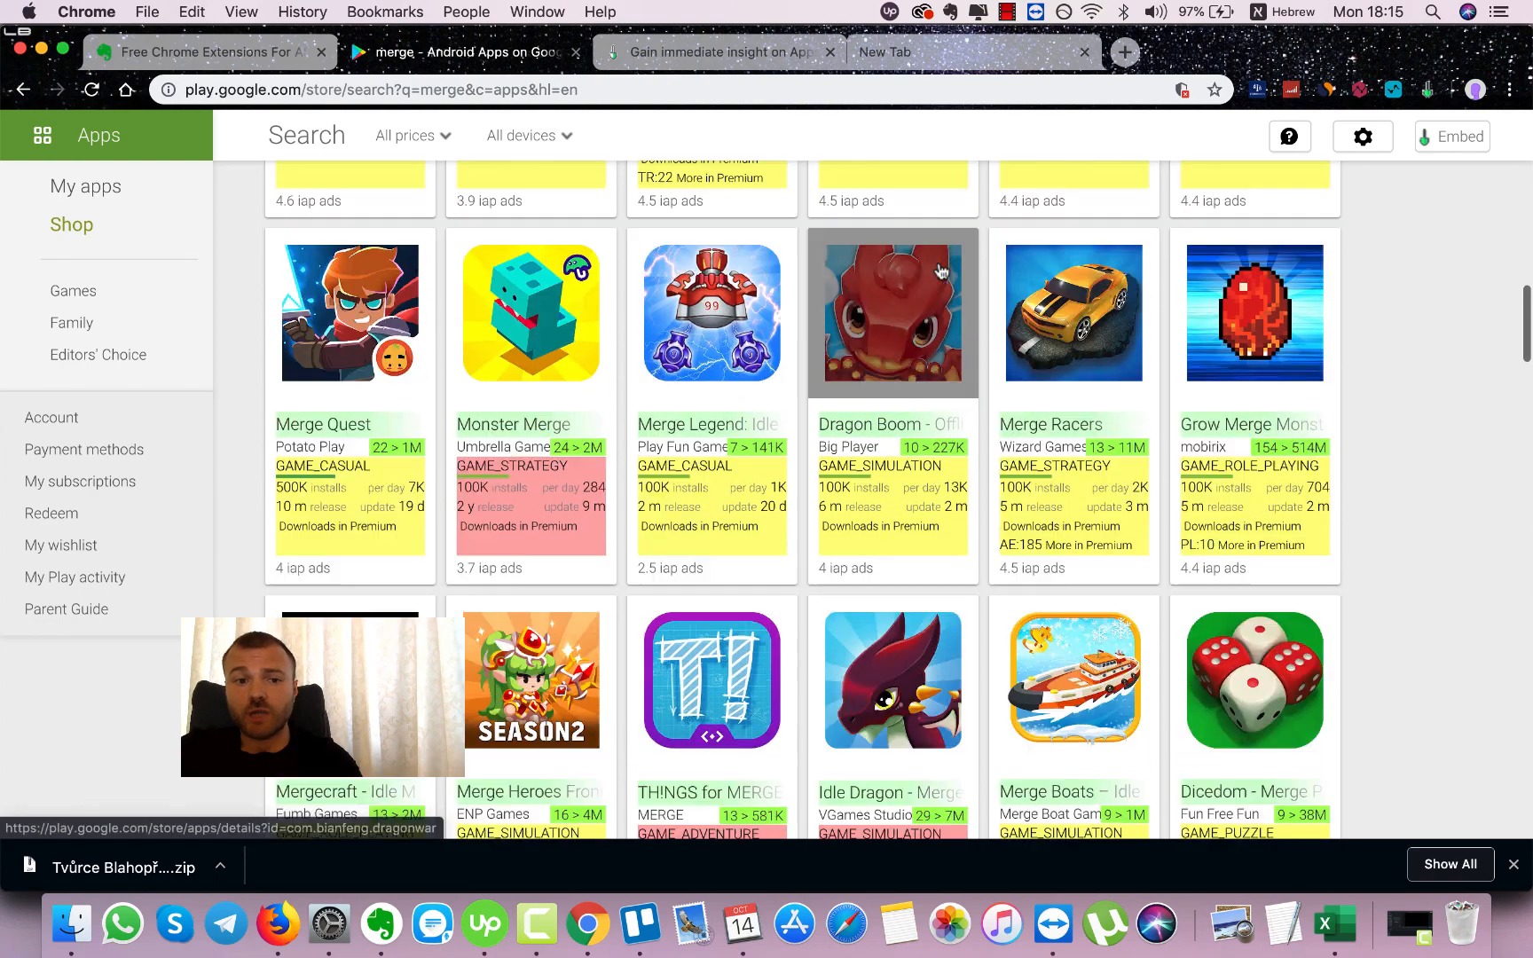
scroll("down", 3)
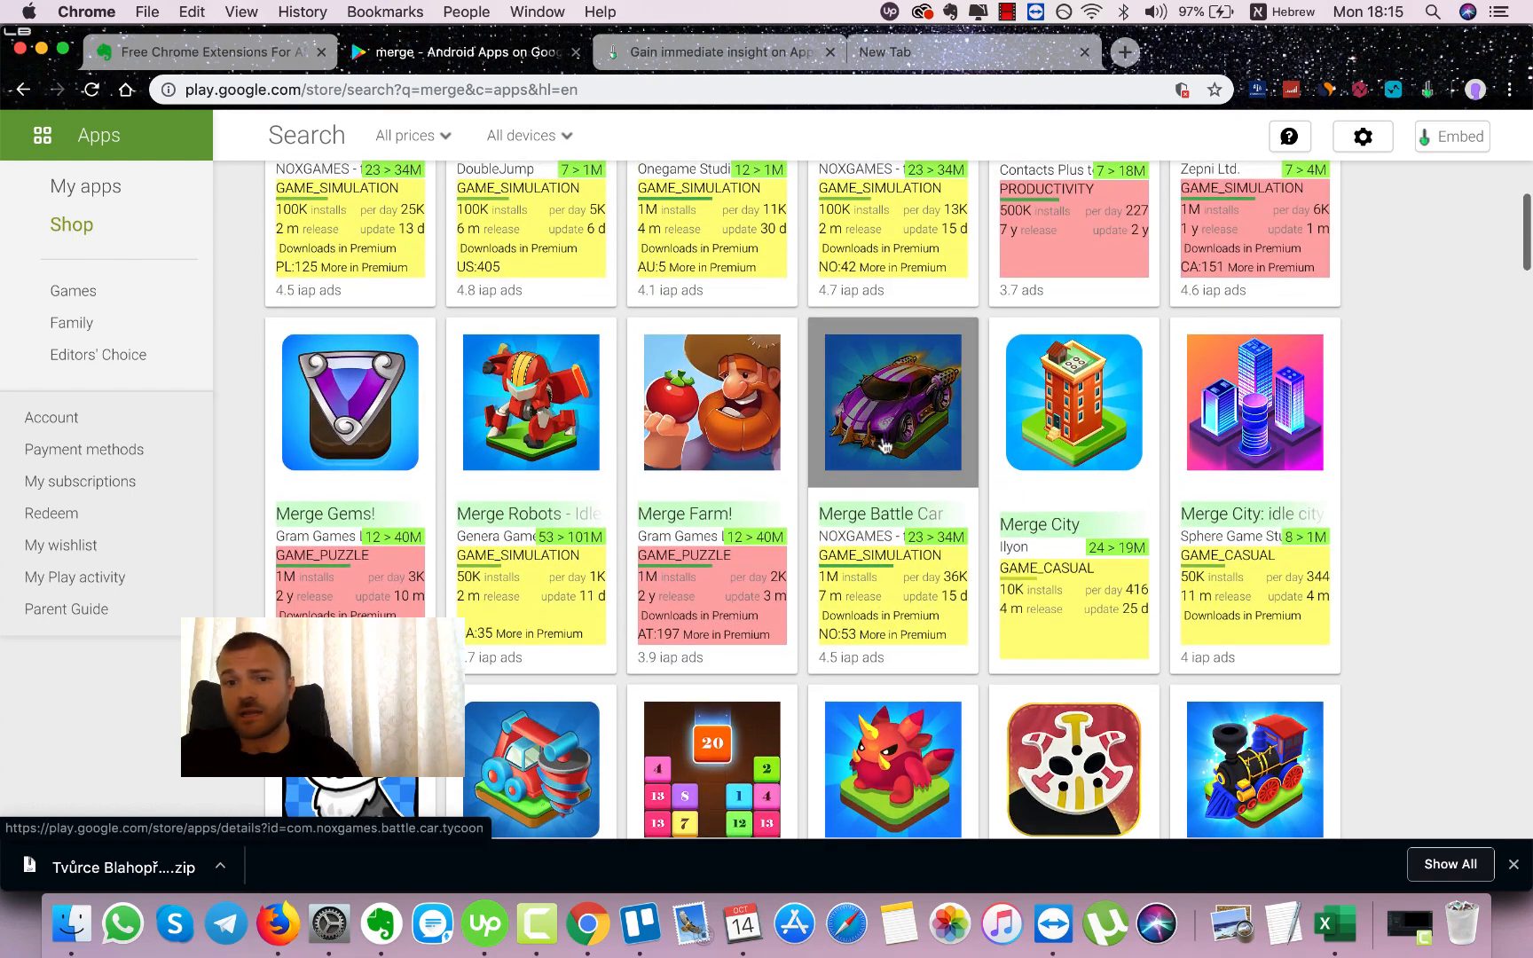
scroll("up", 3)
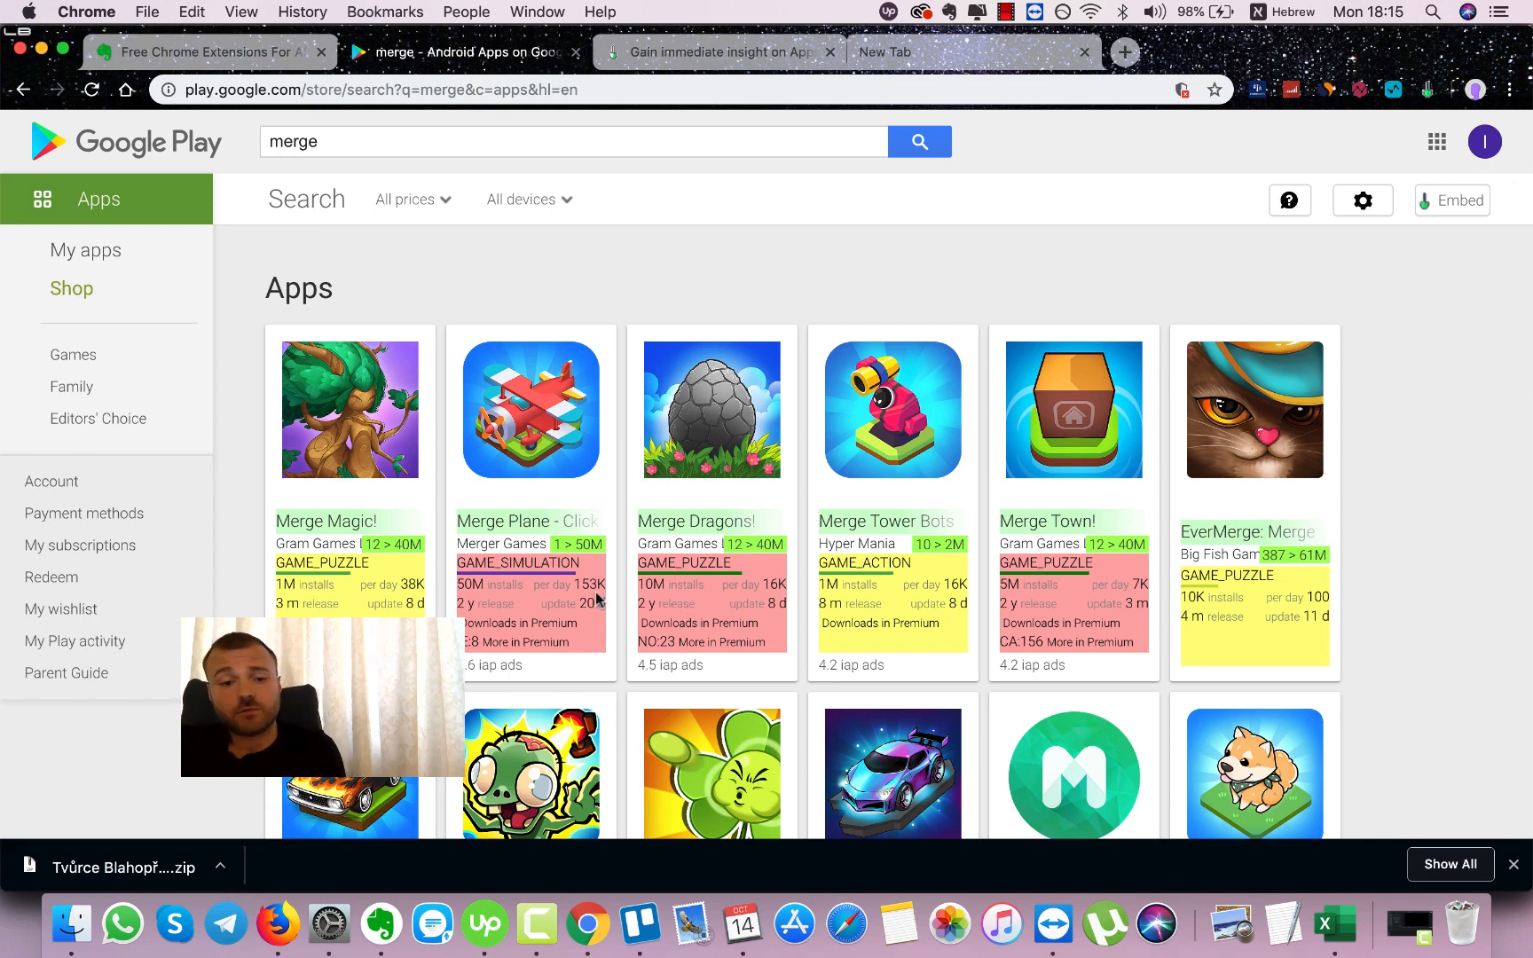
mouse_move(826, 575)
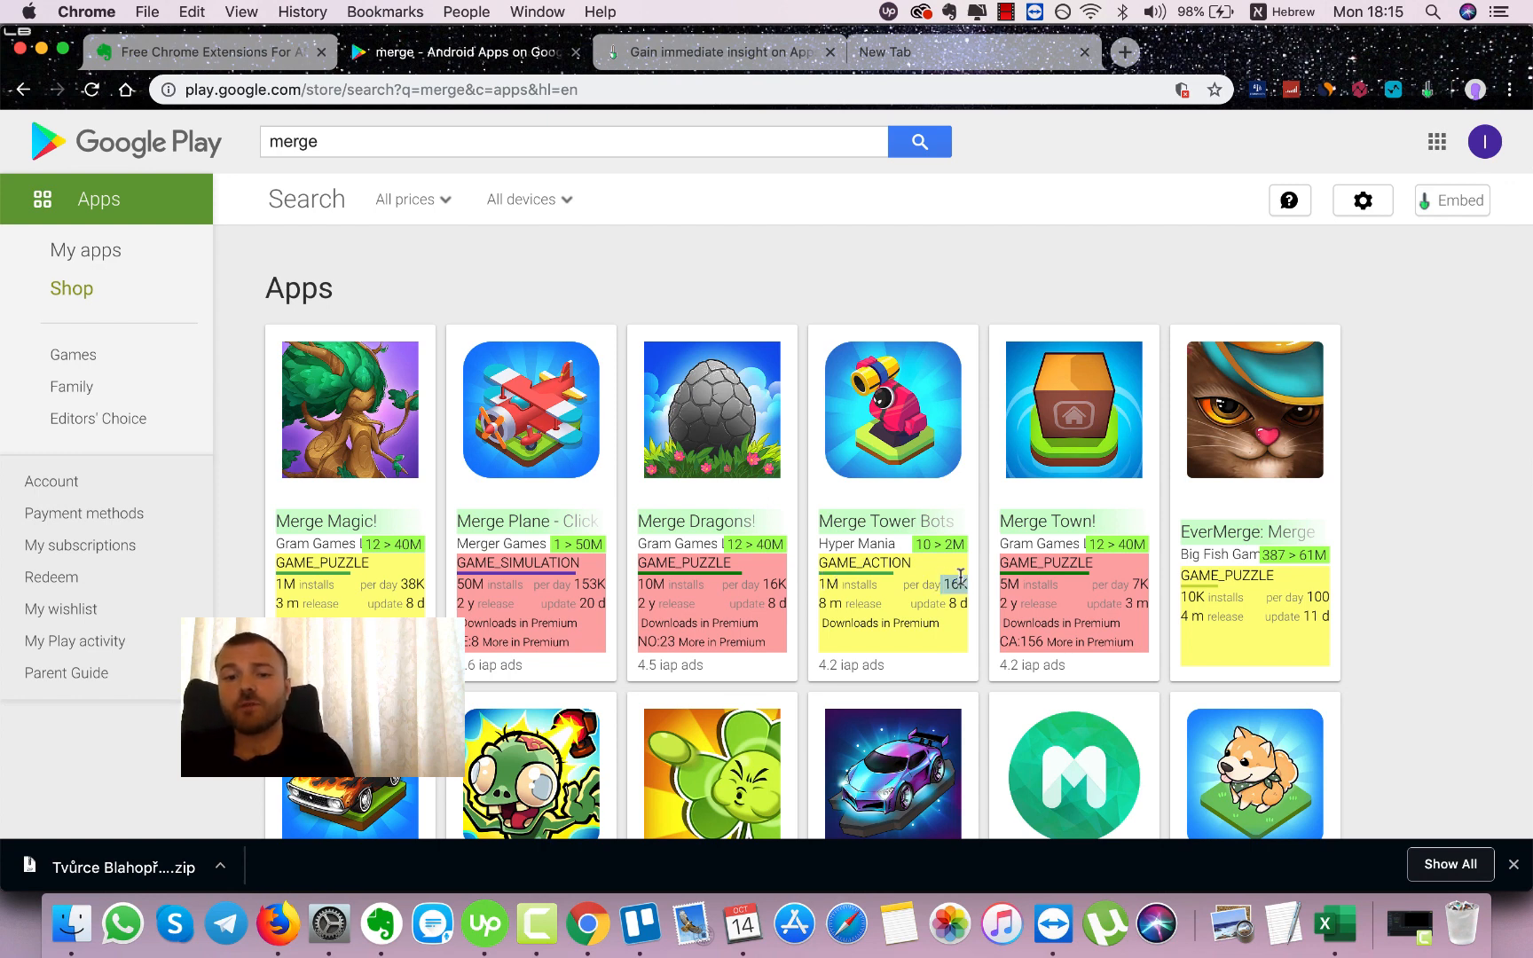
mouse_move(995, 528)
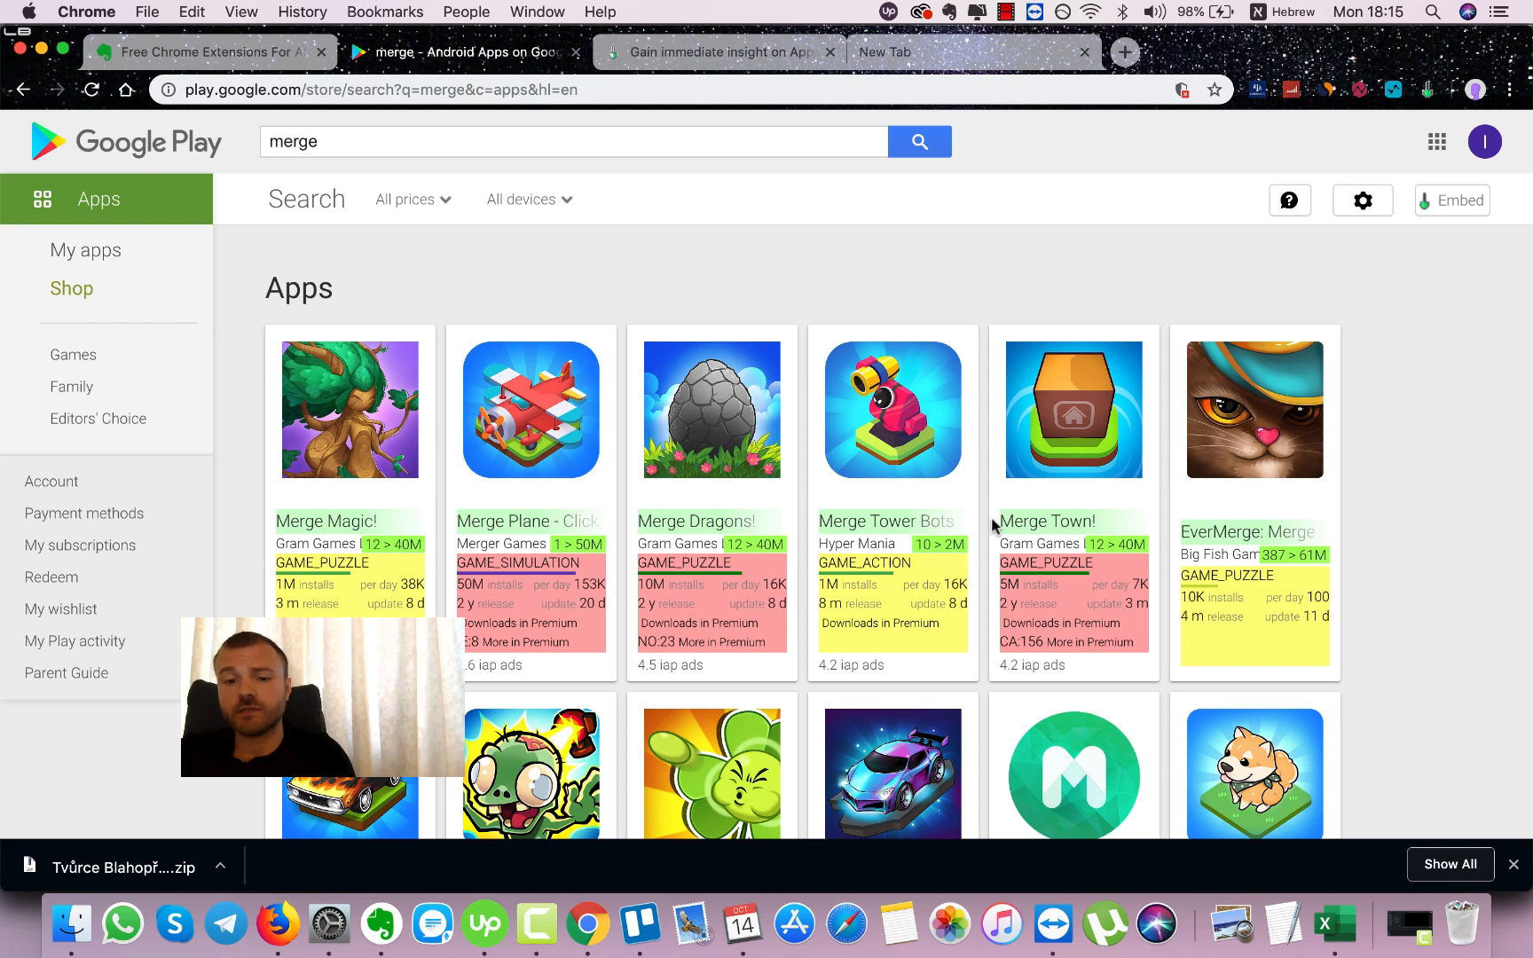
mouse_move(959, 579)
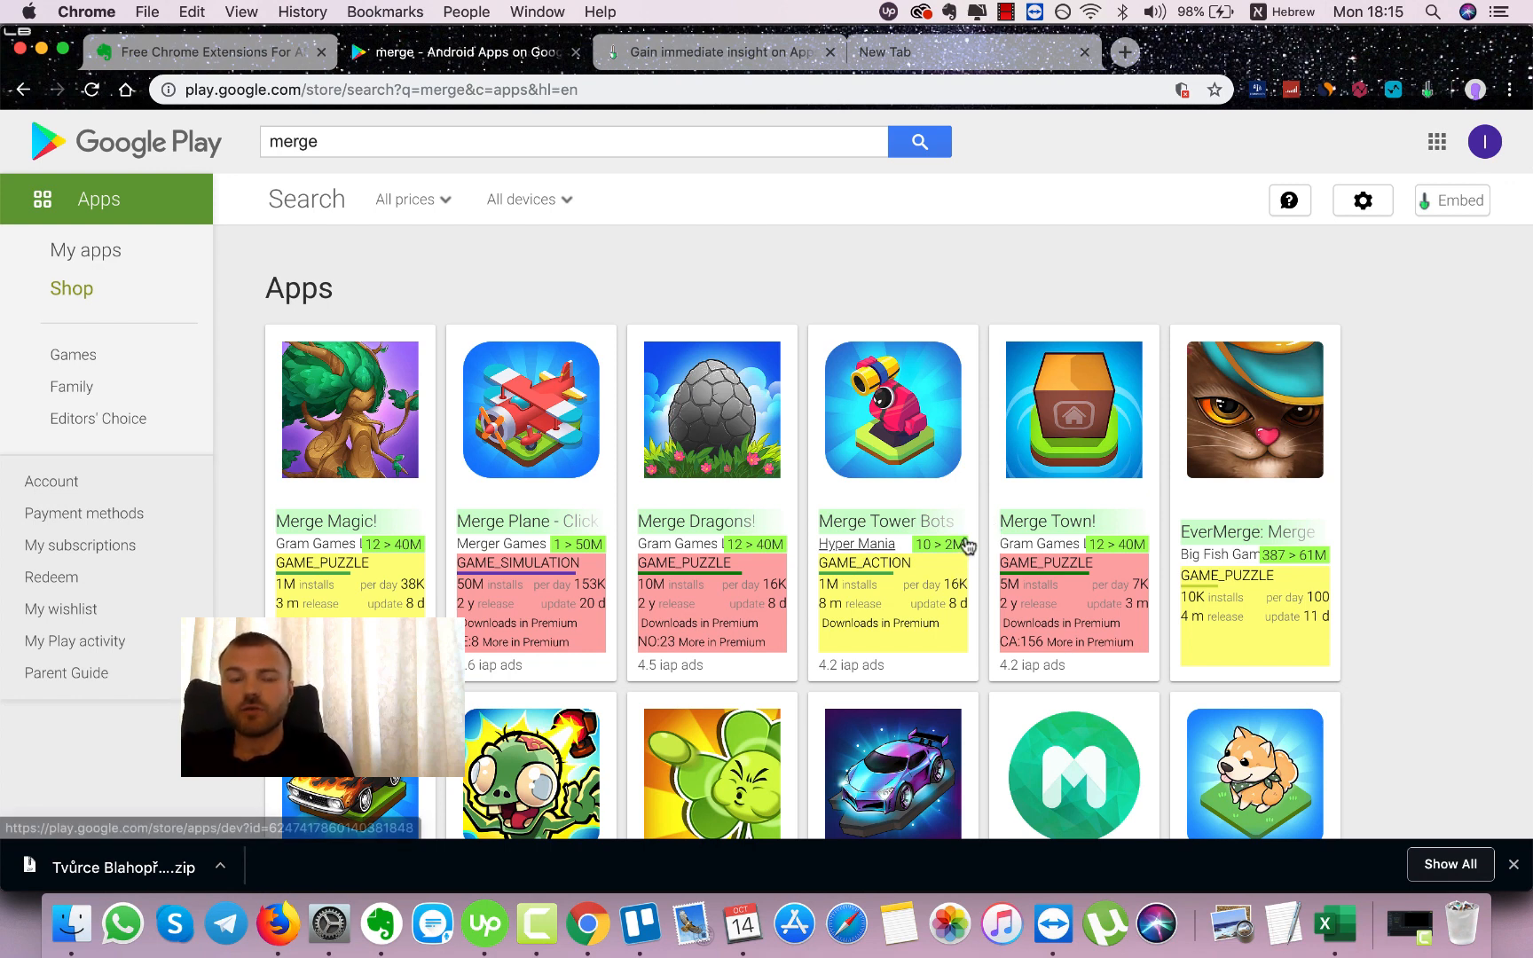
mouse_move(874, 644)
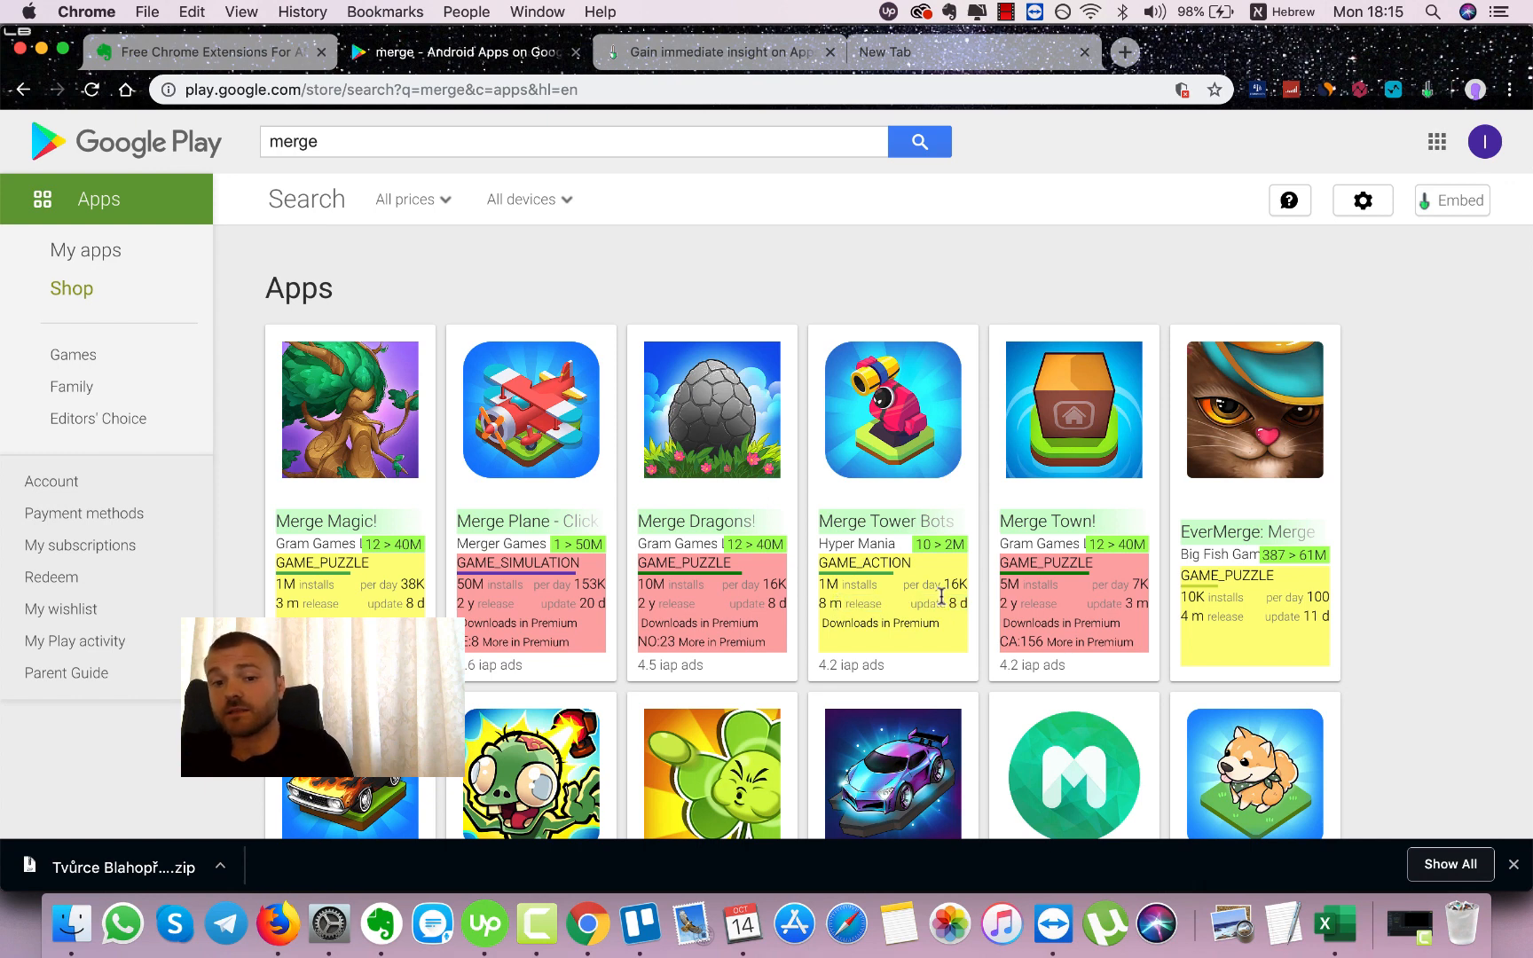
mouse_move(899, 615)
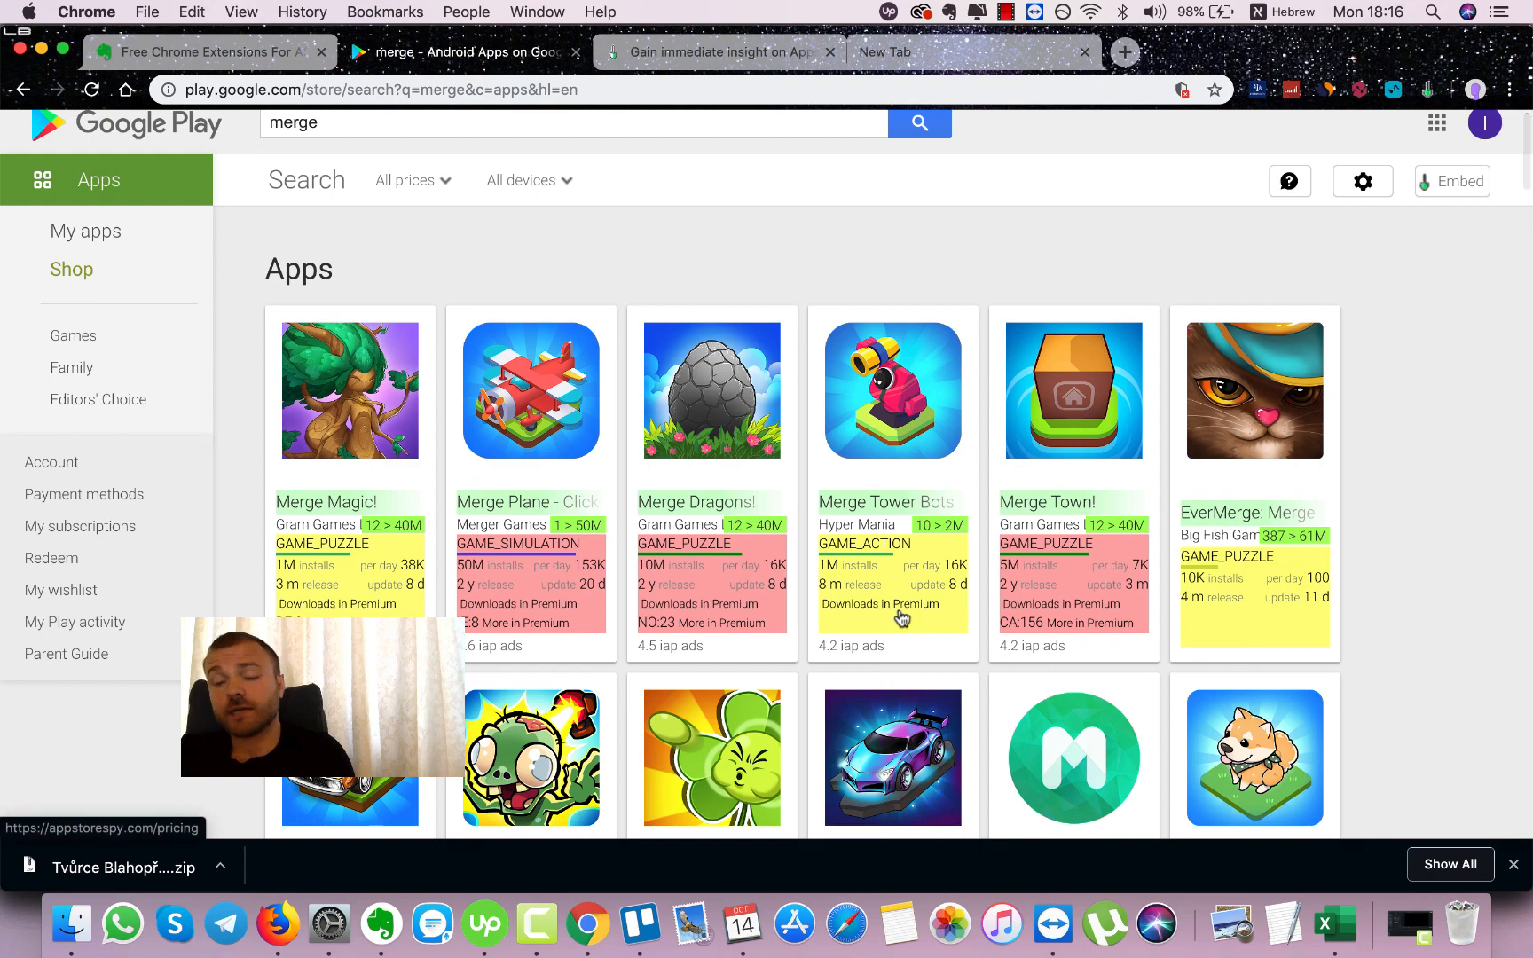
scroll("down", 3)
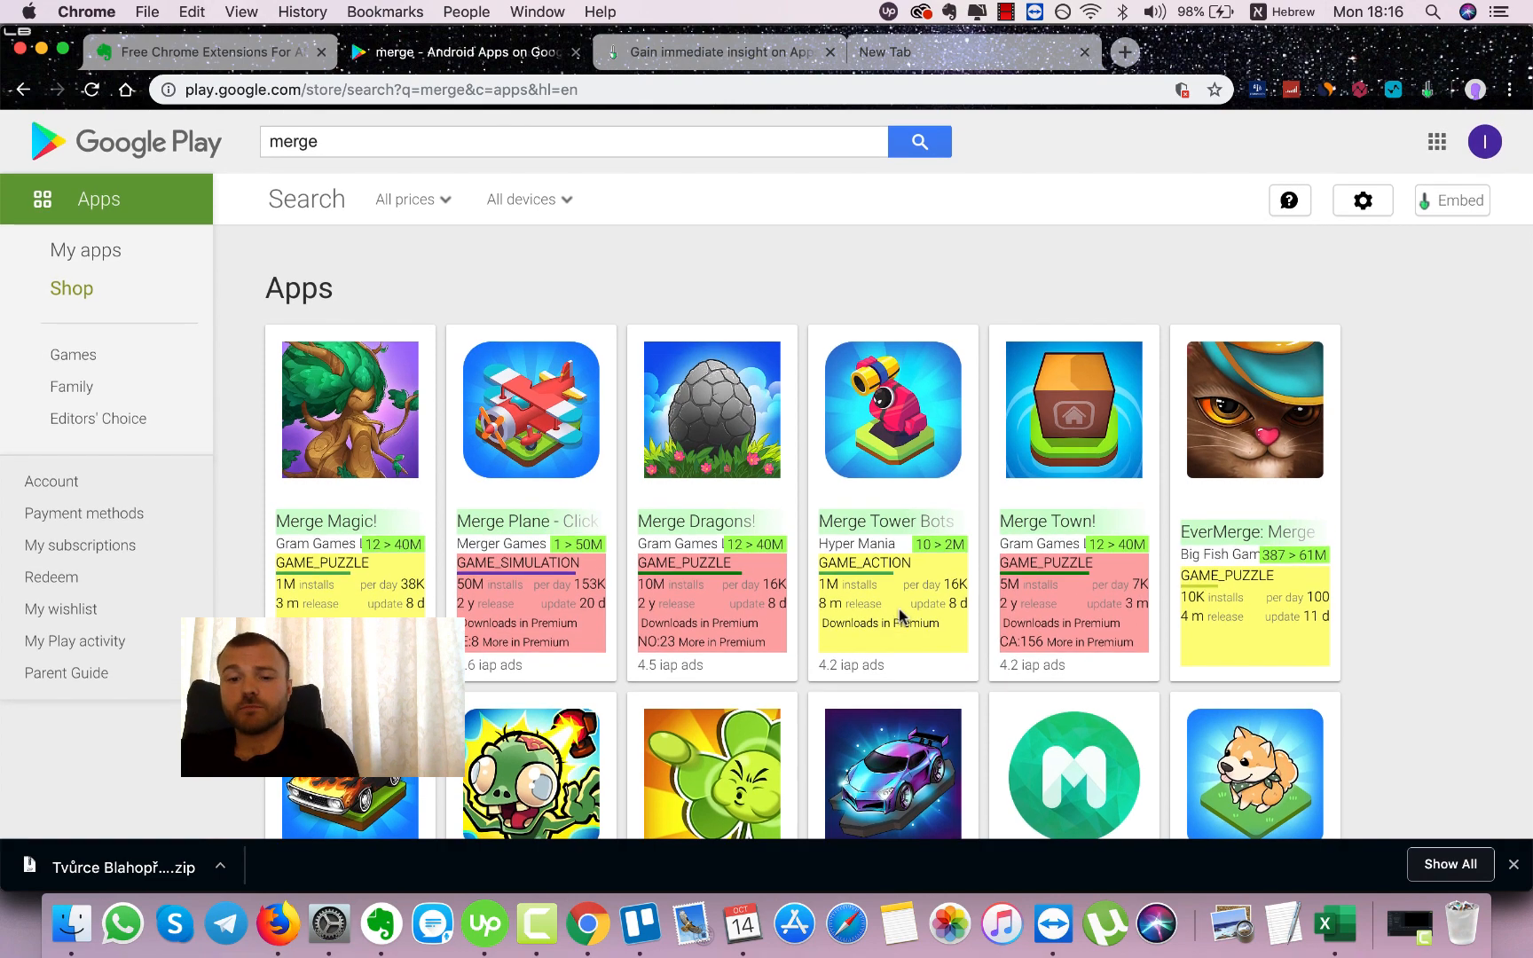